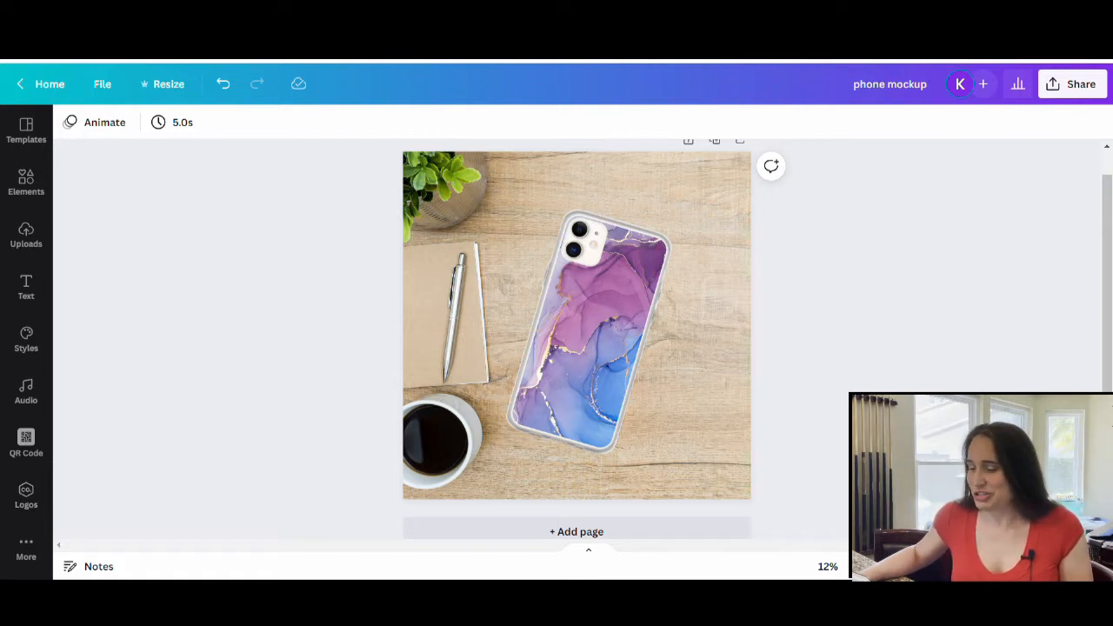
{"action": "mouse_move", "coordinate": [829, 230]}
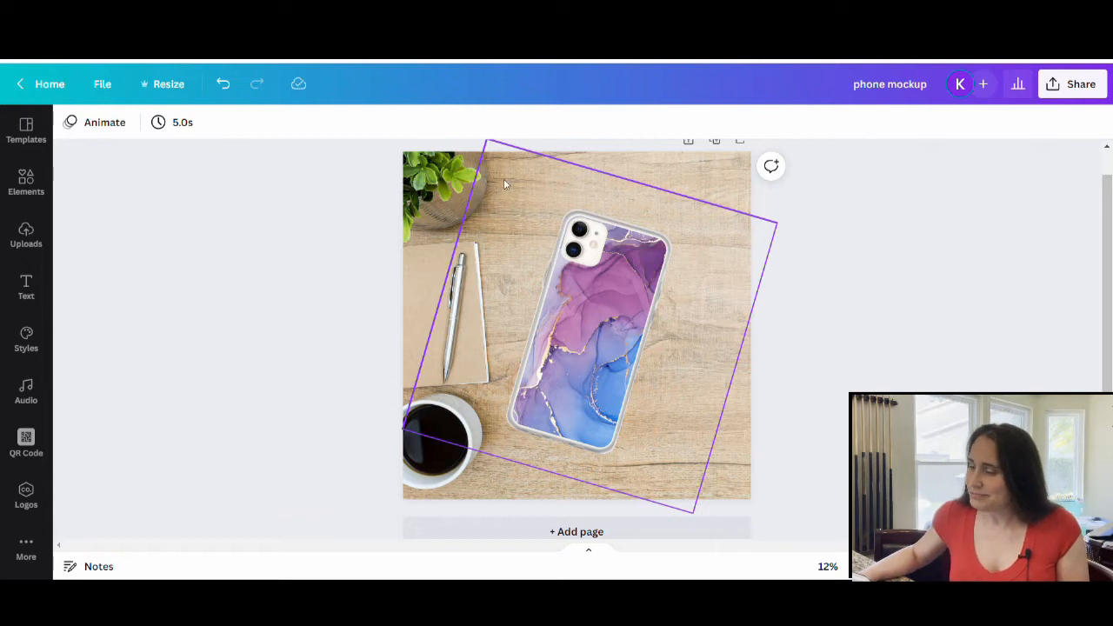
Open the 'iphone case' iPhone 13 Pro Max template from Home and select its artwork.
{"action": "left_click", "coordinate": [574, 135]}
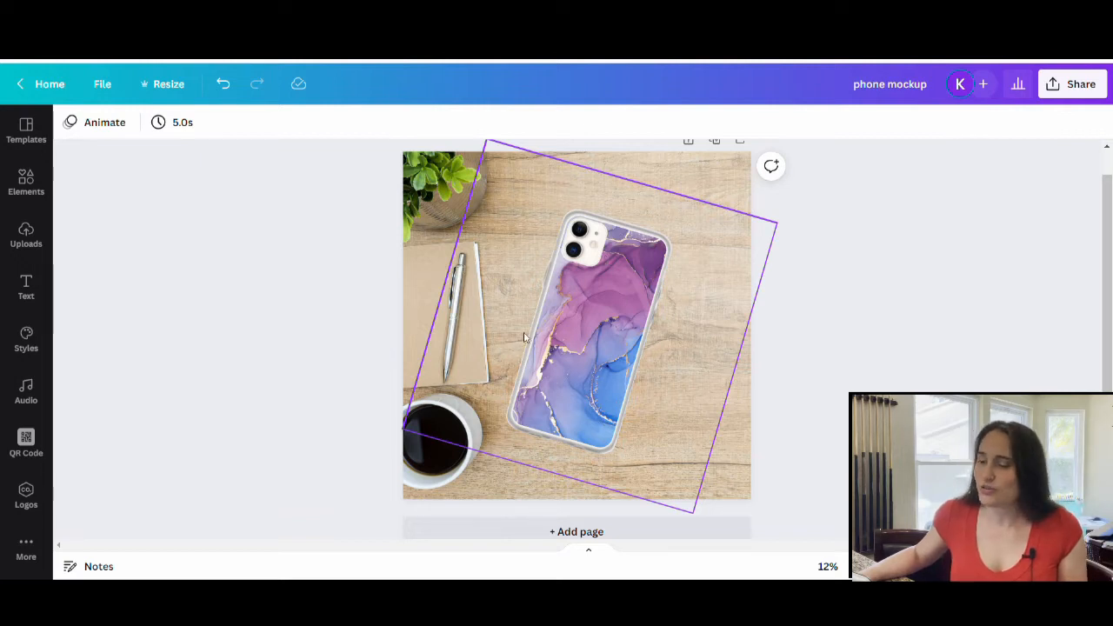
{"action": "mouse_move", "coordinate": [623, 290]}
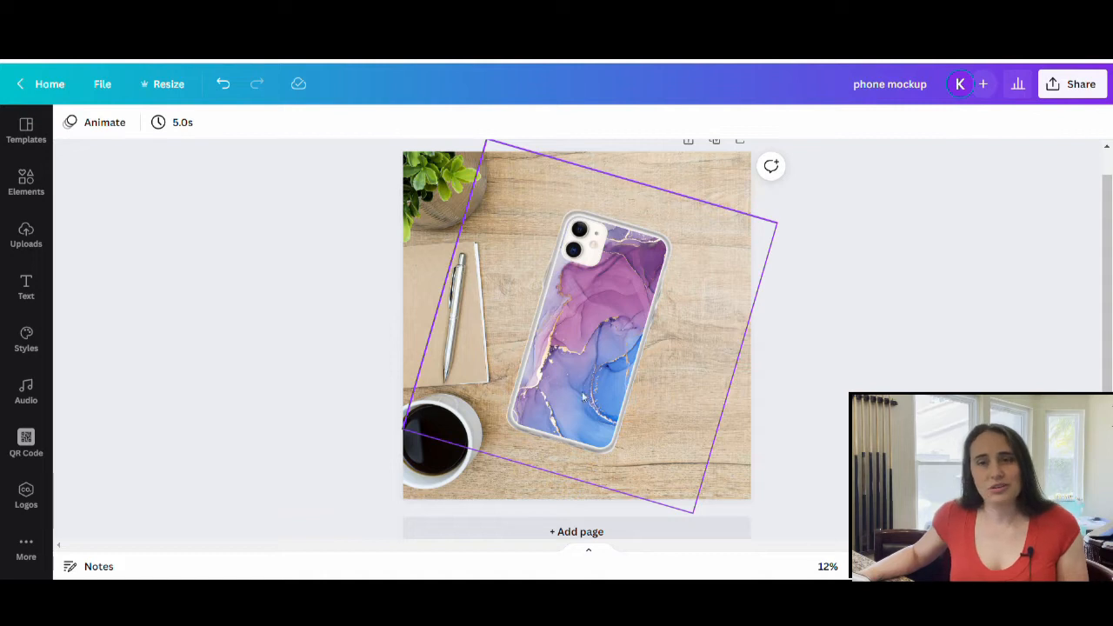
{"action": "mouse_move", "coordinate": [609, 265]}
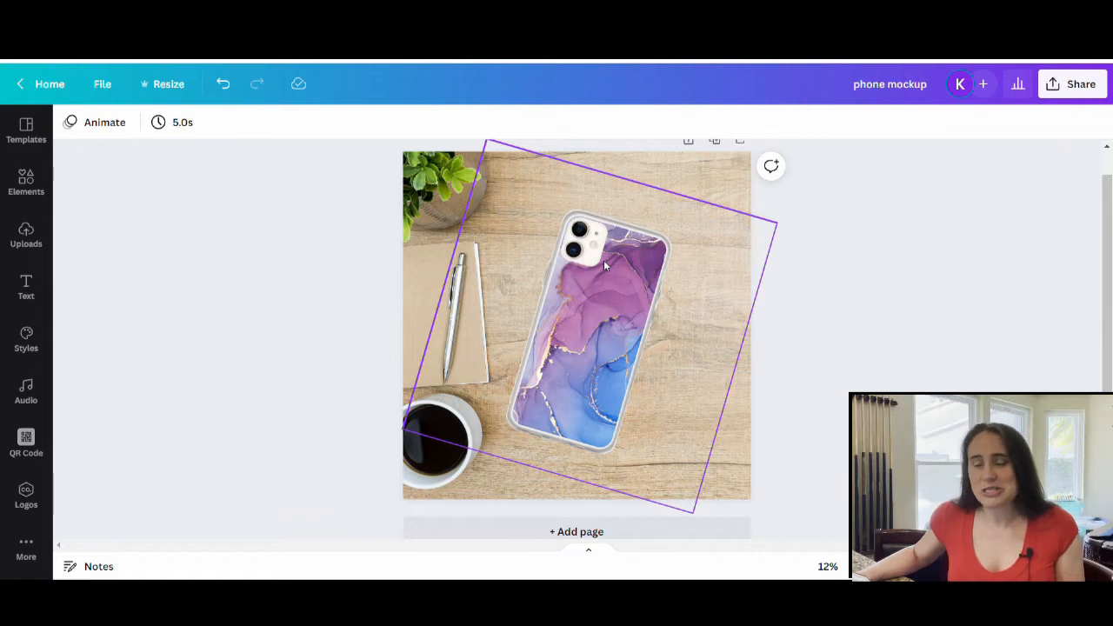
{"action": "mouse_move", "coordinate": [618, 272]}
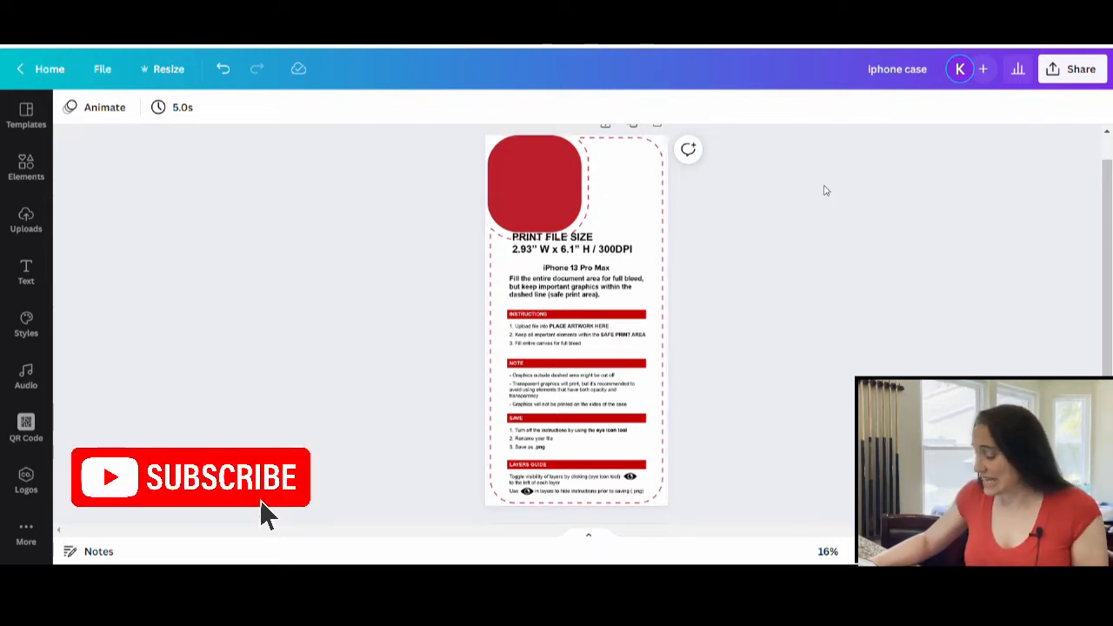
{"action": "left_click", "coordinate": [619, 212]}
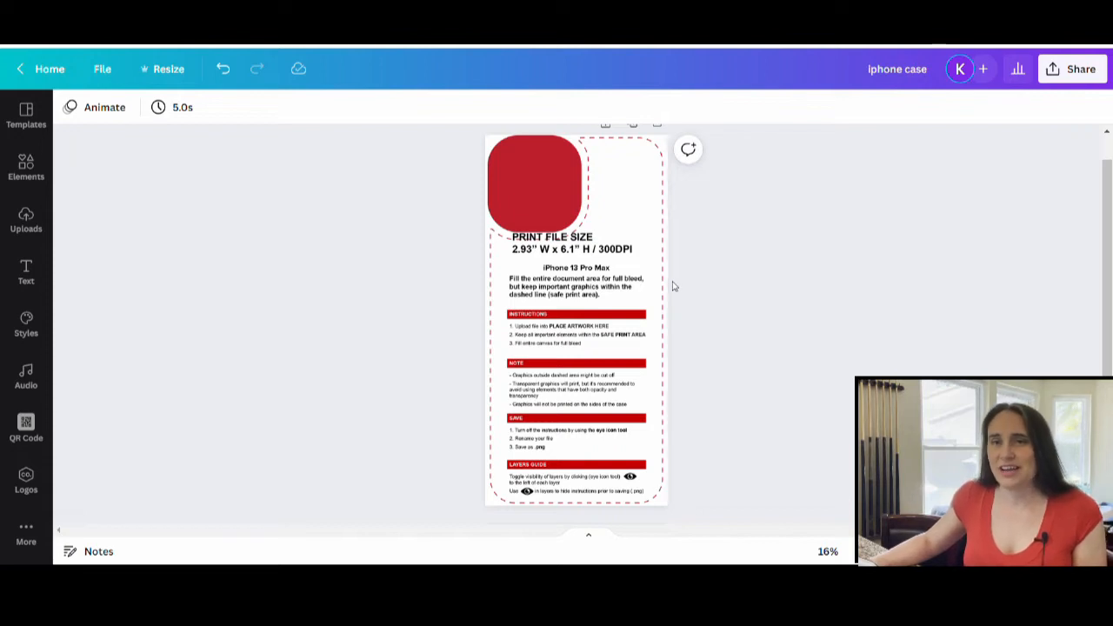
{"action": "mouse_move", "coordinate": [686, 277]}
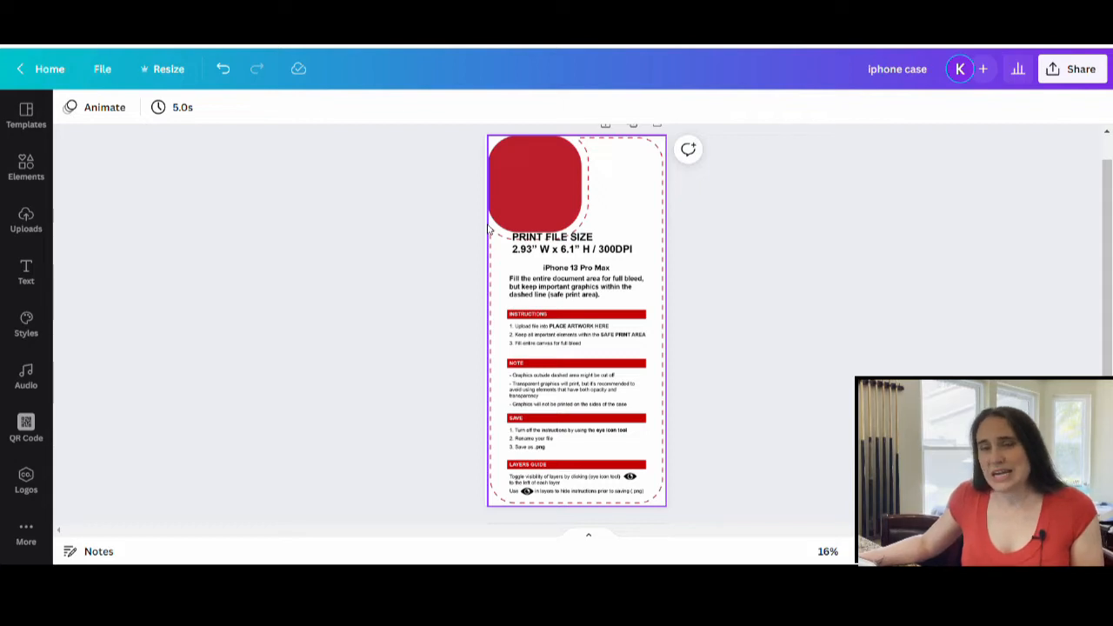
{"action": "mouse_move", "coordinate": [581, 294]}
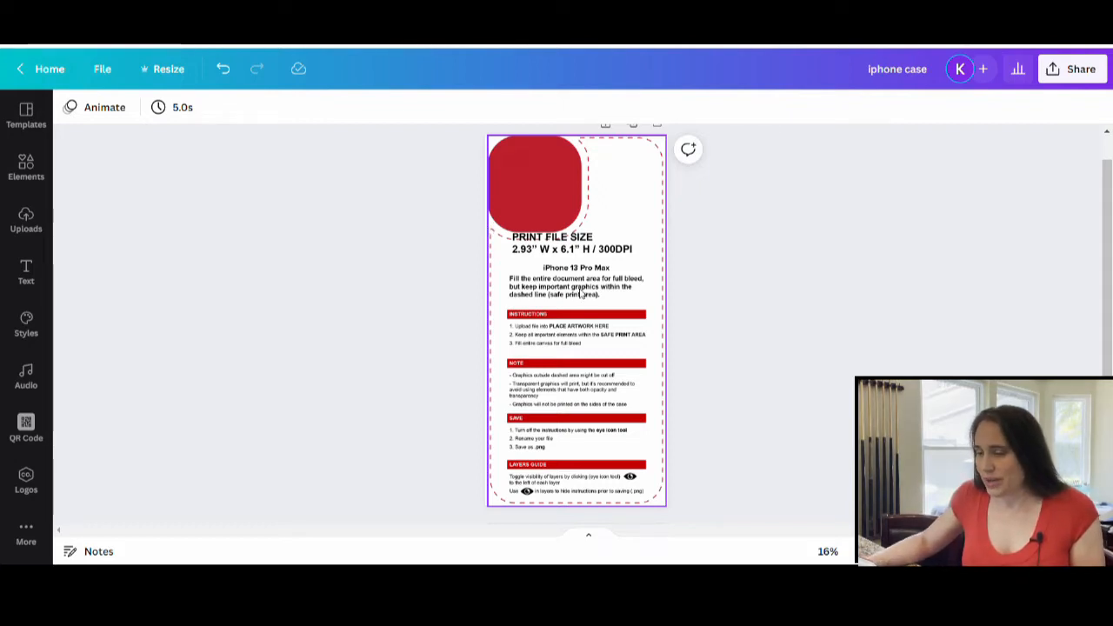
{"action": "mouse_move", "coordinate": [641, 194]}
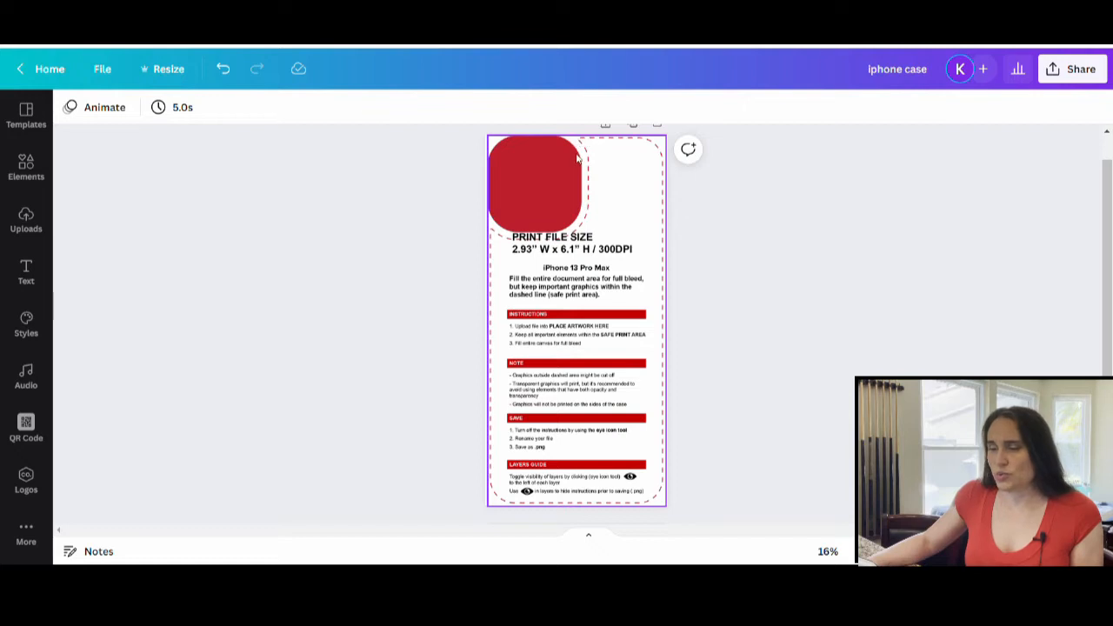
{"action": "mouse_move", "coordinate": [604, 160]}
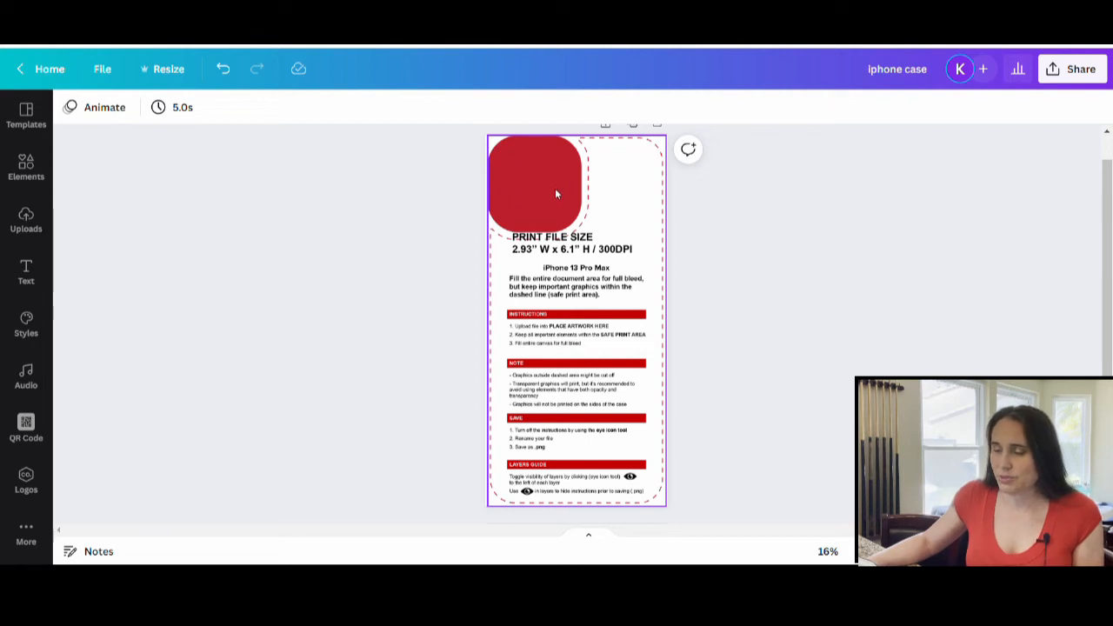
{"action": "mouse_move", "coordinate": [570, 145]}
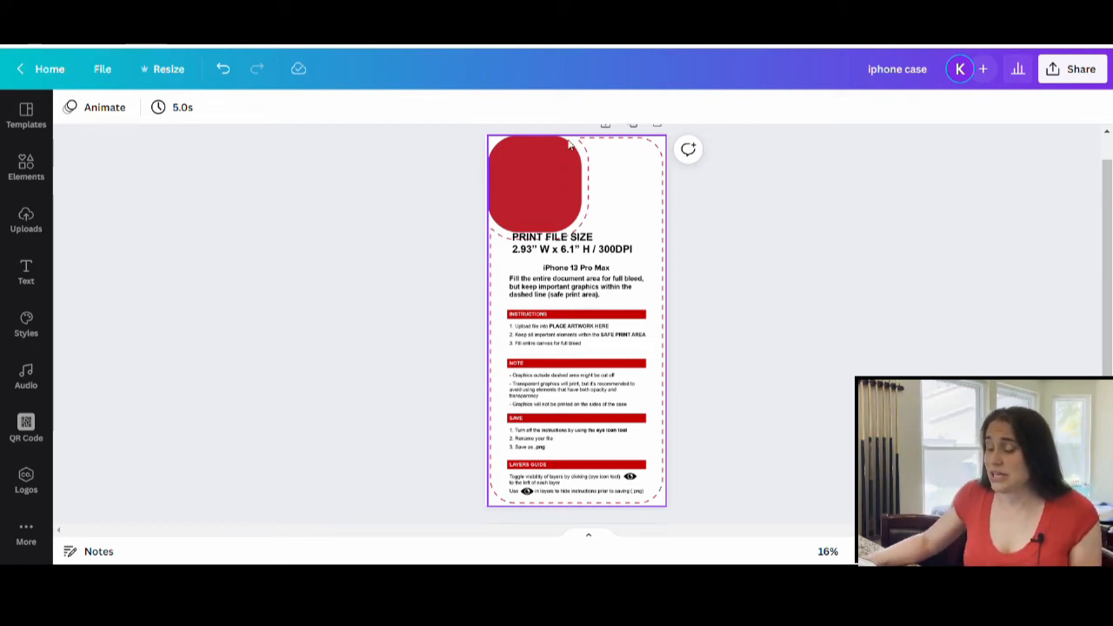
{"action": "mouse_move", "coordinate": [528, 176]}
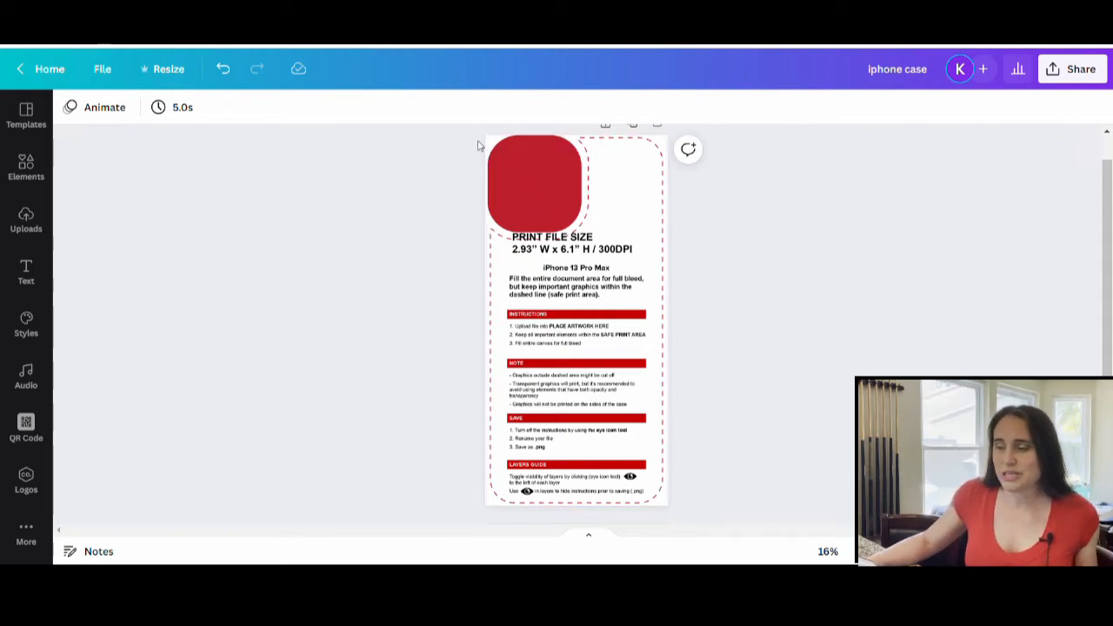
{"action": "left_click", "coordinate": [531, 174]}
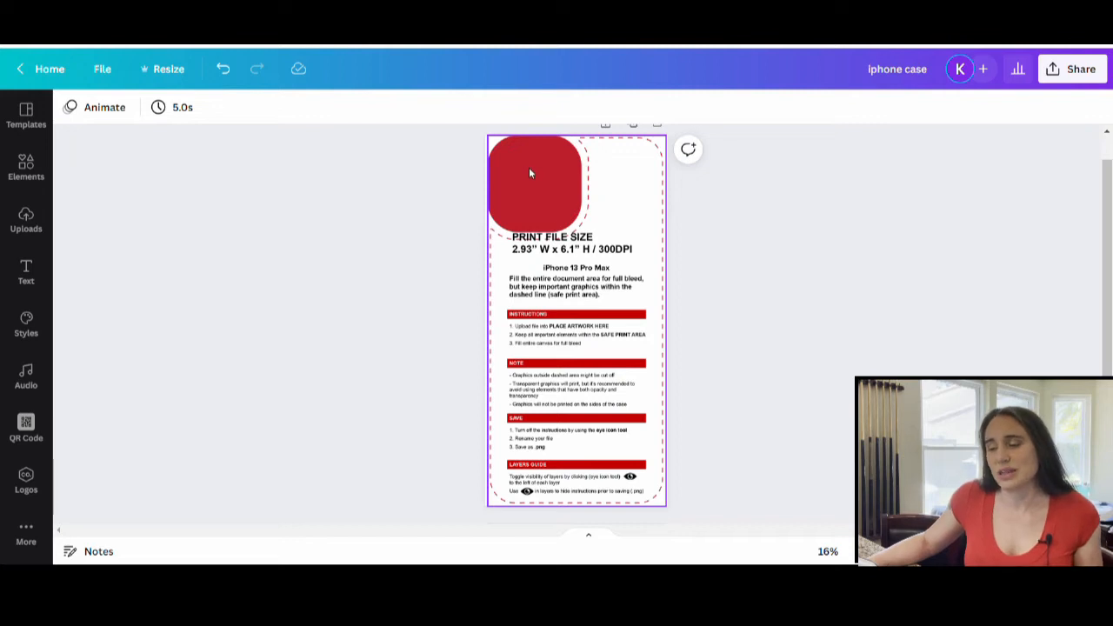
{"action": "mouse_move", "coordinate": [555, 169]}
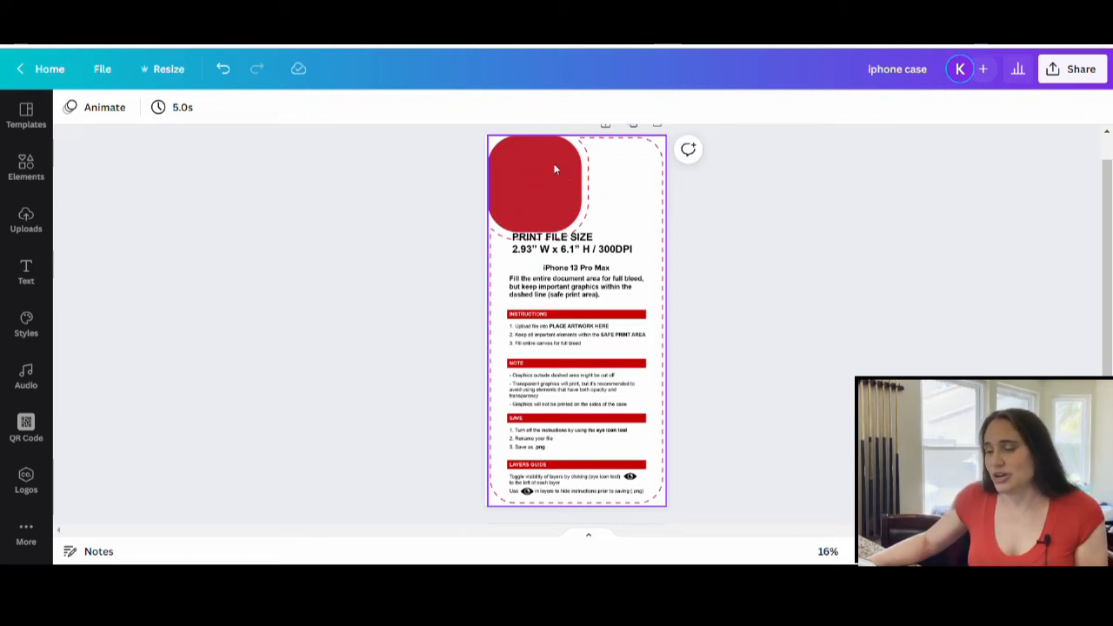
{"action": "mouse_move", "coordinate": [549, 198]}
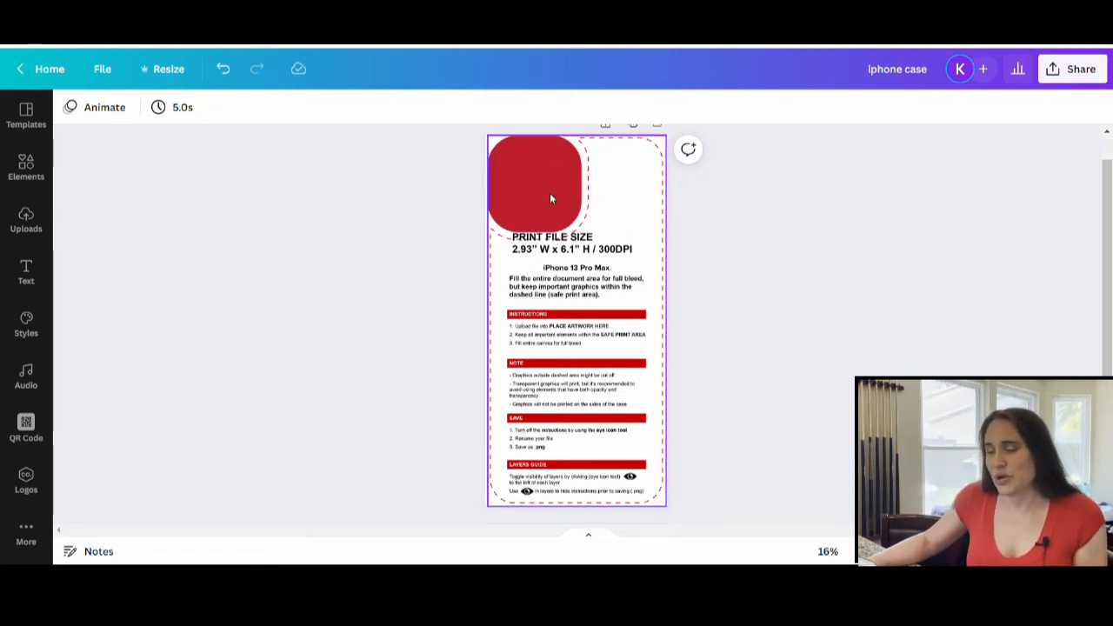
{"action": "mouse_move", "coordinate": [631, 331]}
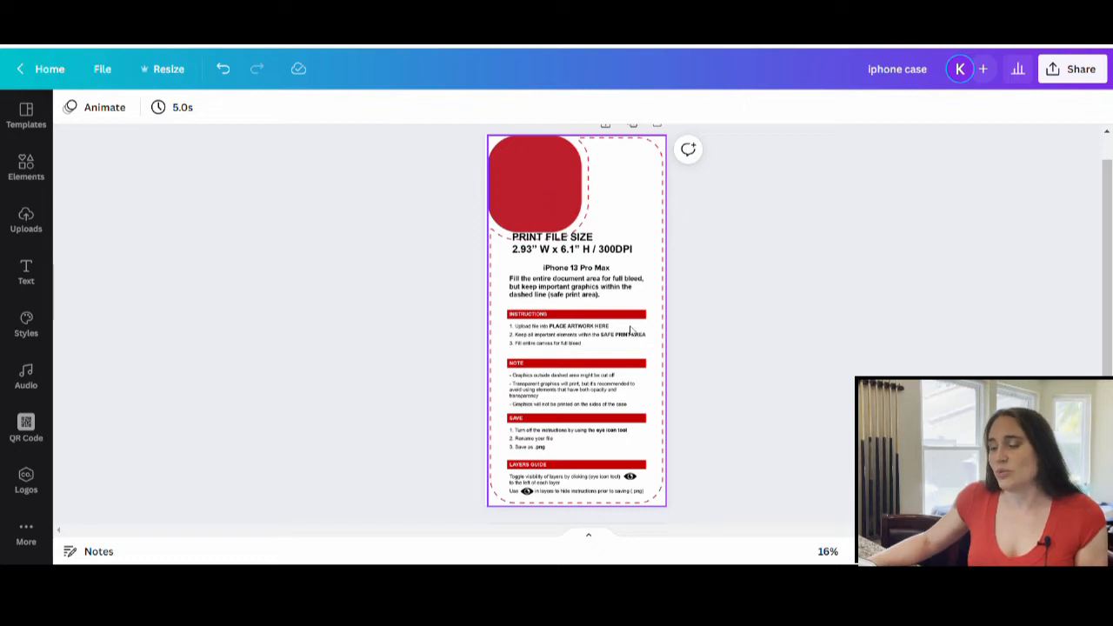
{"action": "mouse_move", "coordinate": [572, 363]}
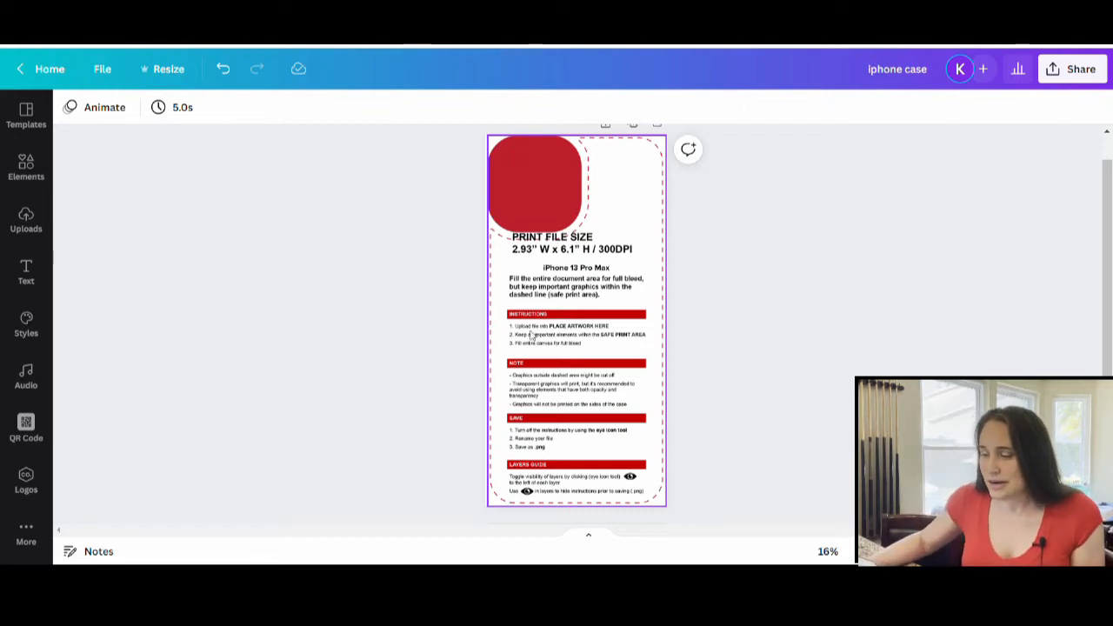
{"action": "mouse_move", "coordinate": [632, 210]}
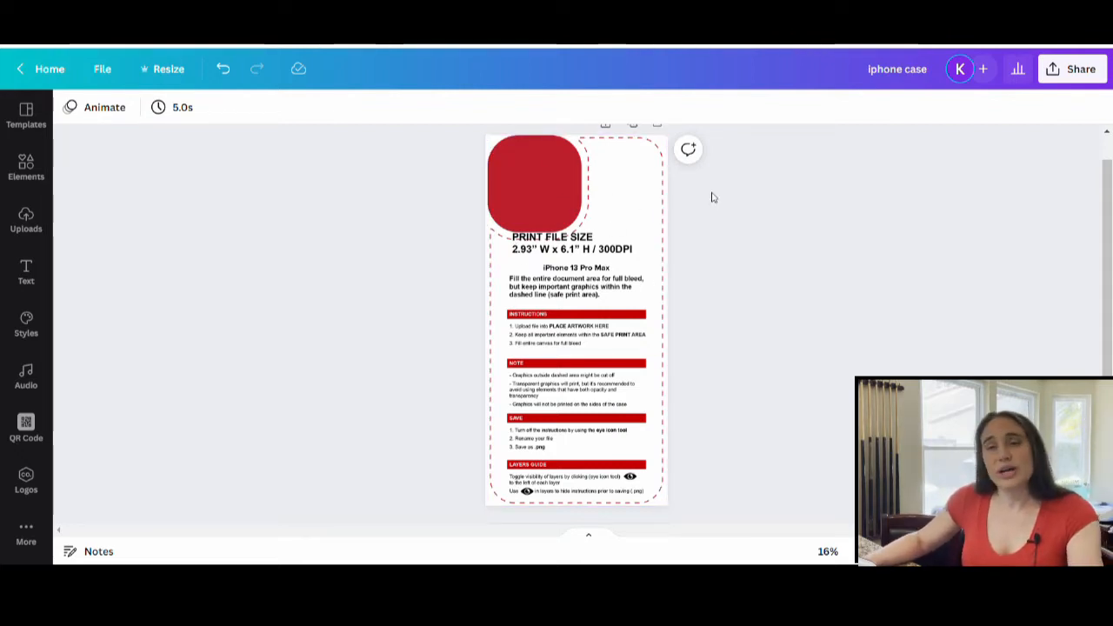
{"action": "mouse_move", "coordinate": [682, 192]}
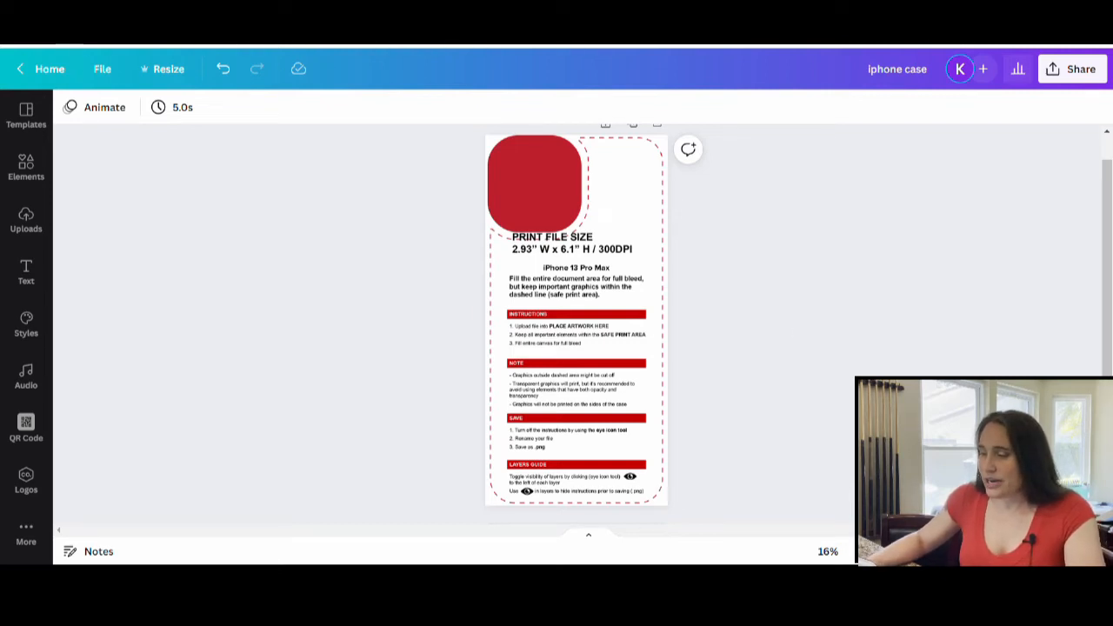
{"action": "mouse_move", "coordinate": [371, 352]}
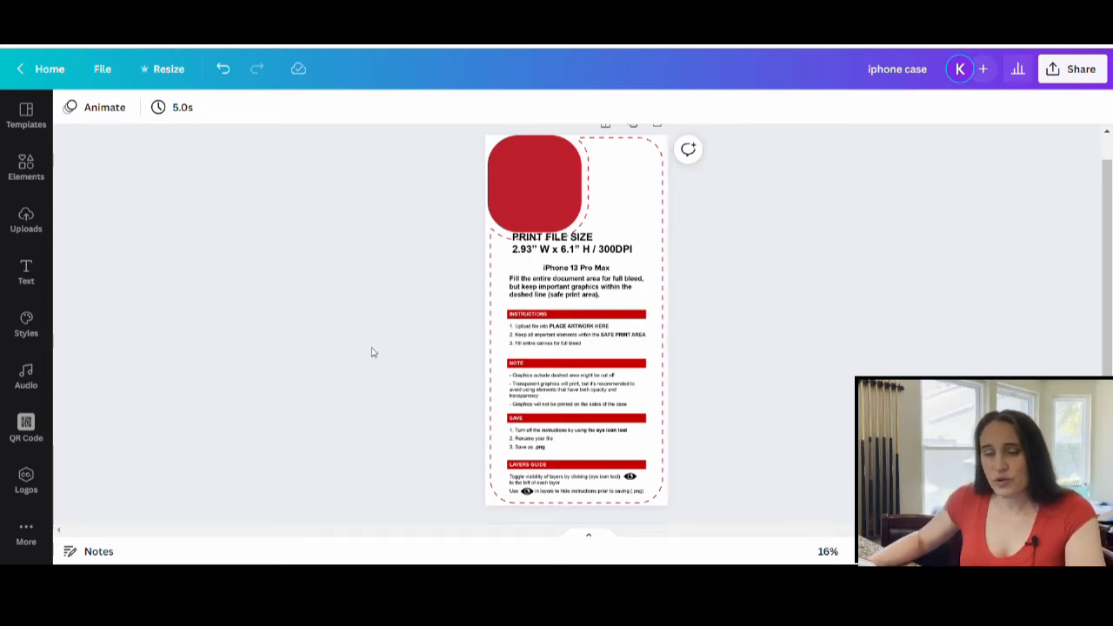
{"action": "mouse_move", "coordinate": [965, 359]}
{"action": "type", "text": "SEA TURTLE"}
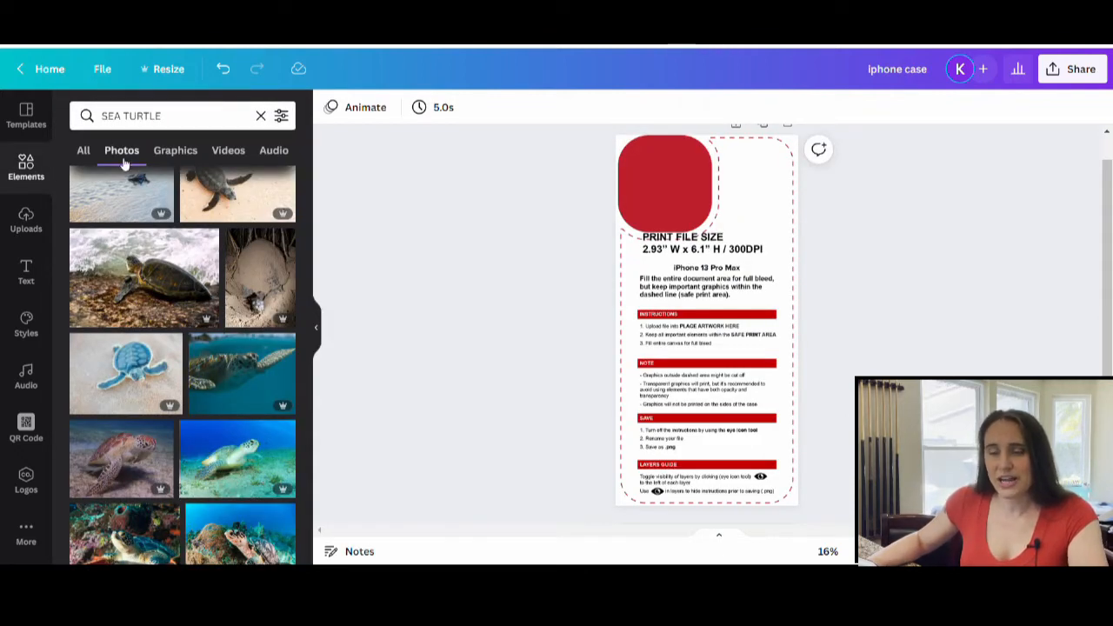
{"action": "scroll", "scroll_direction": "down", "scroll_amount": 3}
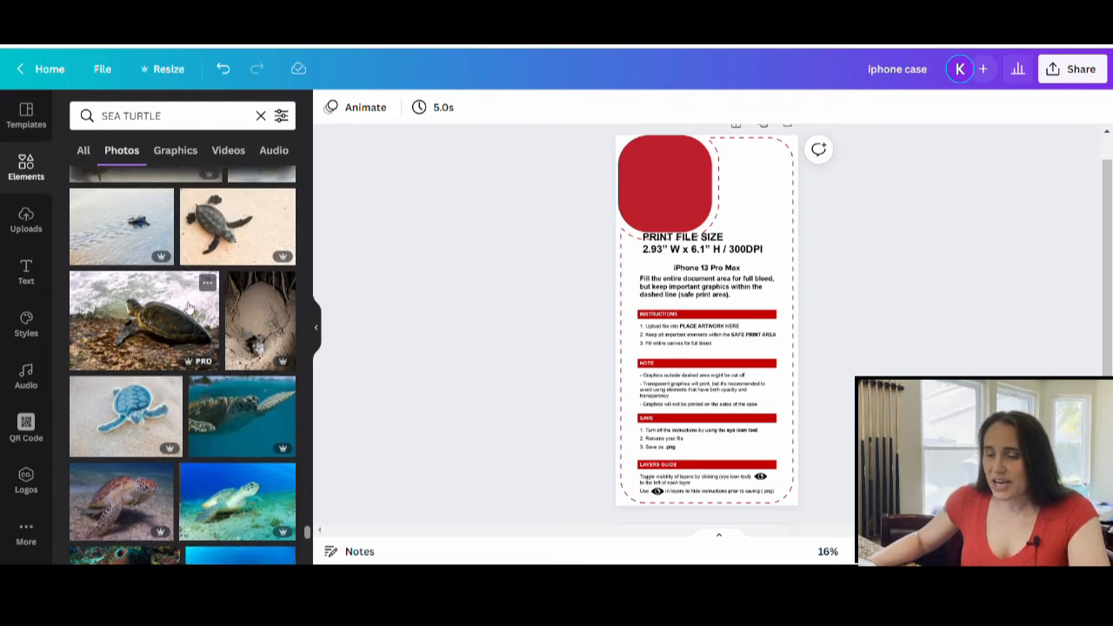
{"action": "scroll", "scroll_direction": "down", "scroll_amount": 3}
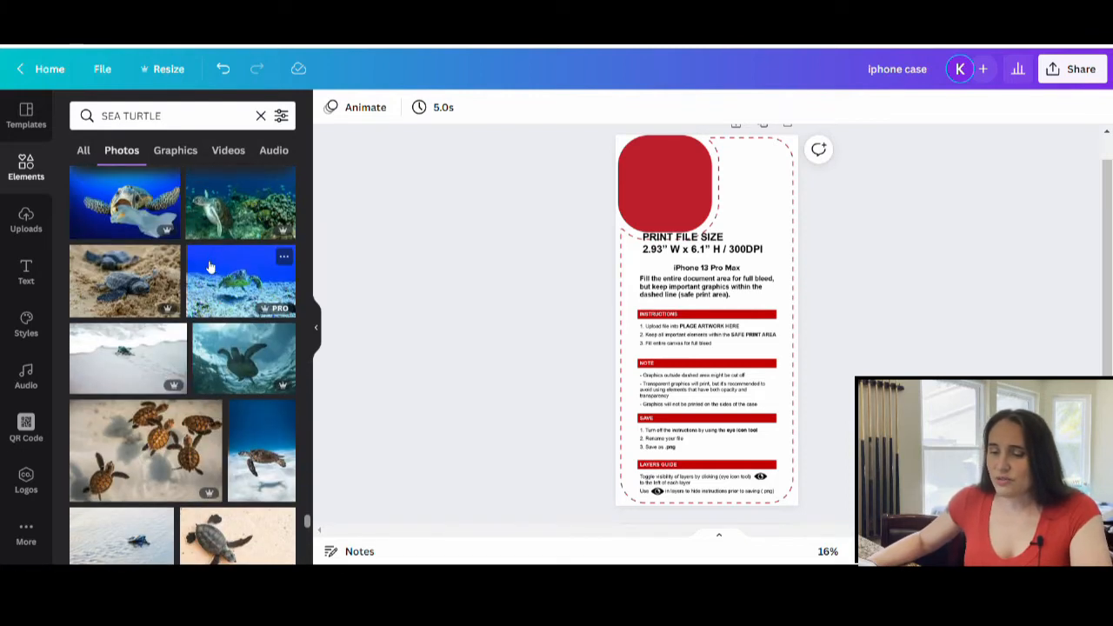
{"action": "mouse_move", "coordinate": [536, 444]}
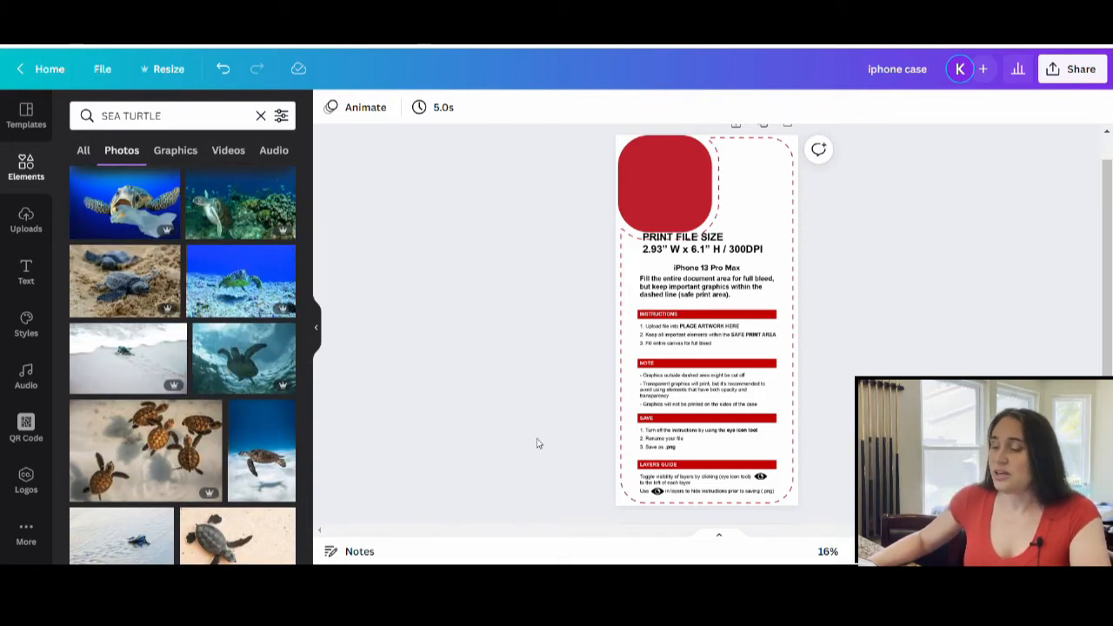
{"action": "mouse_move", "coordinate": [126, 294]}
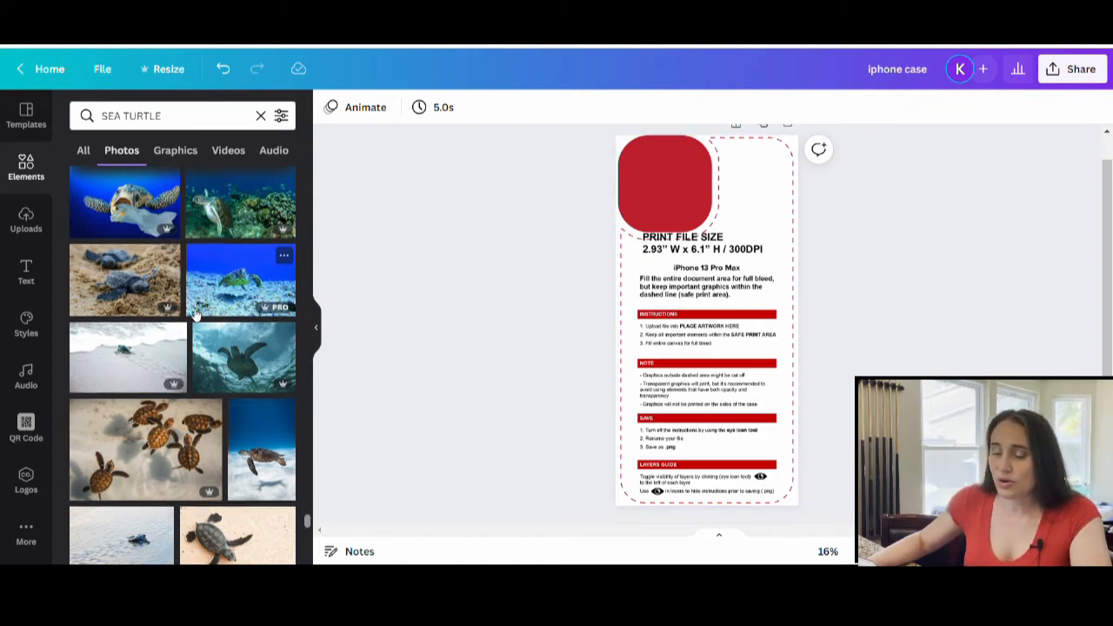
{"action": "scroll", "scroll_direction": "down", "scroll_amount": 3}
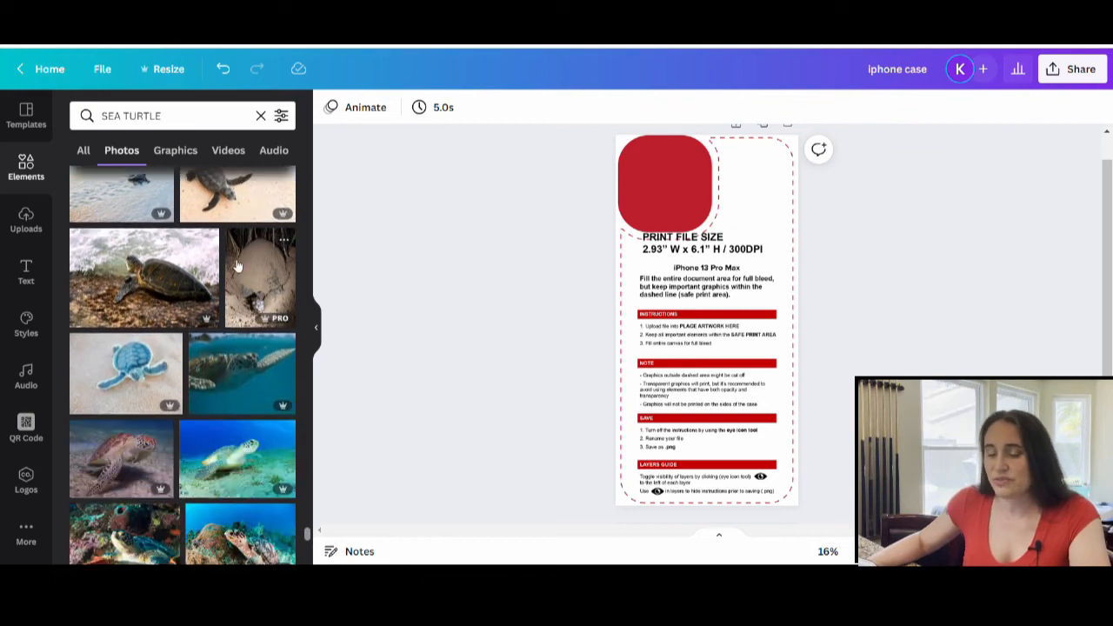
{"action": "scroll", "scroll_direction": "down", "scroll_amount": 3}
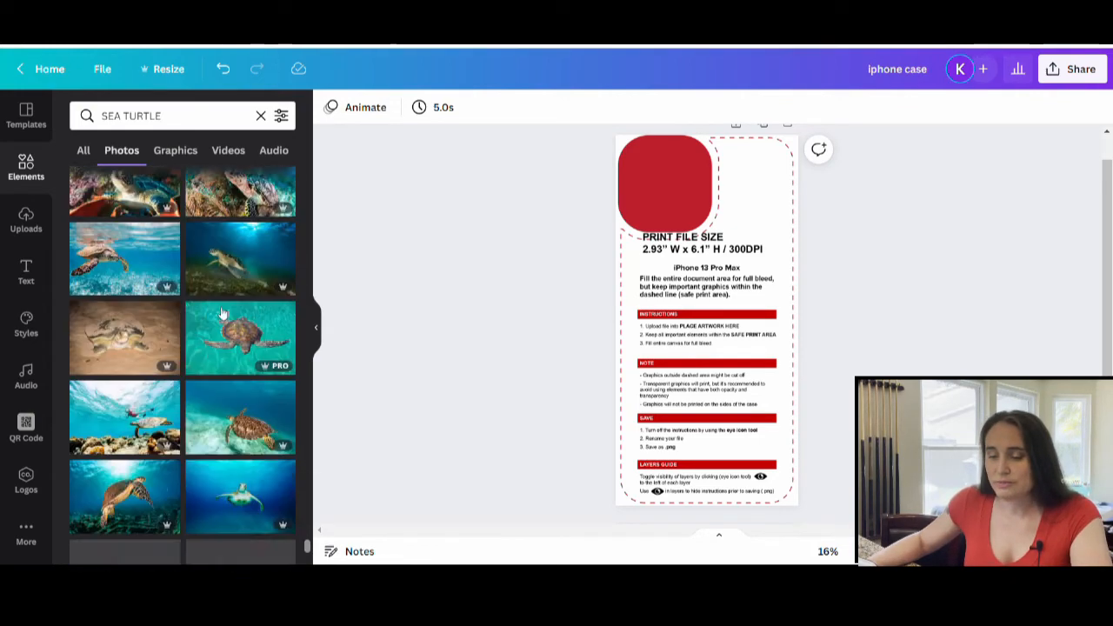
{"action": "scroll", "scroll_direction": "down", "scroll_amount": 3}
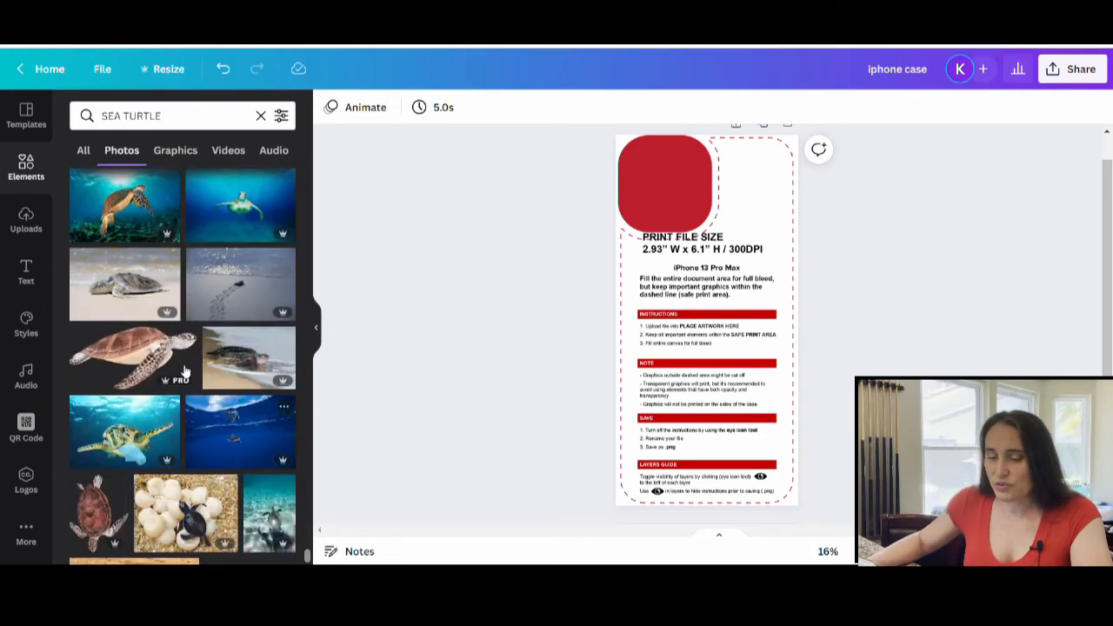
{"action": "scroll", "scroll_direction": "down", "scroll_amount": 3}
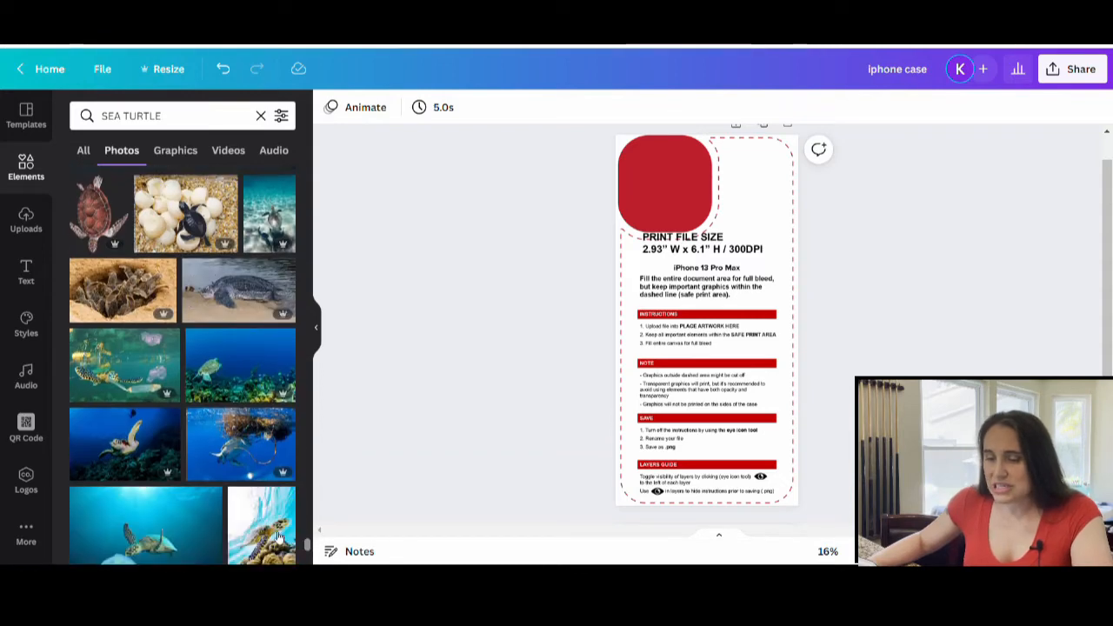
{"action": "scroll", "scroll_direction": "down", "scroll_amount": 3}
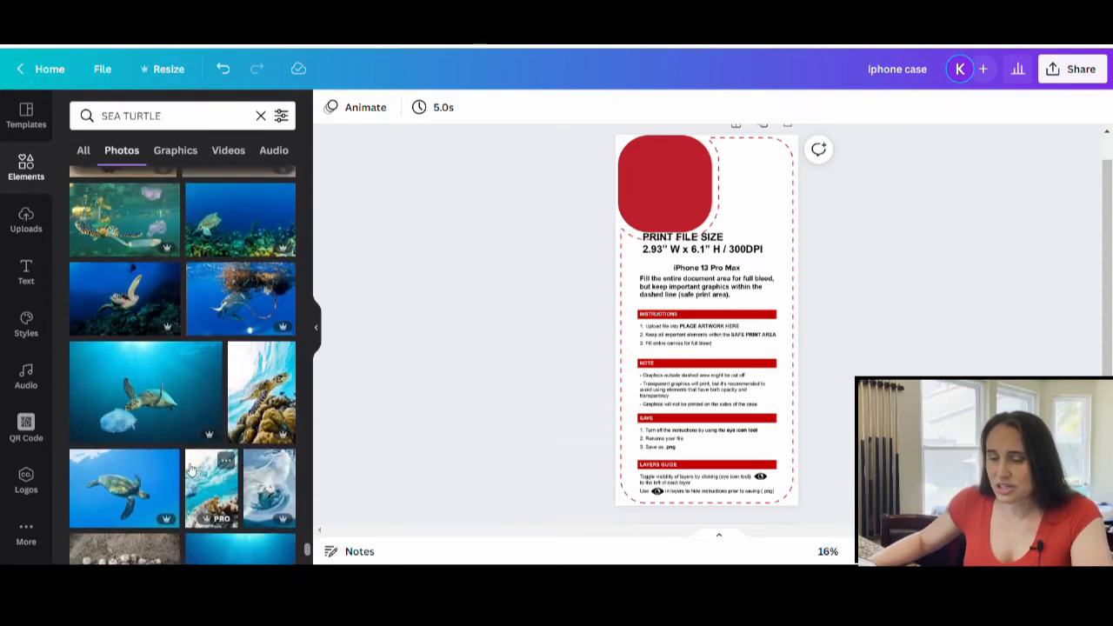
{"action": "scroll", "scroll_direction": "down", "scroll_amount": 3}
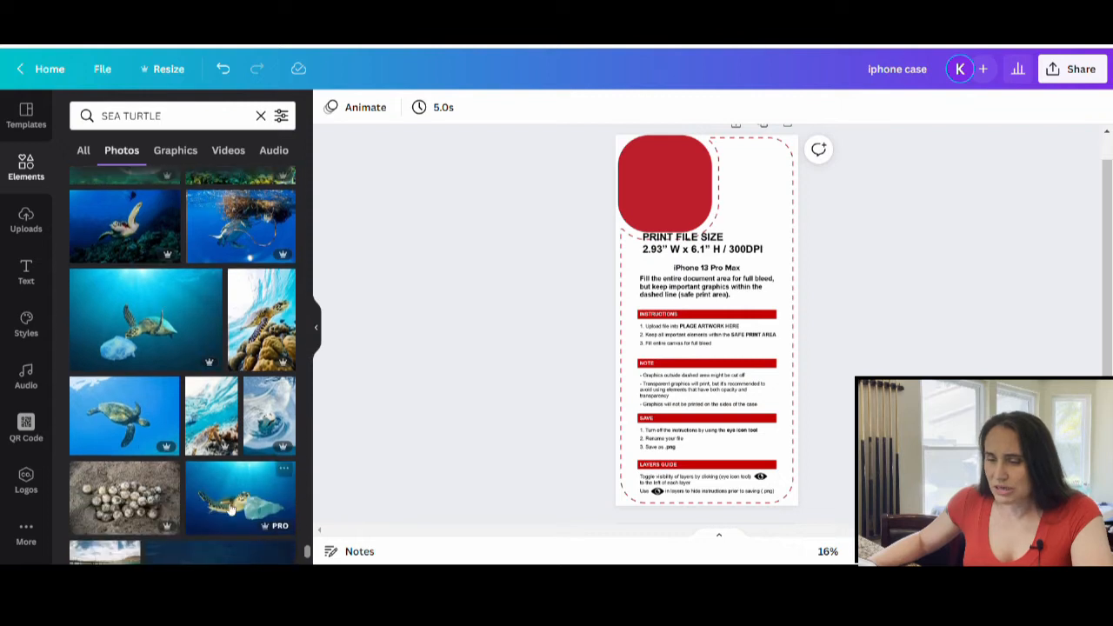
{"action": "mouse_move", "coordinate": [261, 326]}
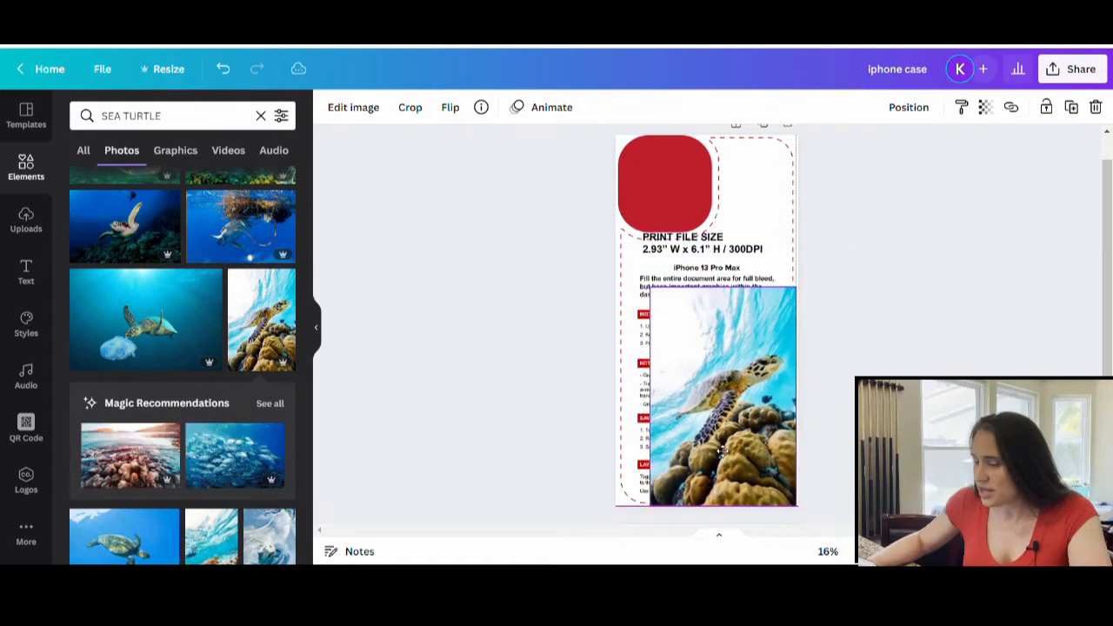
Stretch the sea turtle photo over the whole case and send it behind the template guide.
{"action": "left_click", "coordinate": [722, 400]}
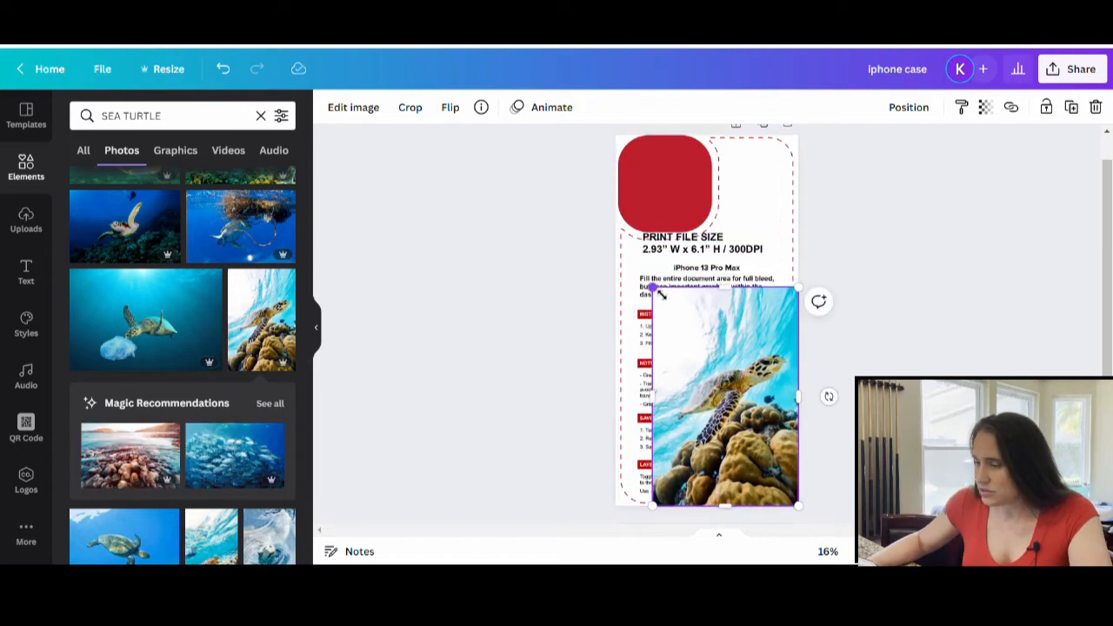
{"action": "left_click_drag", "start_coordinate": [651, 300], "coordinate": [564, 153]}
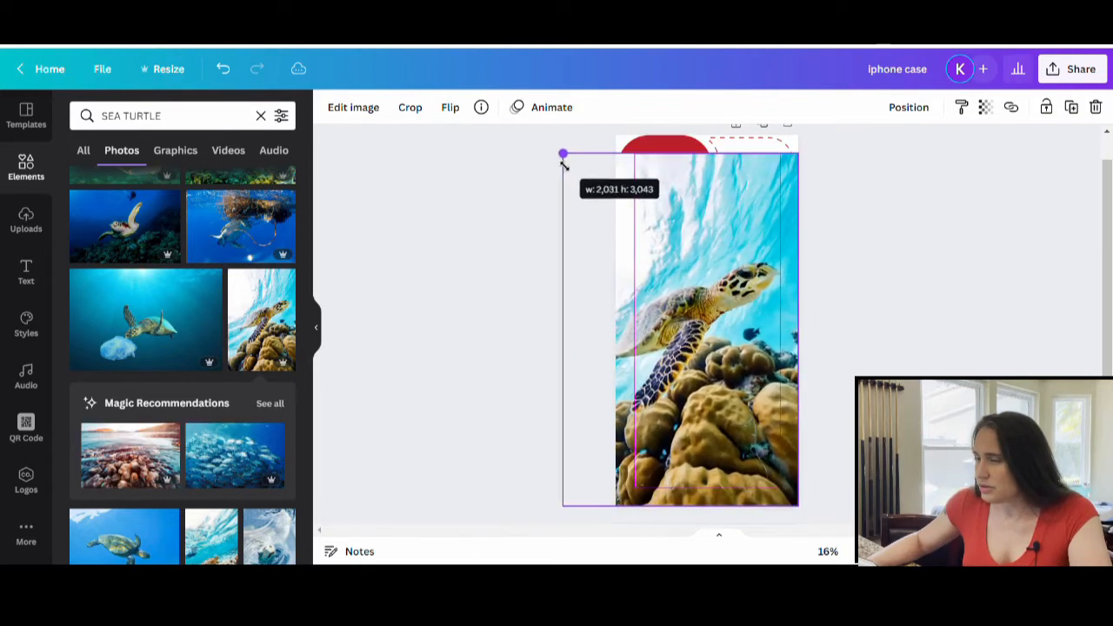
{"action": "left_click_drag", "start_coordinate": [563, 155], "coordinate": [550, 136]}
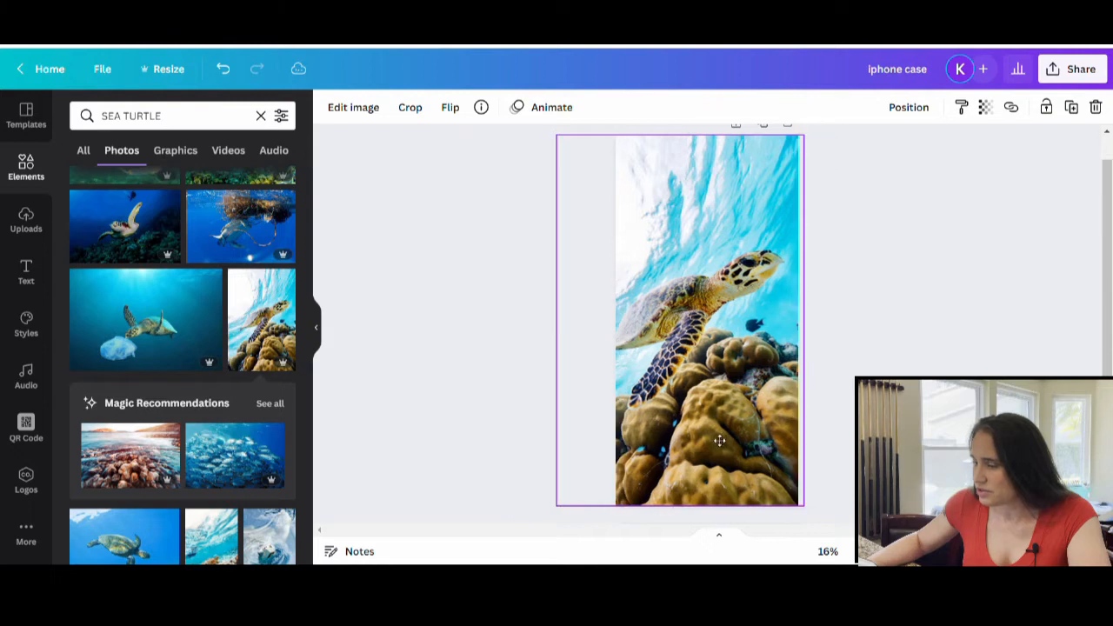
{"action": "left_click_drag", "start_coordinate": [719, 441], "coordinate": [732, 444]}
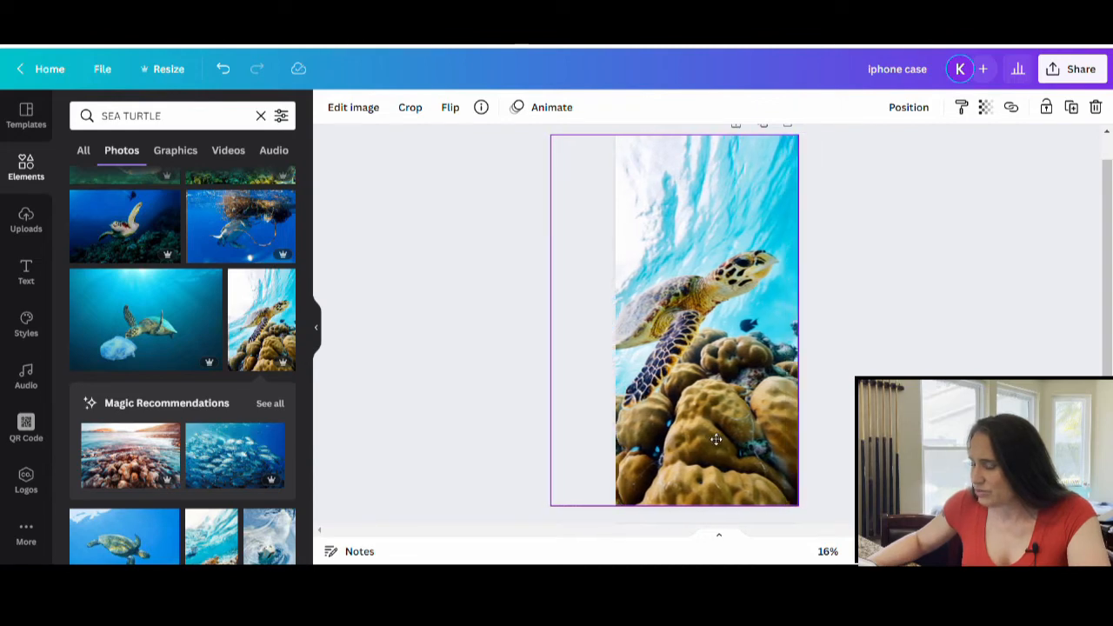
{"action": "right_click", "coordinate": [718, 439]}
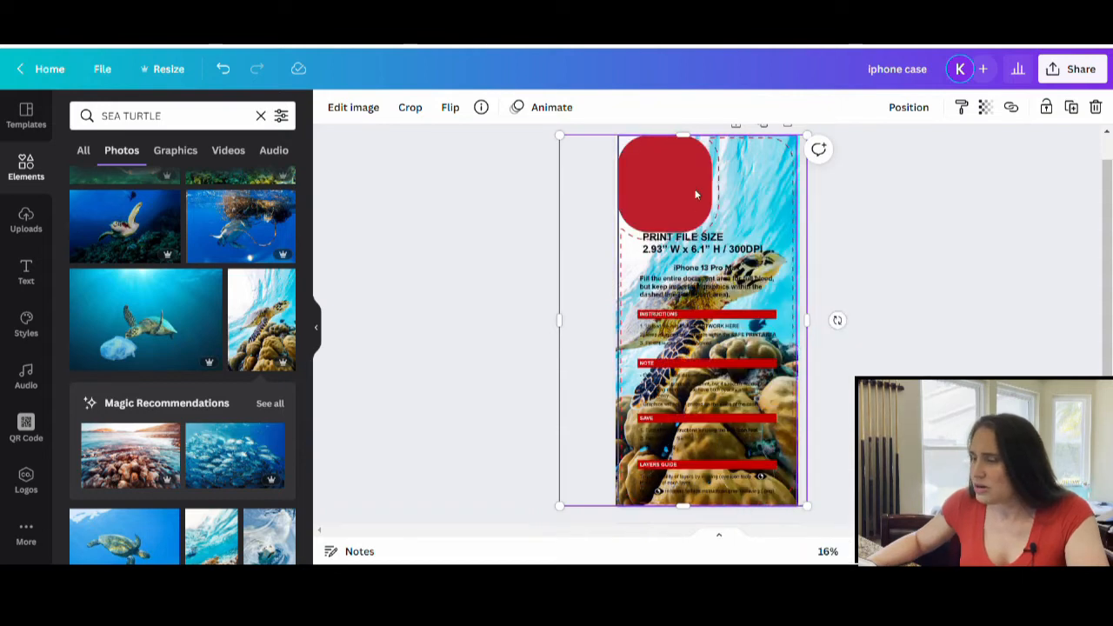
{"action": "mouse_move", "coordinate": [626, 242]}
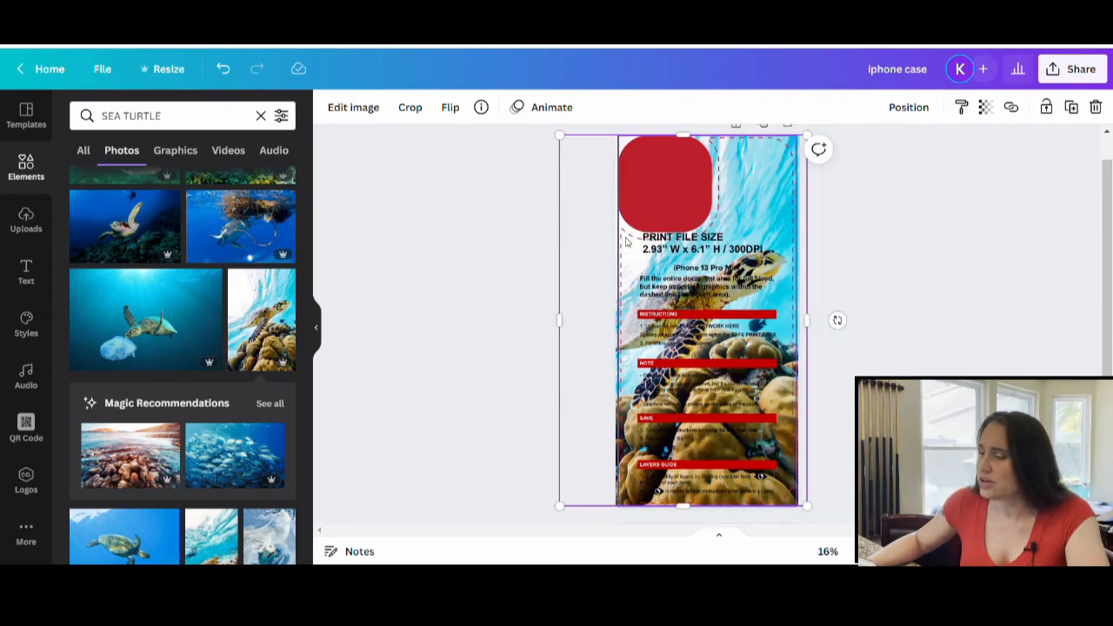
{"action": "mouse_move", "coordinate": [725, 229]}
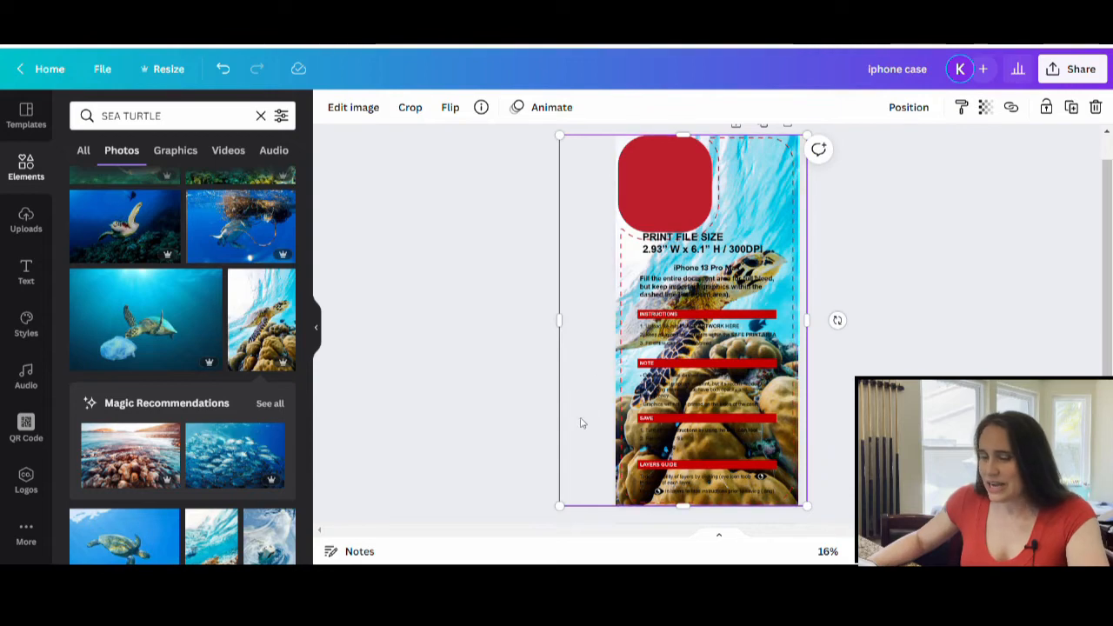
{"action": "mouse_move", "coordinate": [619, 346]}
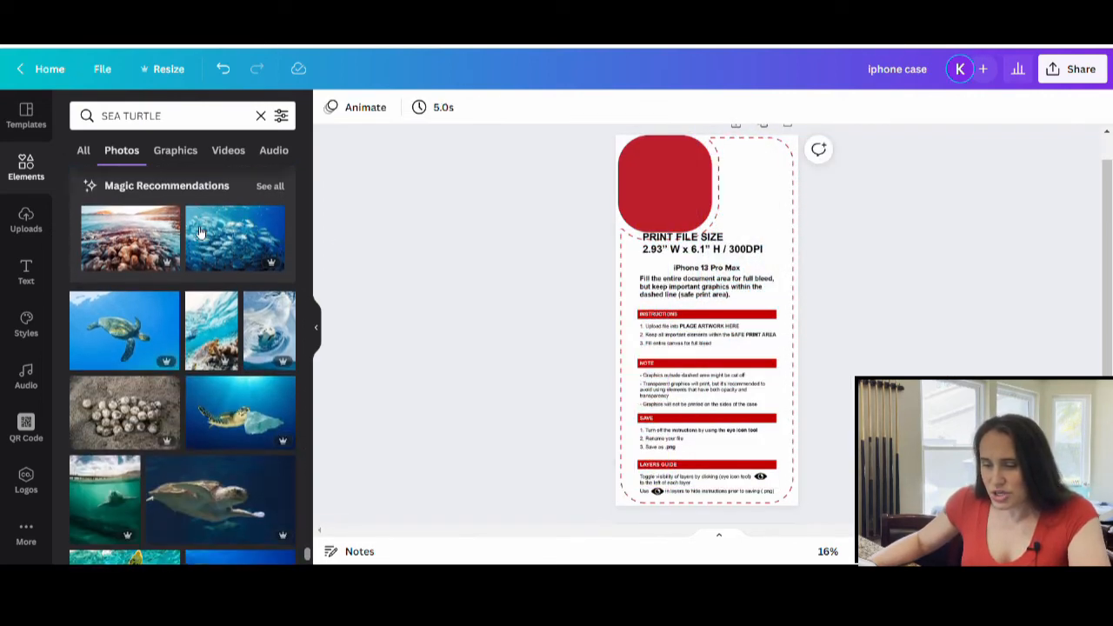
{"action": "scroll", "scroll_direction": "down", "scroll_amount": 3}
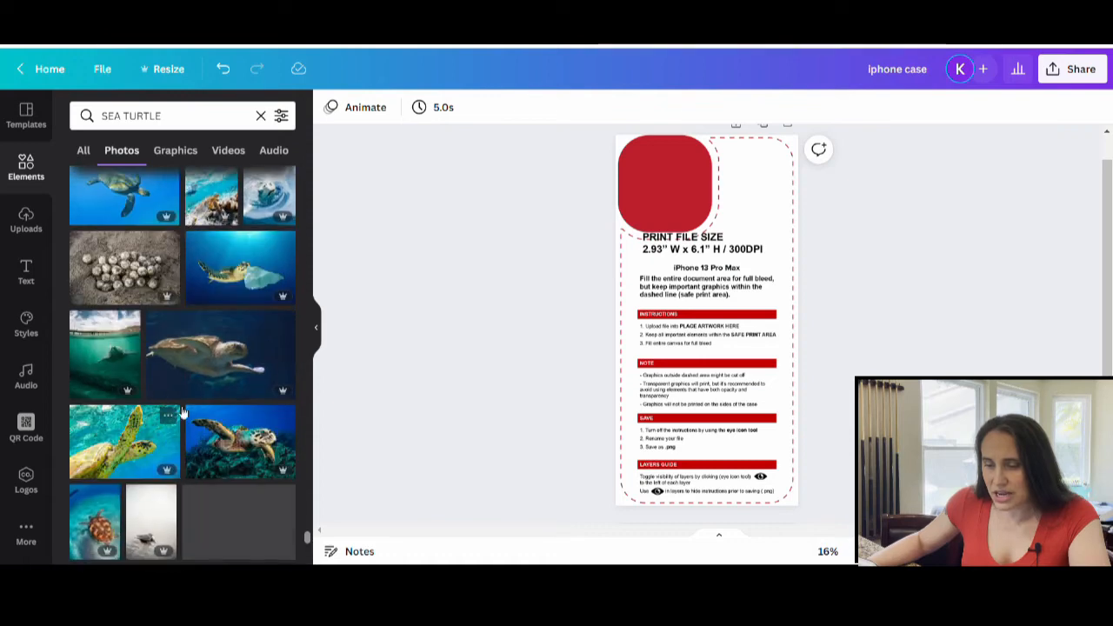
{"action": "scroll", "scroll_direction": "down", "scroll_amount": 3}
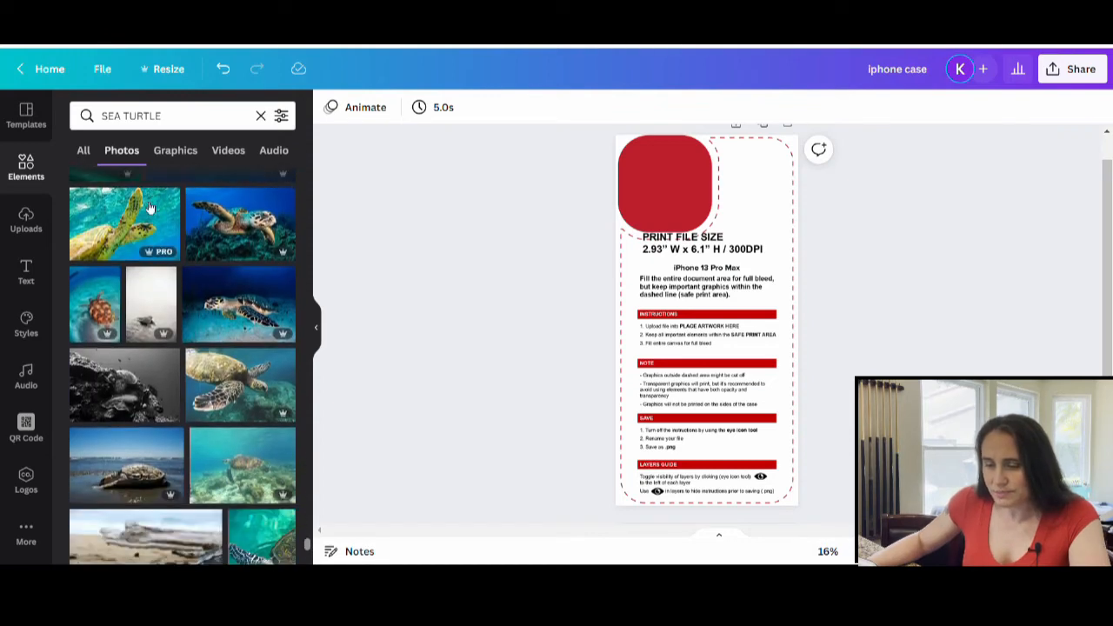
{"action": "scroll", "scroll_direction": "down", "scroll_amount": 3}
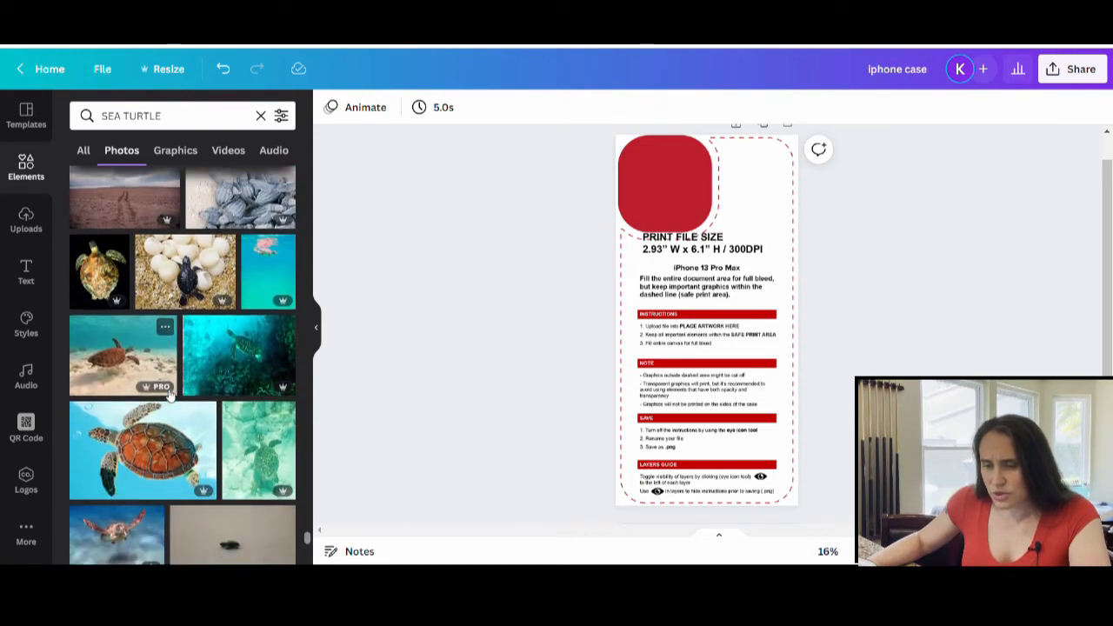
{"action": "scroll", "scroll_direction": "down", "scroll_amount": 3}
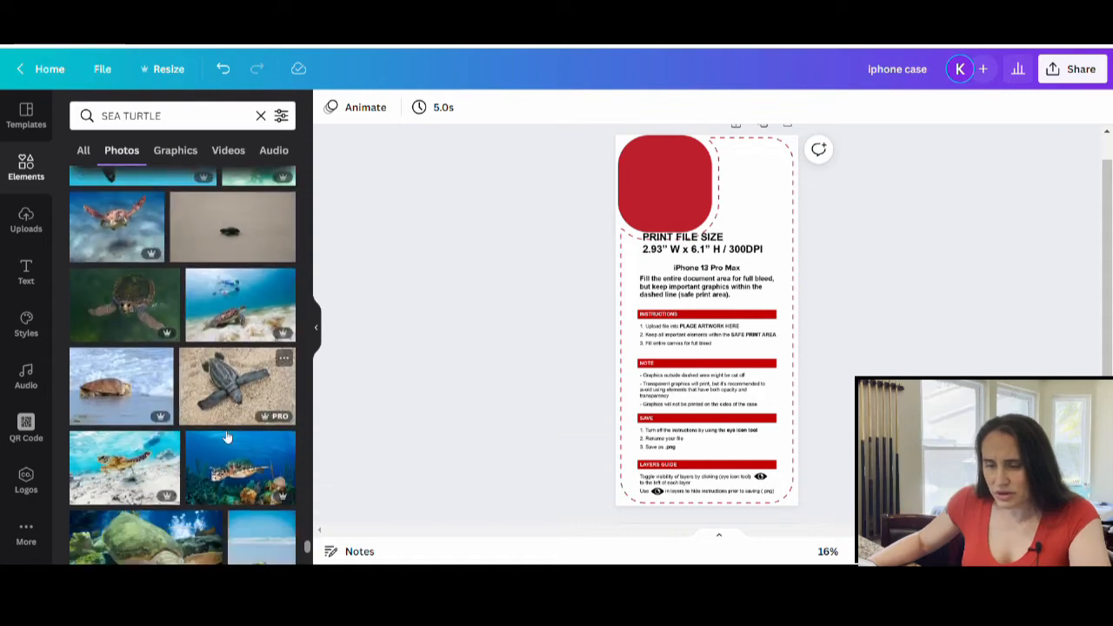
{"action": "scroll", "scroll_direction": "down", "scroll_amount": 3}
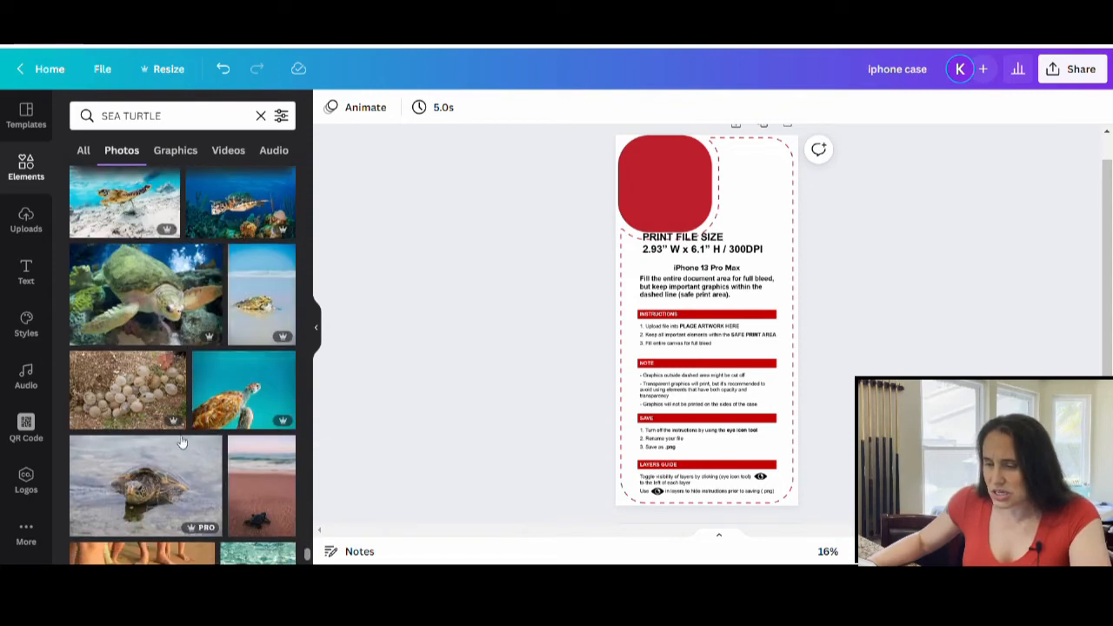
{"action": "scroll", "scroll_direction": "down", "scroll_amount": 3}
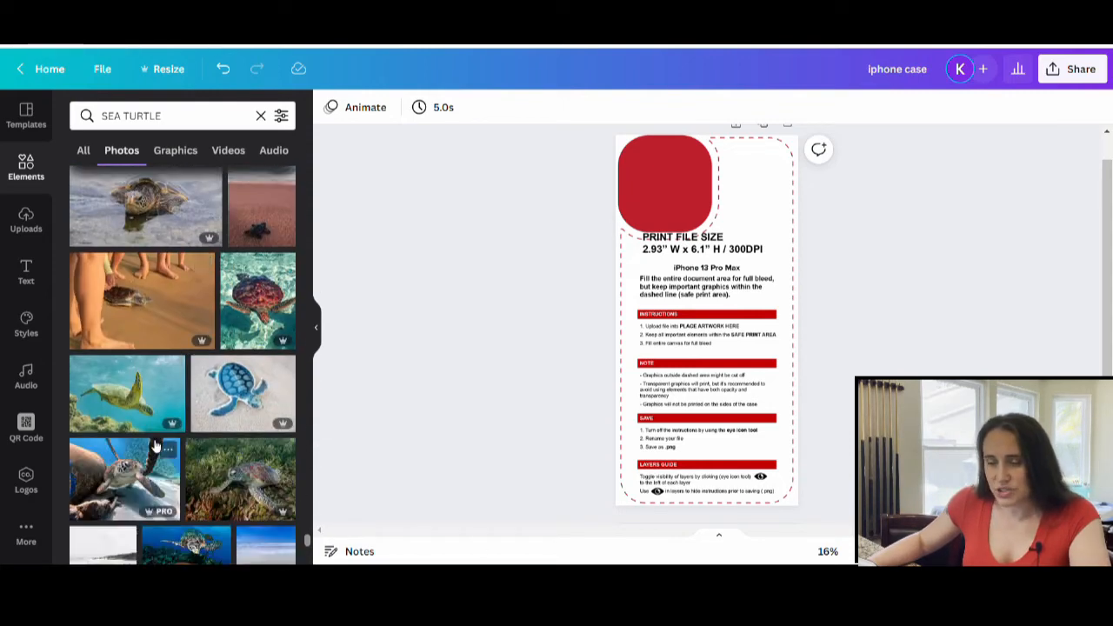
{"action": "scroll", "scroll_direction": "down", "scroll_amount": 3}
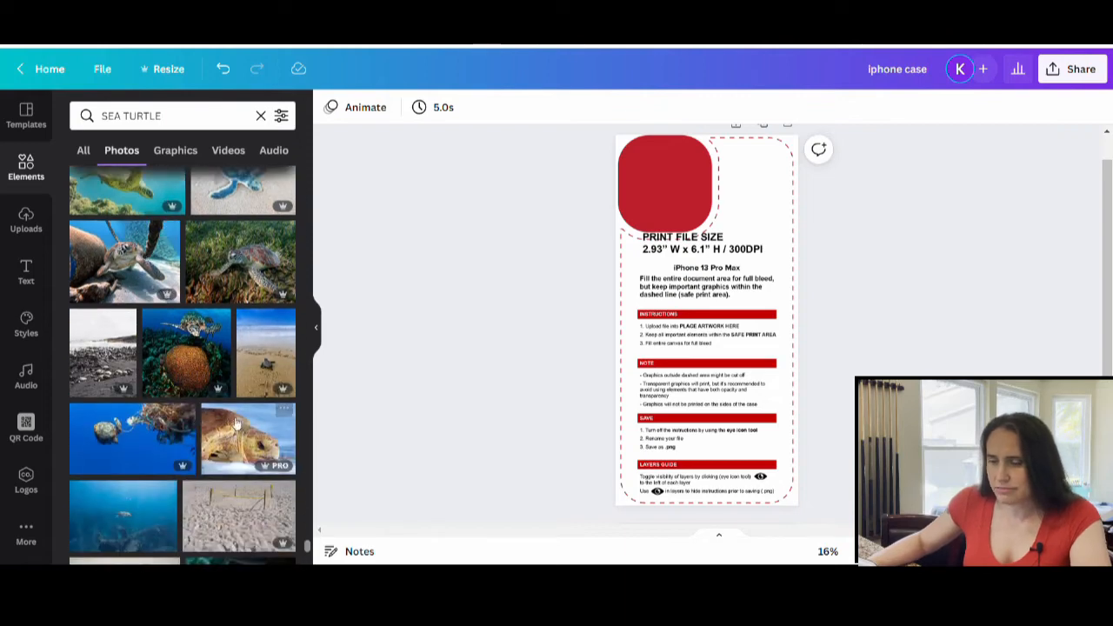
{"action": "scroll", "scroll_direction": "down", "scroll_amount": 3}
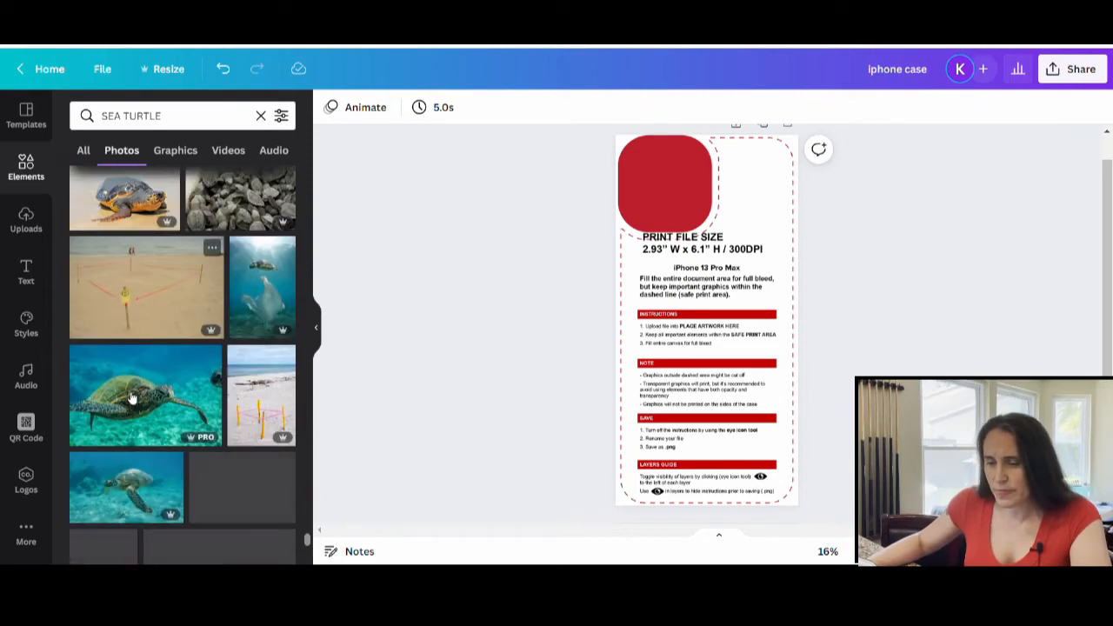
{"action": "scroll", "scroll_direction": "down", "scroll_amount": 3}
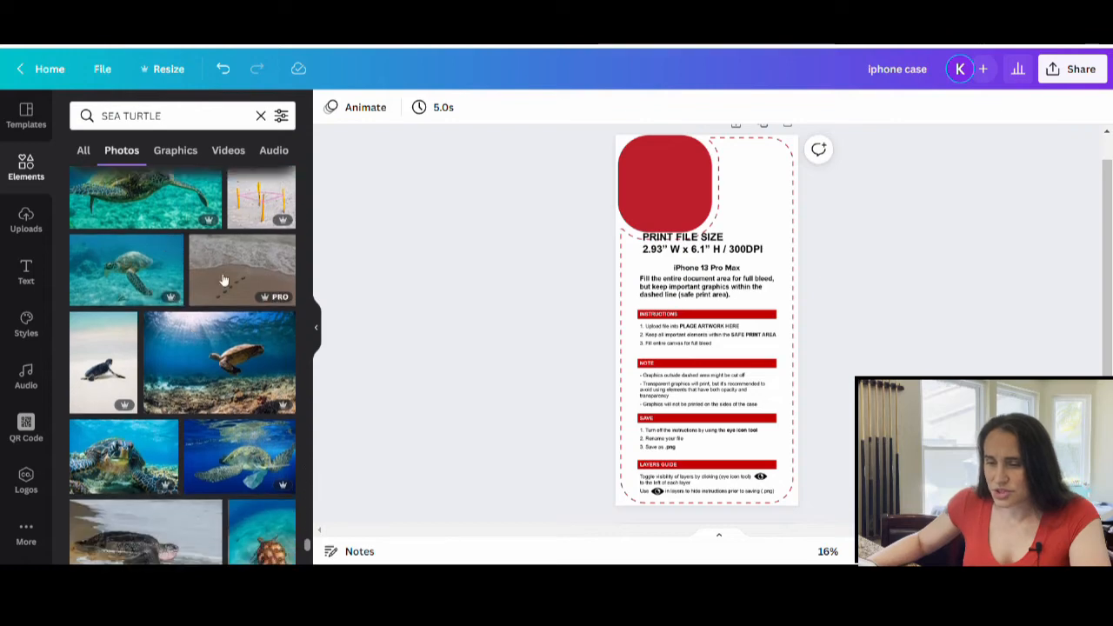
{"action": "scroll", "scroll_direction": "down", "scroll_amount": 3}
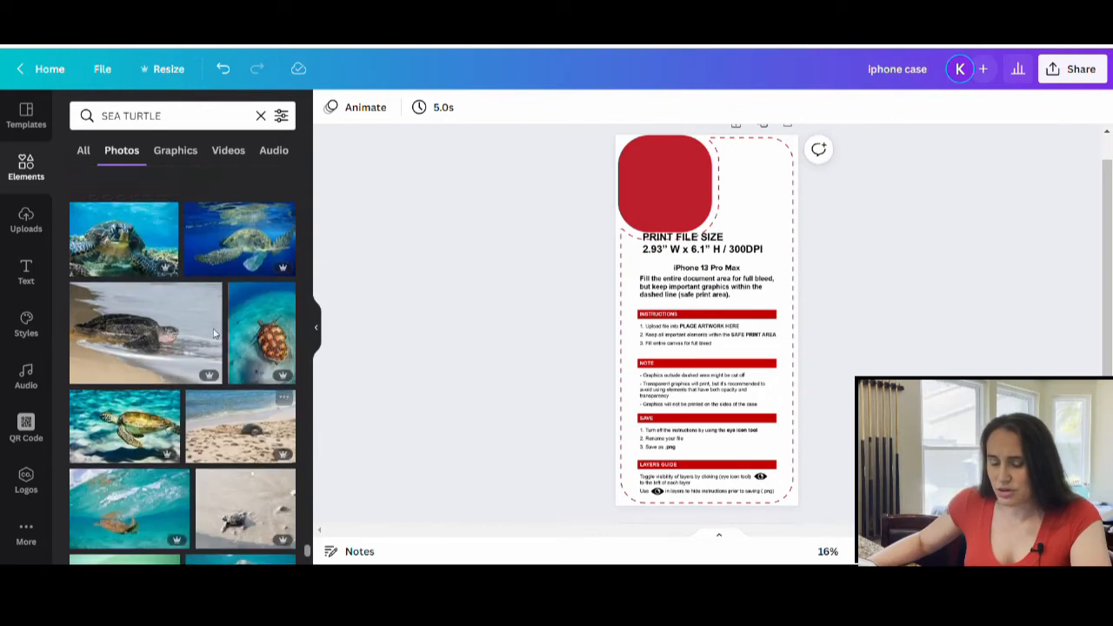
{"action": "scroll", "scroll_direction": "down", "scroll_amount": 3}
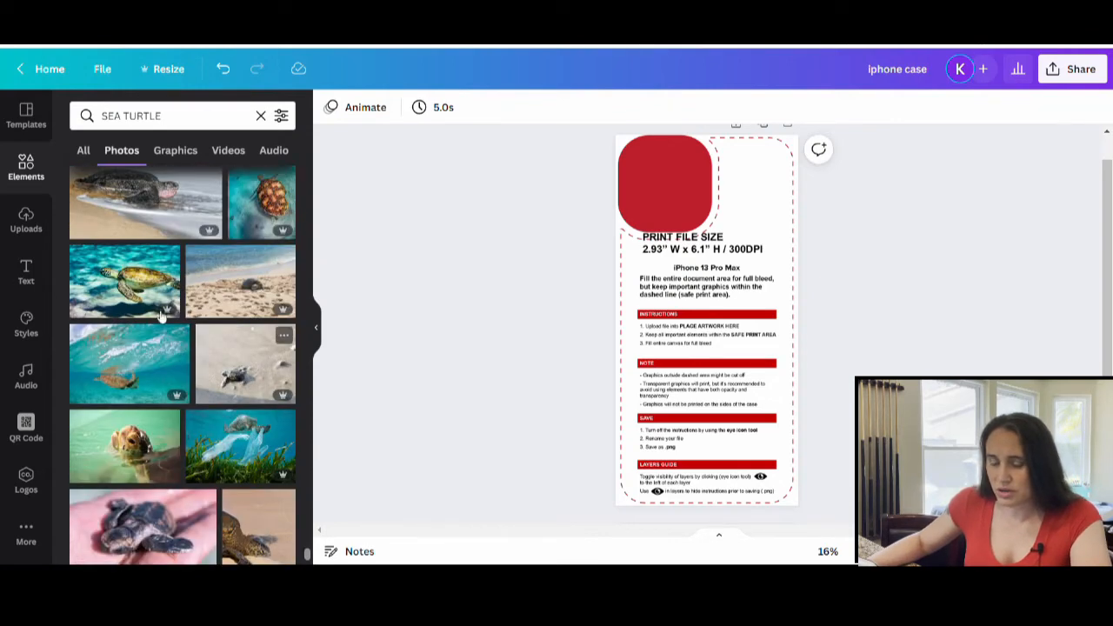
{"action": "scroll", "scroll_direction": "down", "scroll_amount": 3}
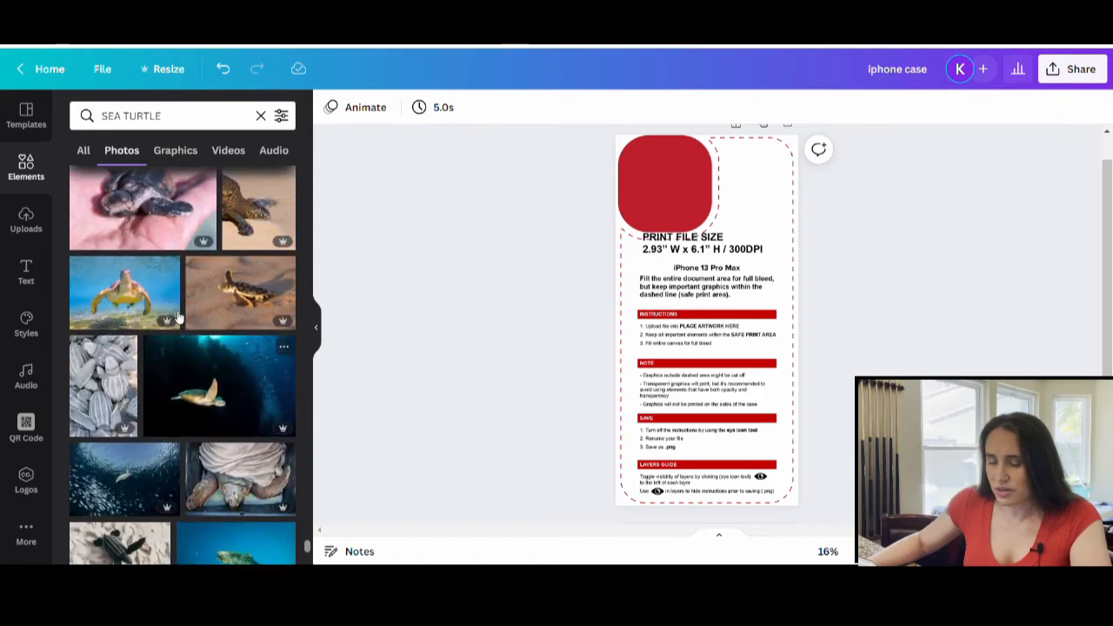
{"action": "scroll", "scroll_direction": "down", "scroll_amount": 3}
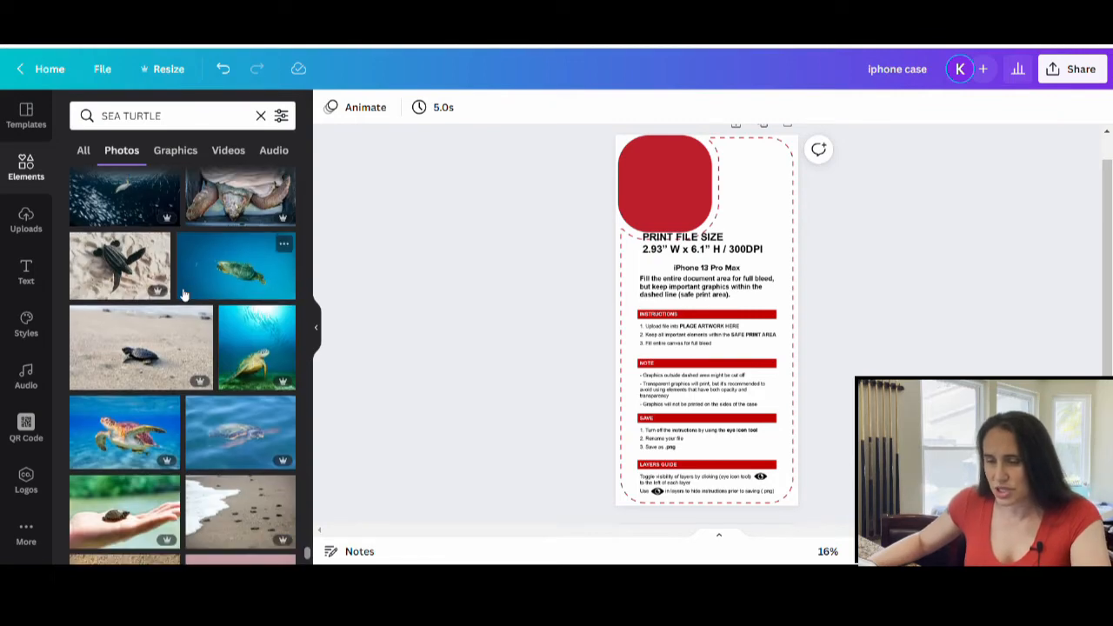
{"action": "scroll", "scroll_direction": "down", "scroll_amount": 3}
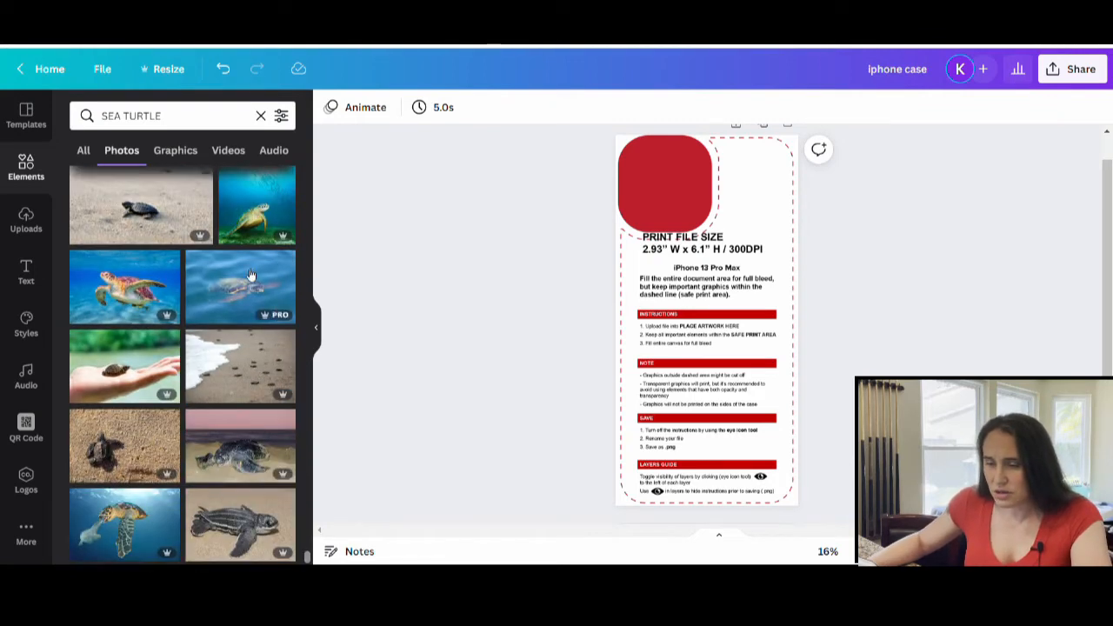
{"action": "scroll", "scroll_direction": "down", "scroll_amount": 3}
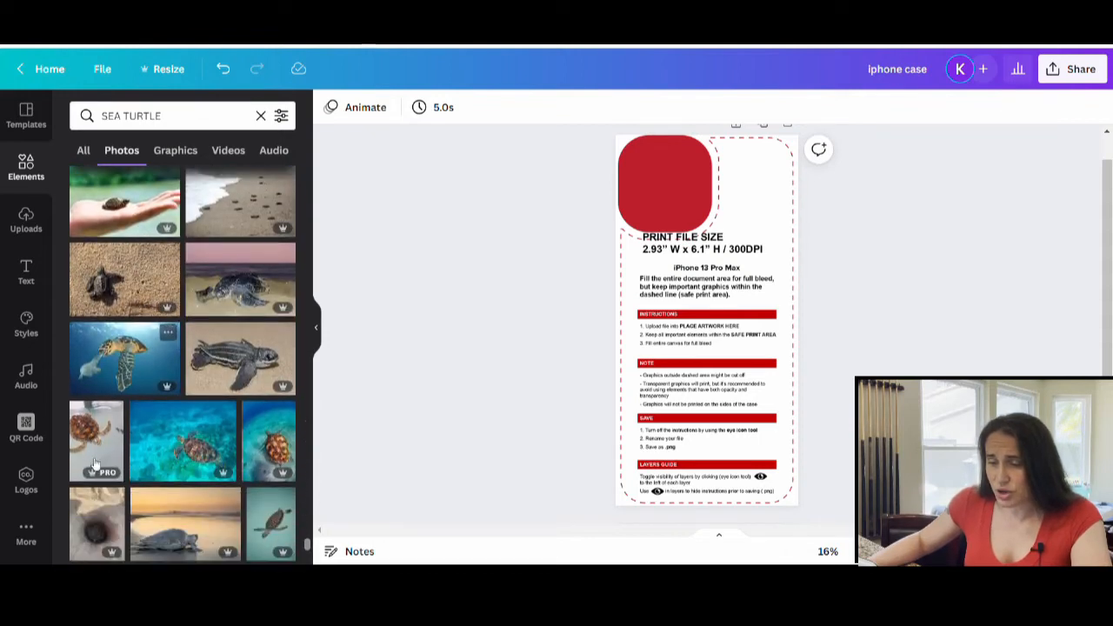
{"action": "scroll", "scroll_direction": "down", "scroll_amount": 3}
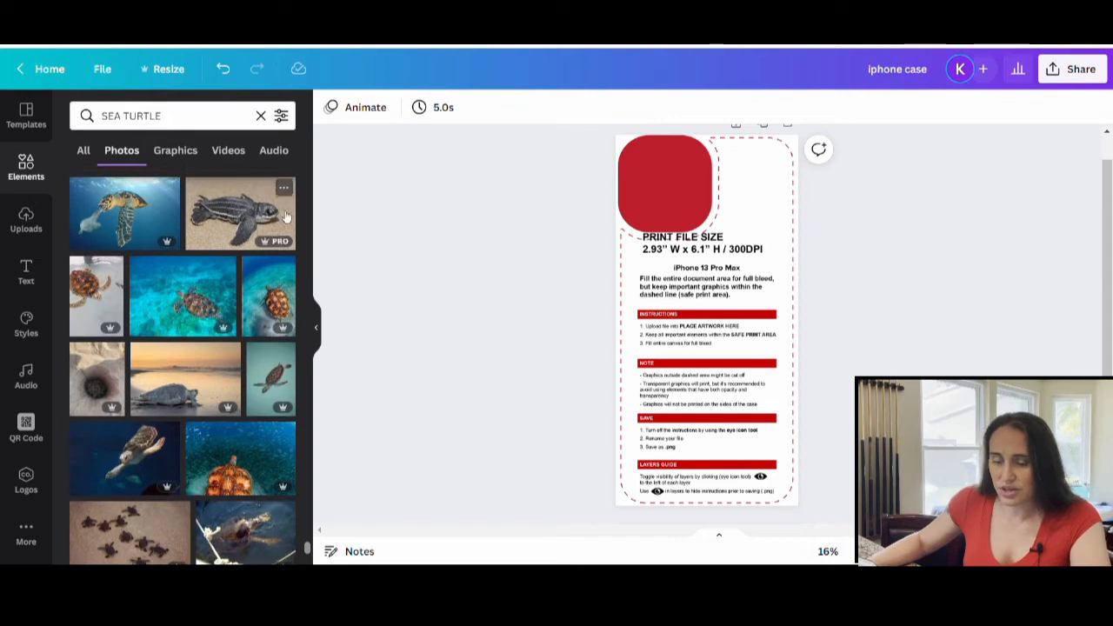
{"action": "scroll", "scroll_direction": "down", "scroll_amount": 3}
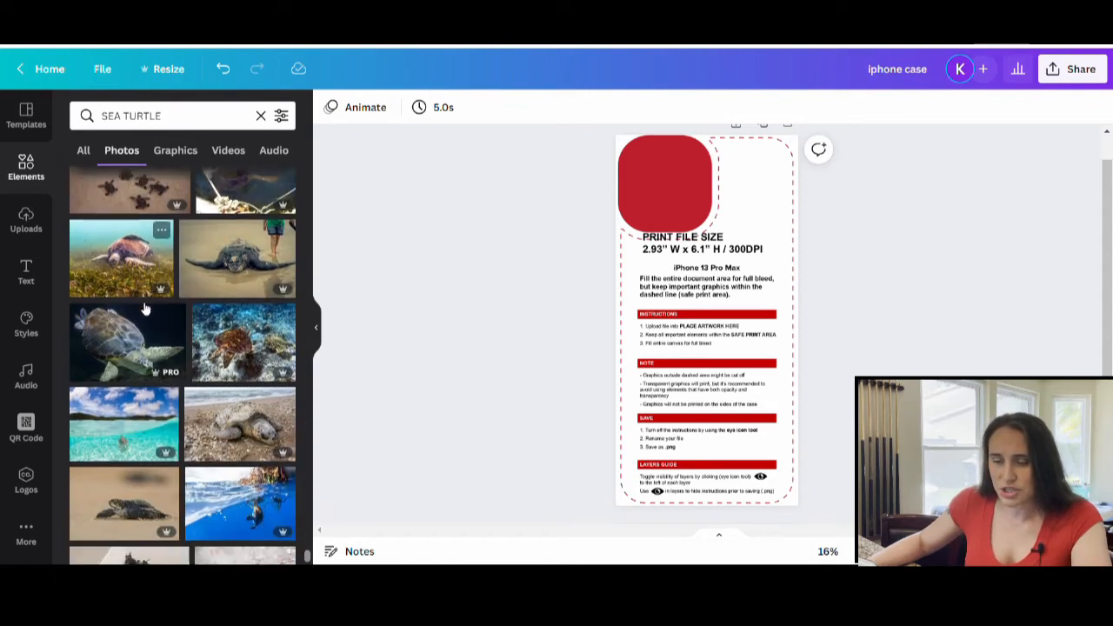
{"action": "scroll", "scroll_direction": "down", "scroll_amount": 3}
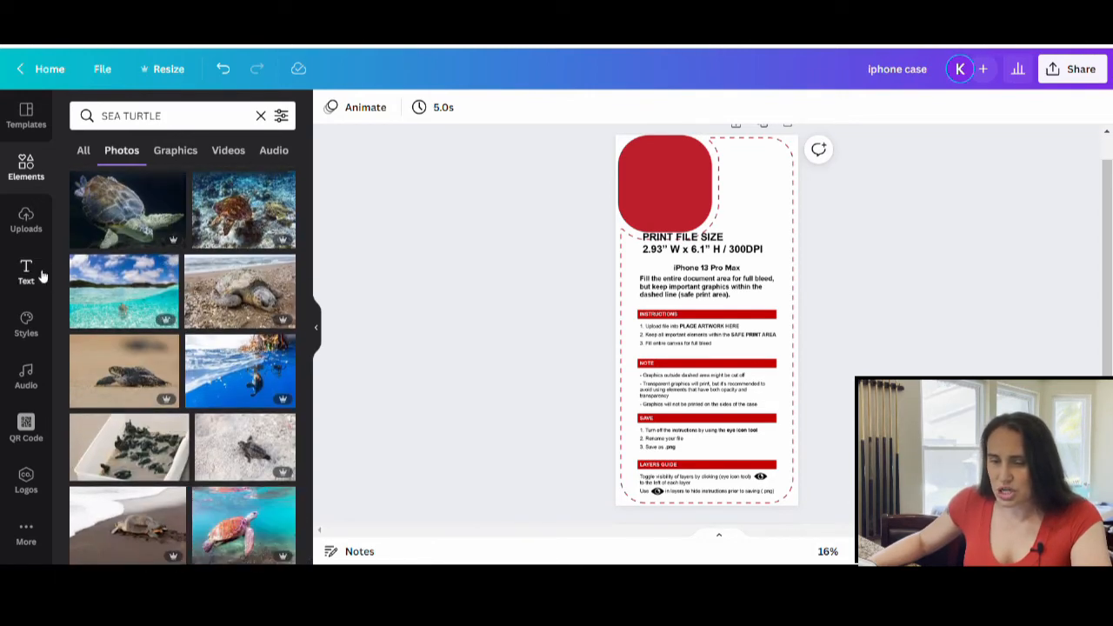
{"action": "mouse_move", "coordinate": [130, 305]}
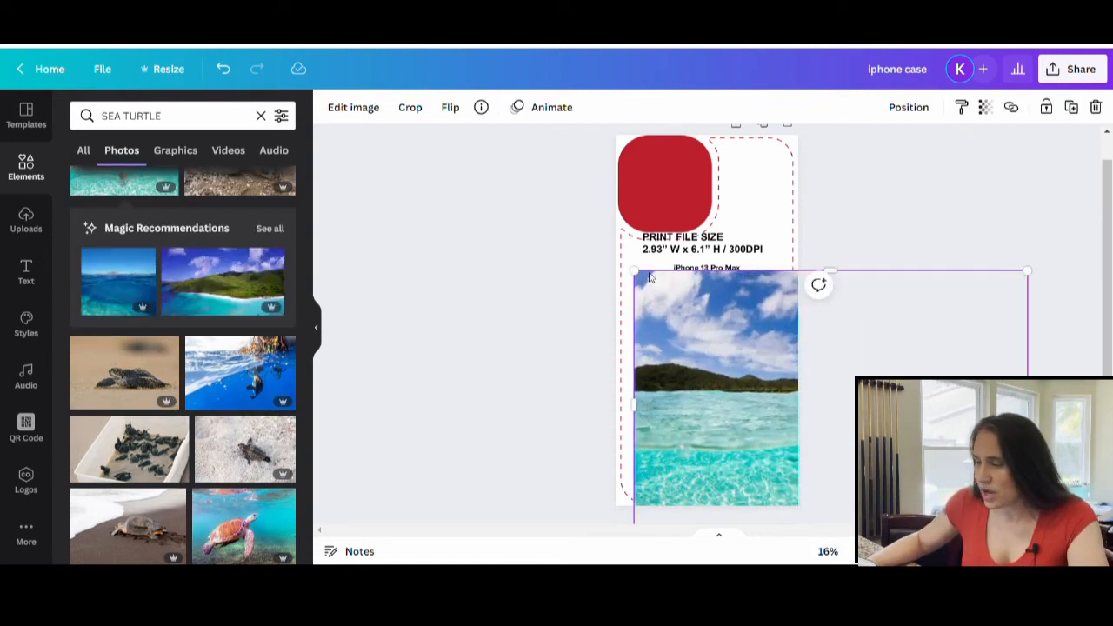
Stretch the turtle photo across the entire case template, covering its instructions.
{"action": "left_click_drag", "start_coordinate": [635, 271], "coordinate": [488, 171]}
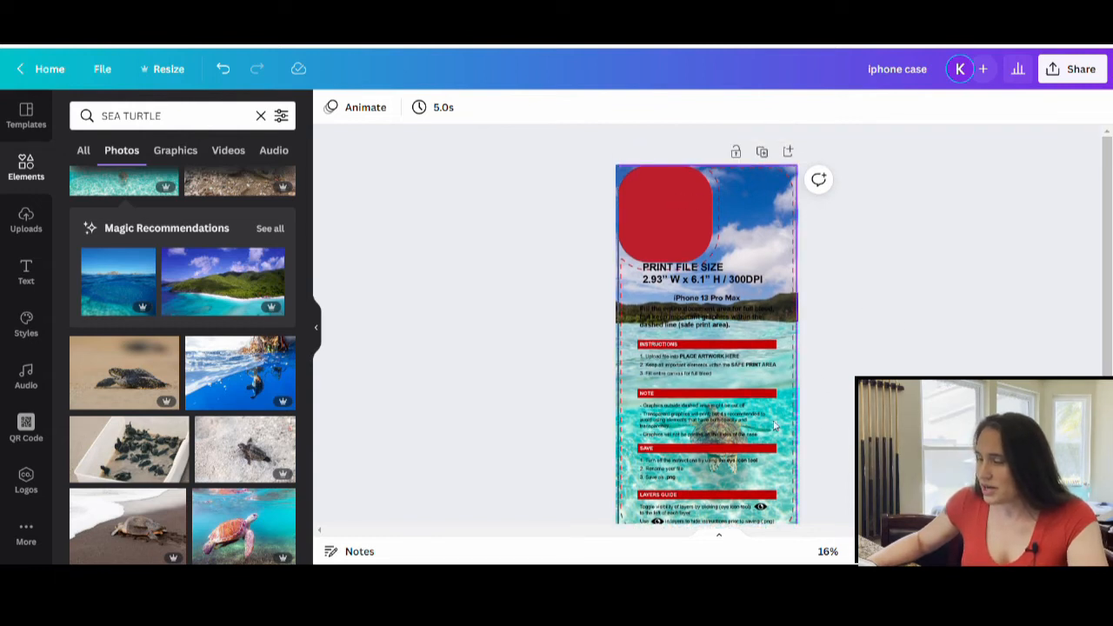
{"action": "scroll", "scroll_direction": "down", "scroll_amount": 3}
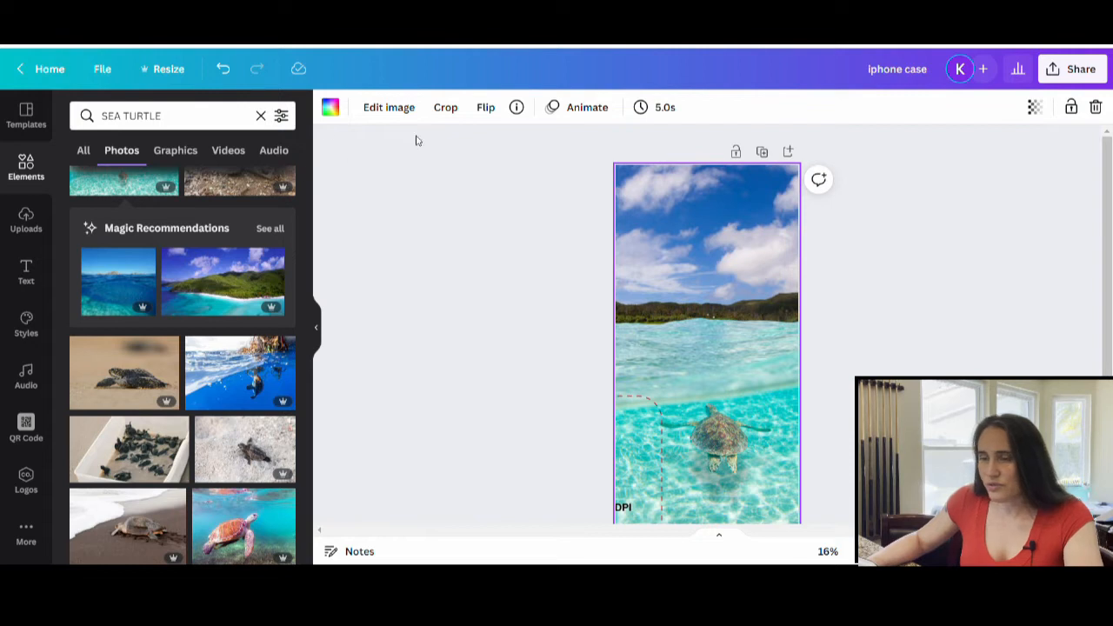
Open Edit image for the turtle photo and browse its filter presets.
{"action": "left_click", "coordinate": [389, 107]}
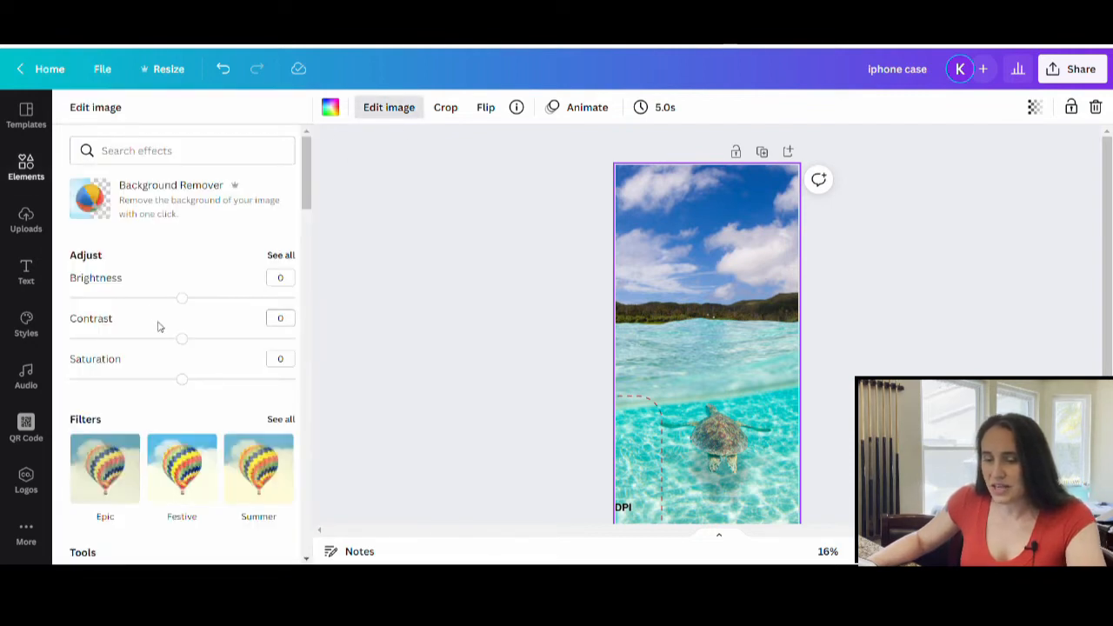
{"action": "scroll", "scroll_direction": "down", "scroll_amount": 3}
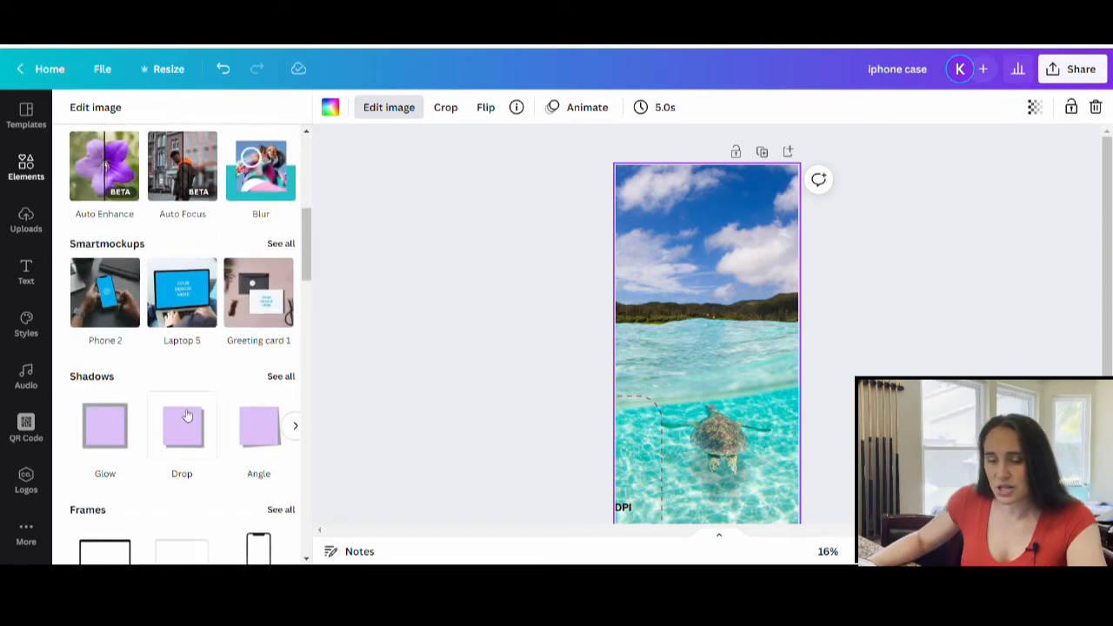
{"action": "scroll", "scroll_direction": "down", "scroll_amount": 3}
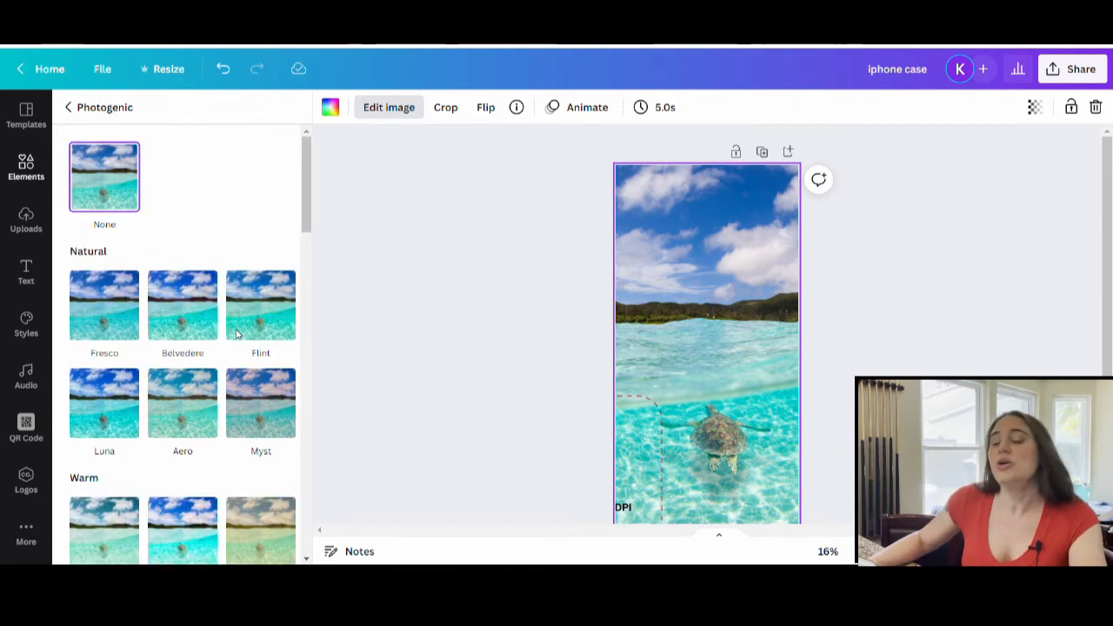
{"action": "mouse_move", "coordinate": [152, 261]}
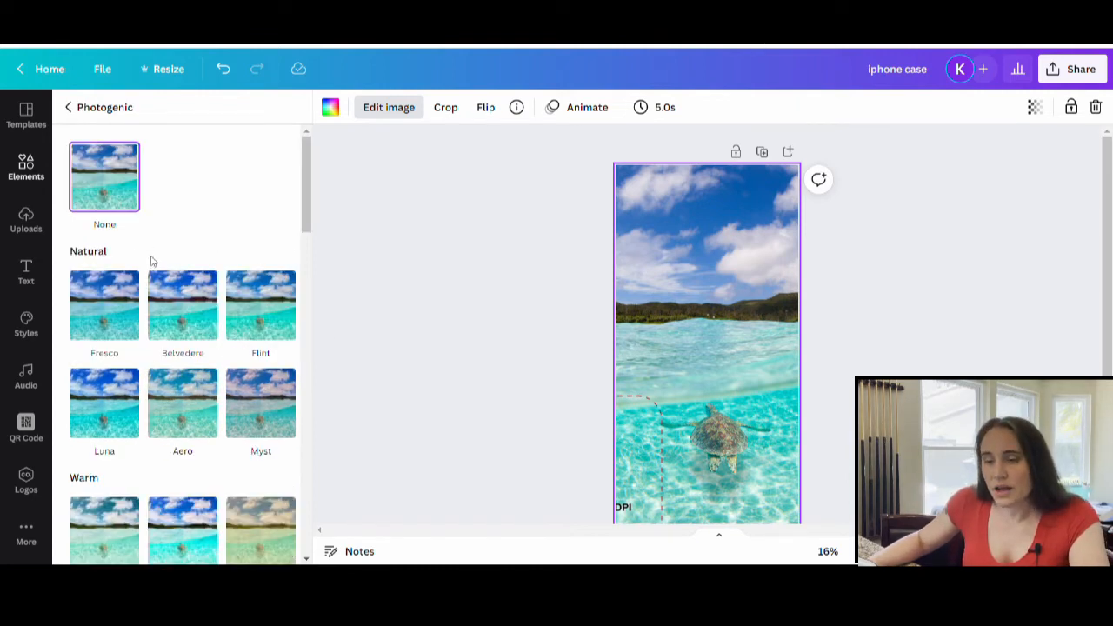
Preview the Capri and Eldar filters on the turtle photo.
{"action": "scroll", "scroll_direction": "down", "scroll_amount": 3}
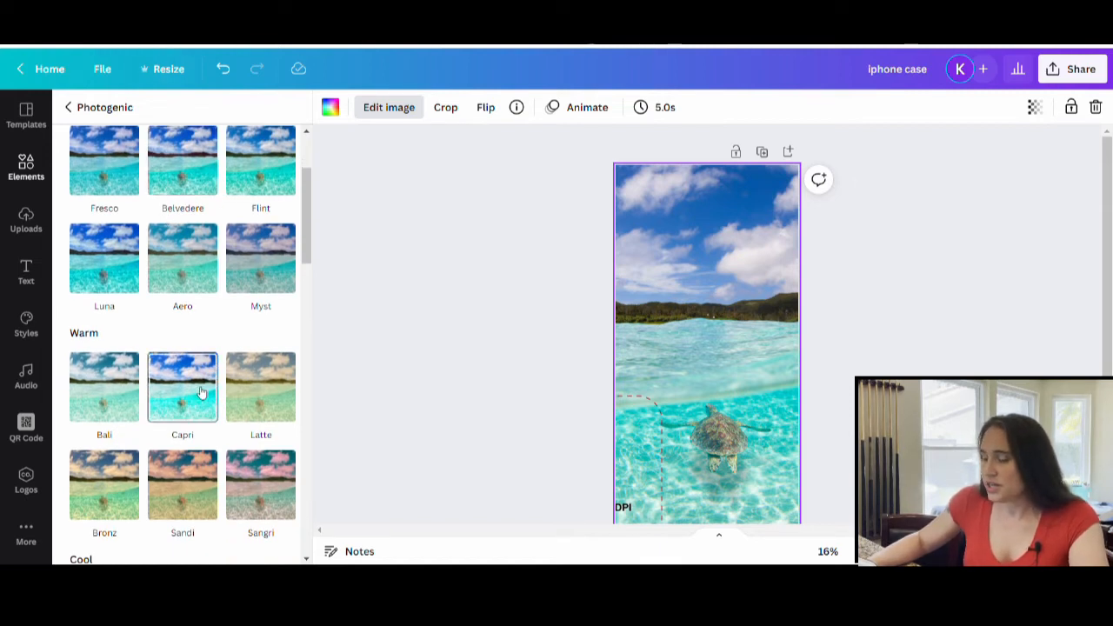
{"action": "left_click", "coordinate": [182, 387]}
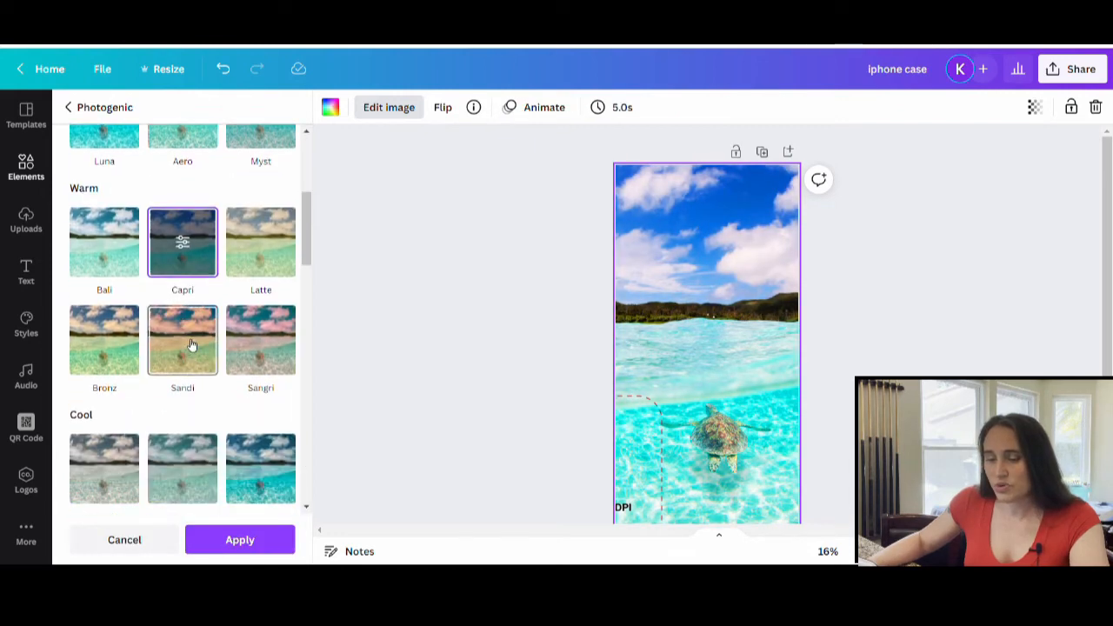
{"action": "scroll", "scroll_direction": "down", "scroll_amount": 3}
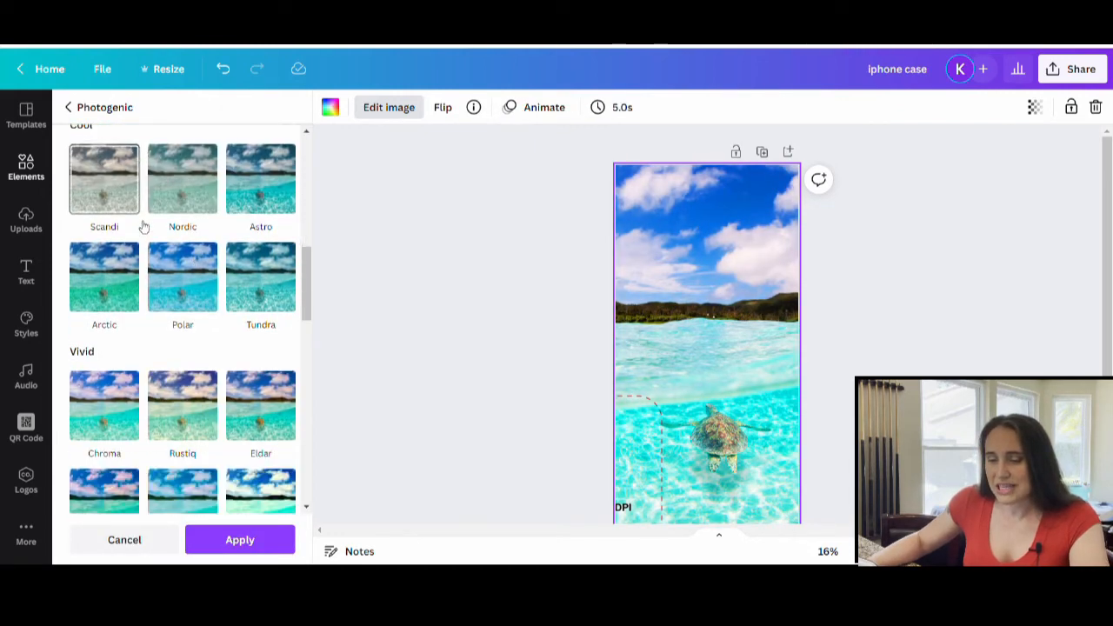
{"action": "scroll", "scroll_direction": "down", "scroll_amount": 3}
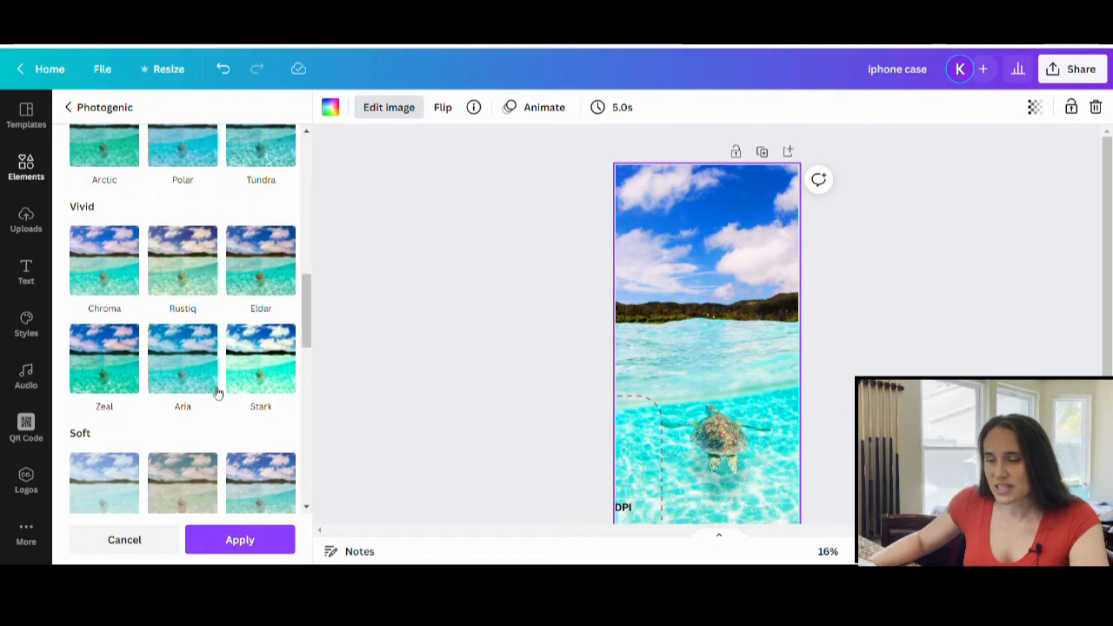
{"action": "left_click", "coordinate": [261, 260]}
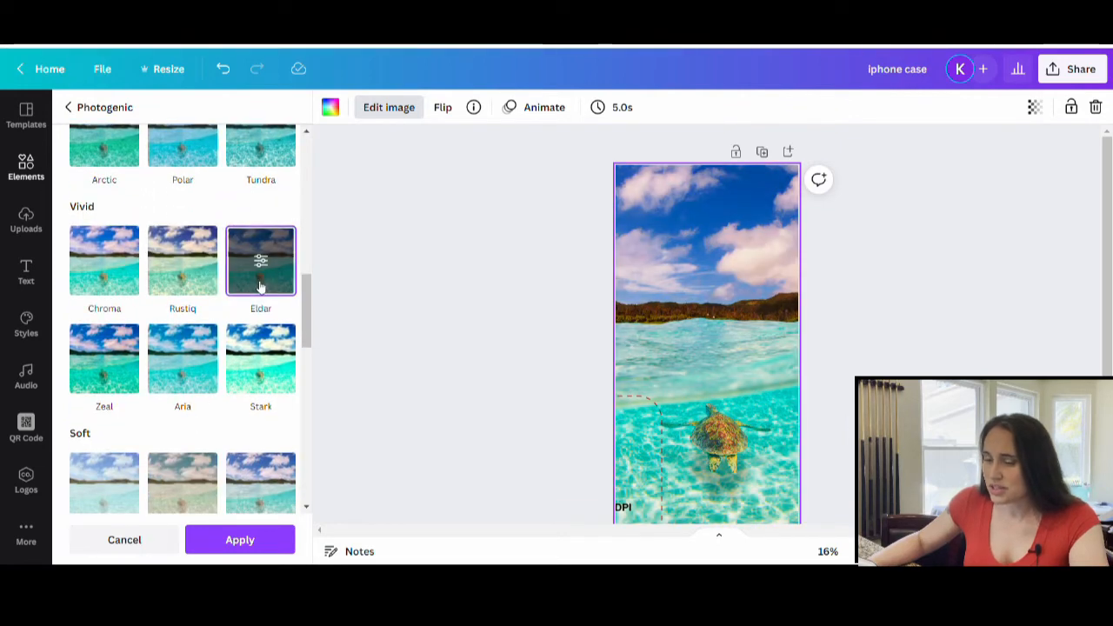
Preview the Poster and Luna filters, leaving the photo unfiltered.
{"action": "scroll", "scroll_direction": "down", "scroll_amount": 3}
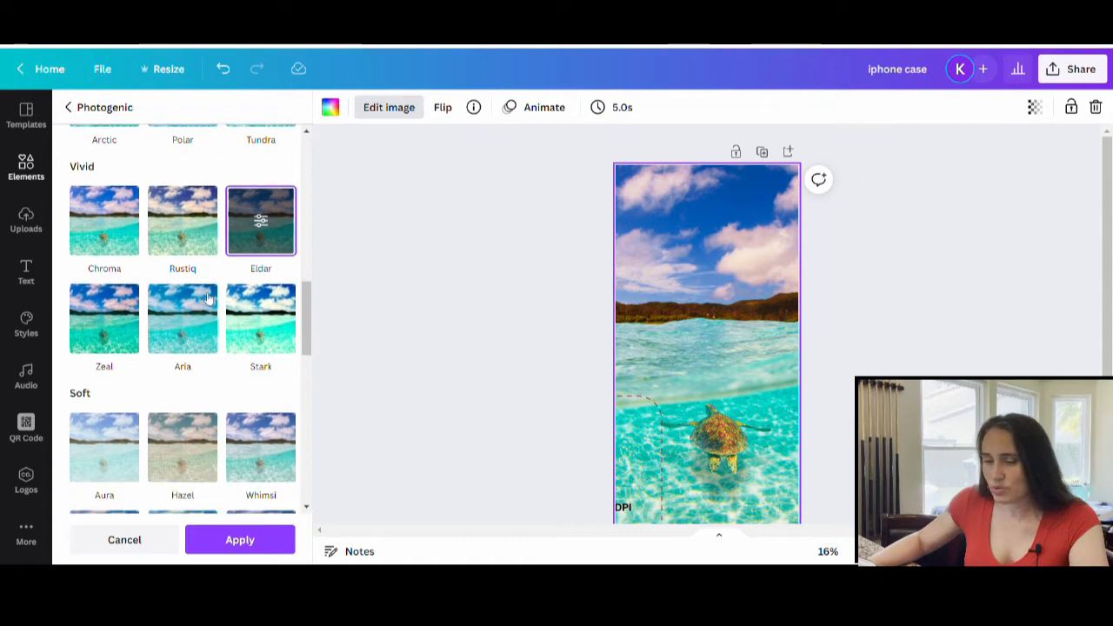
{"action": "scroll", "scroll_direction": "down", "scroll_amount": 3}
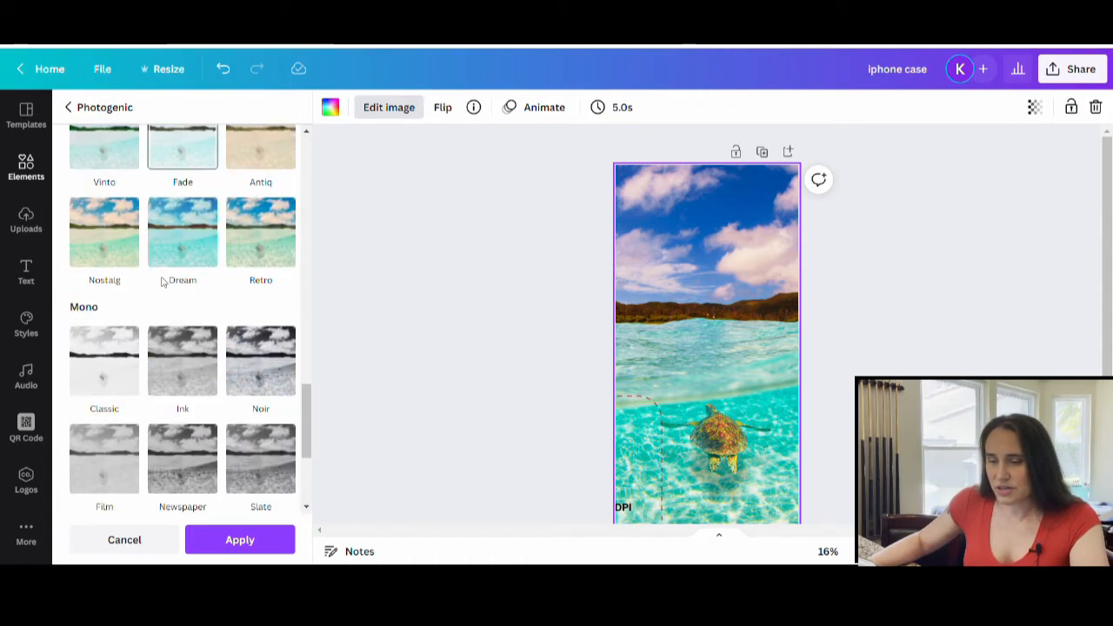
{"action": "scroll", "scroll_direction": "down", "scroll_amount": 3}
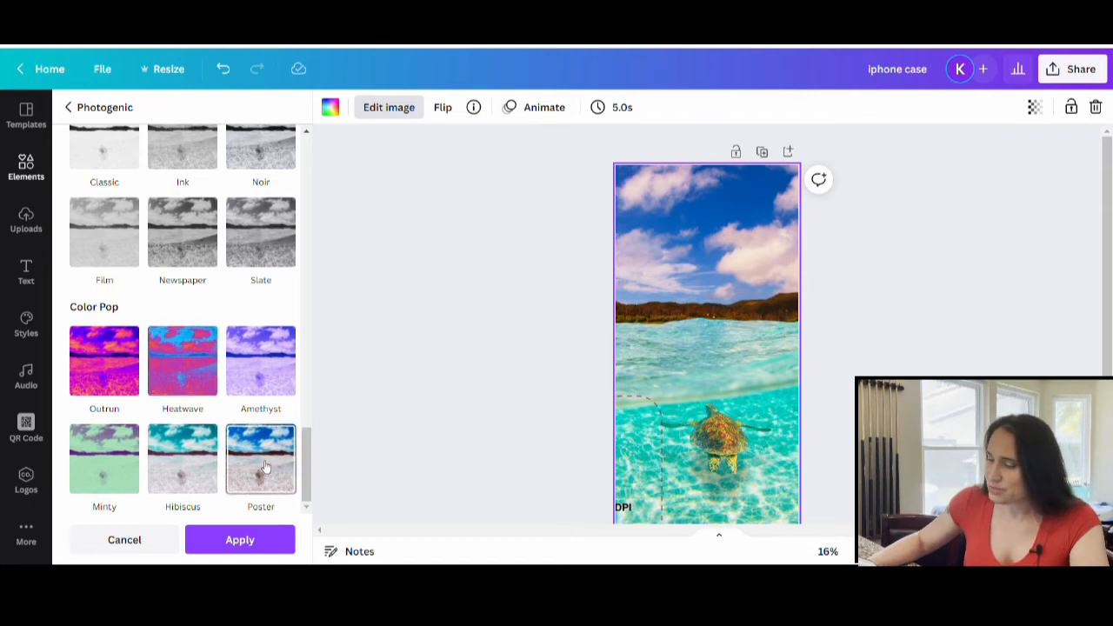
{"action": "left_click", "coordinate": [261, 458]}
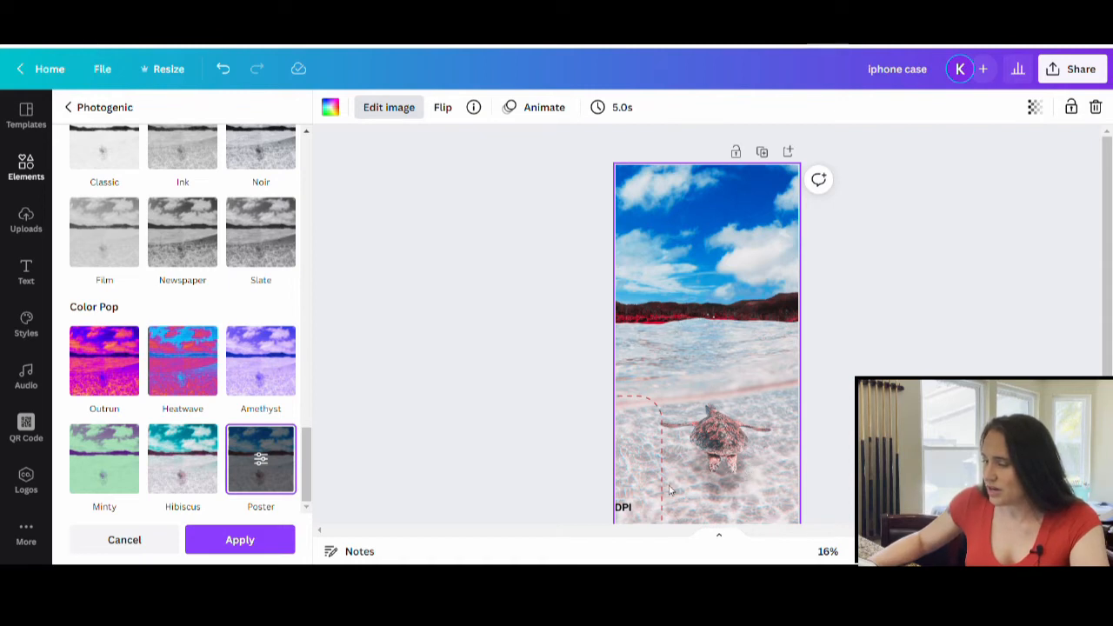
{"action": "scroll", "scroll_direction": "down", "scroll_amount": 3}
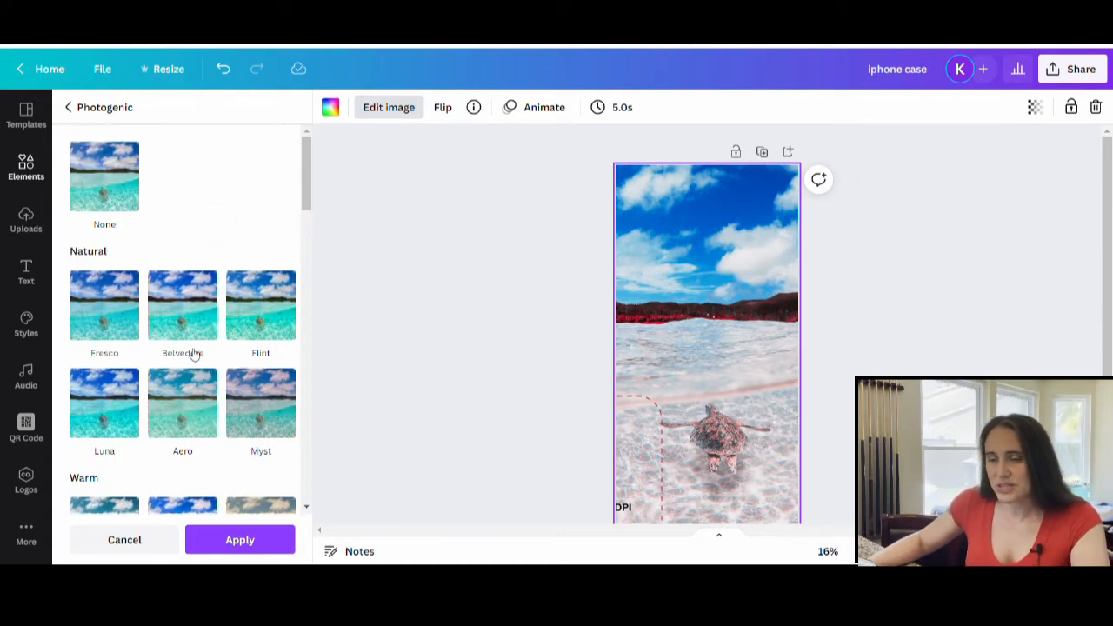
{"action": "left_click", "coordinate": [104, 402]}
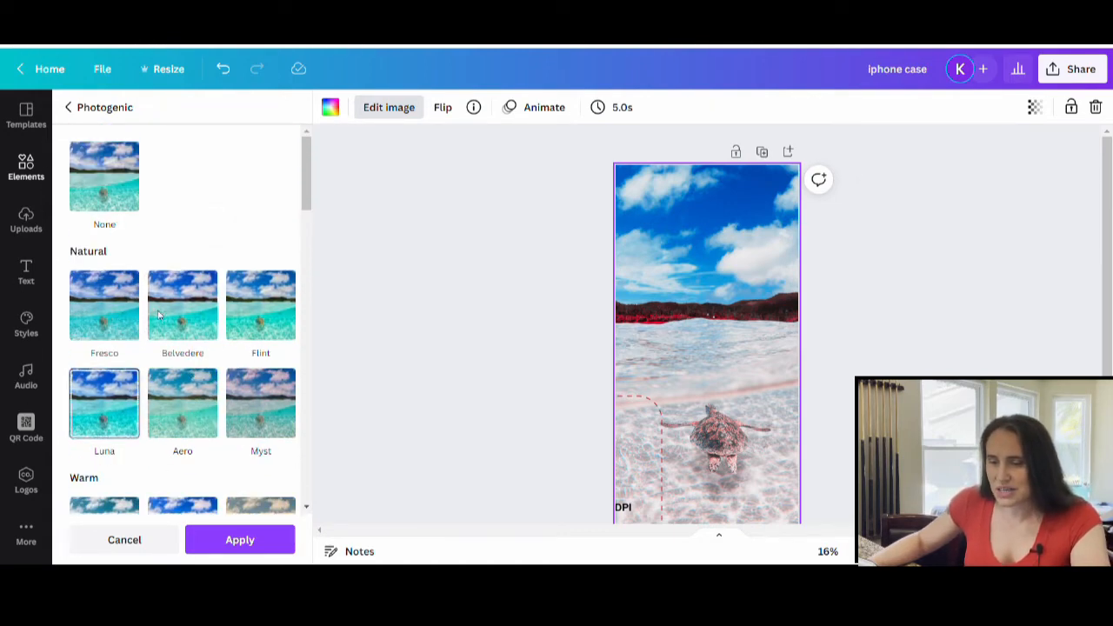
{"action": "left_click", "coordinate": [183, 305]}
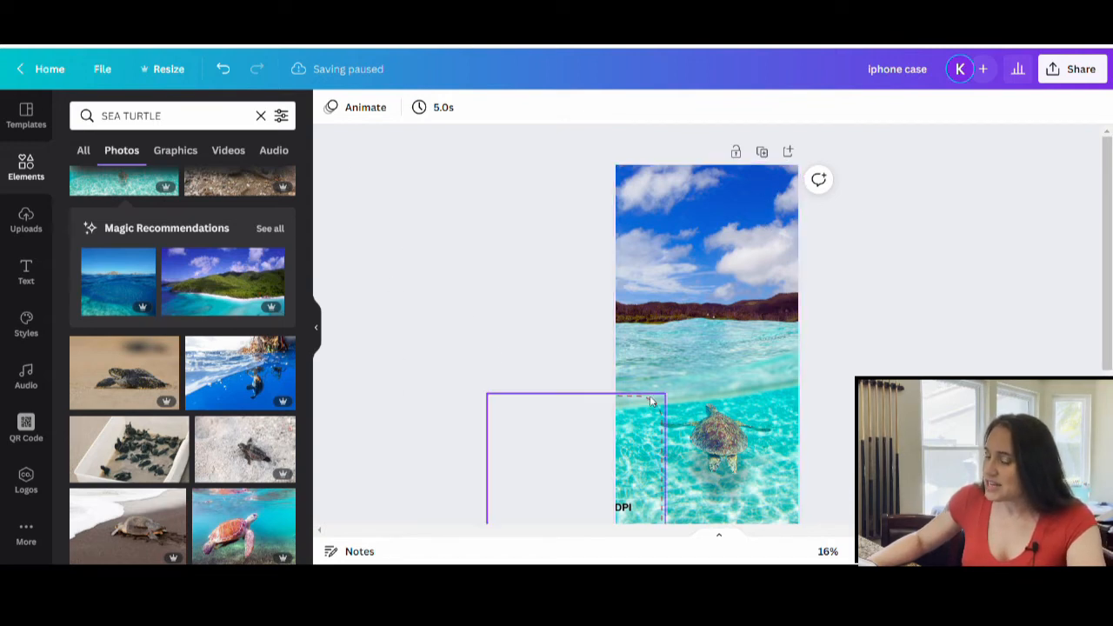
Deselect the turtle photo by clicking an empty spot on the canvas.
{"action": "left_click", "coordinate": [541, 331]}
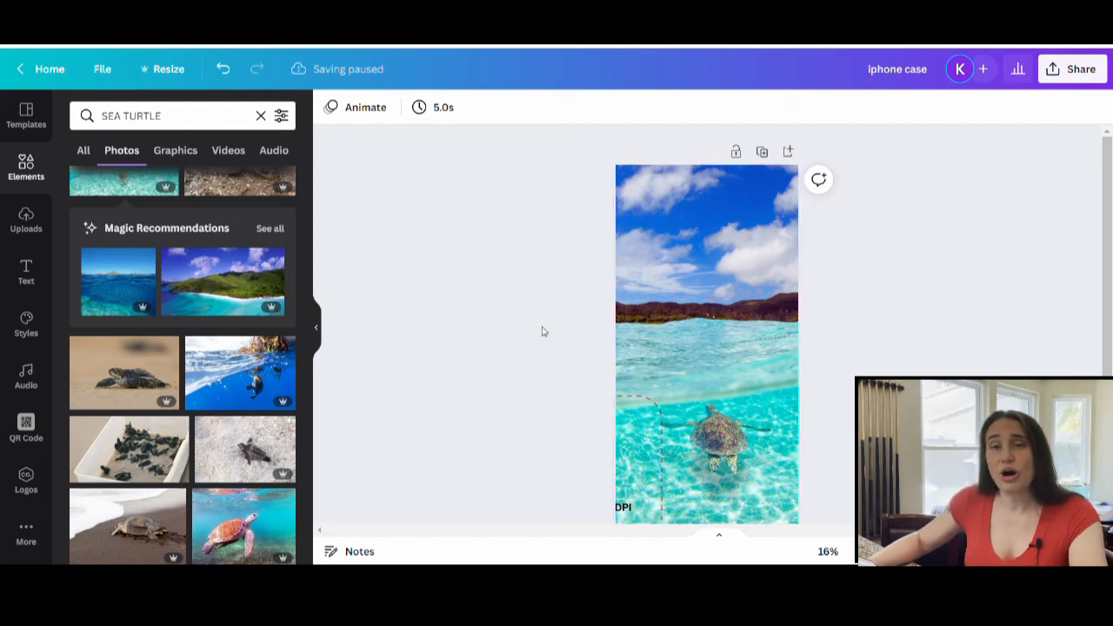
{"action": "mouse_move", "coordinate": [802, 276]}
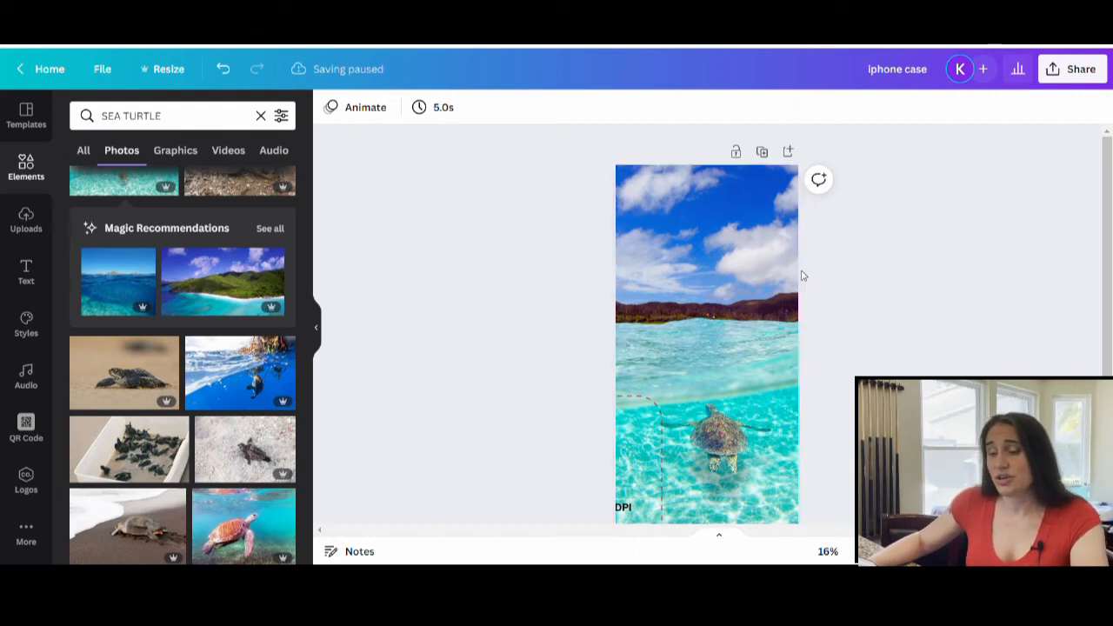
{"action": "mouse_move", "coordinate": [834, 383]}
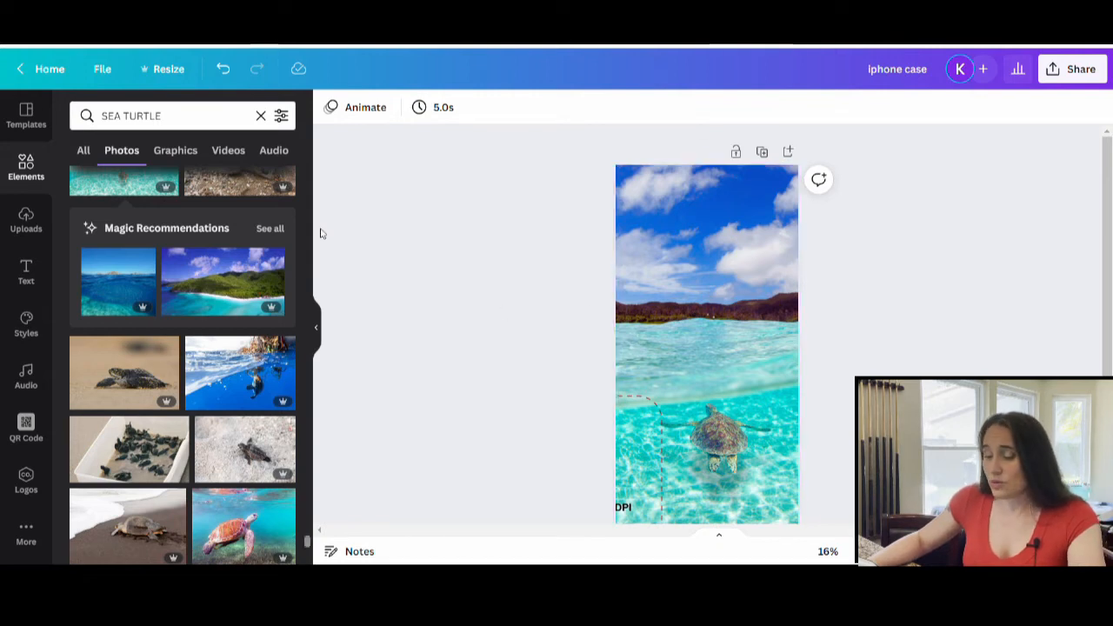
{"action": "mouse_move", "coordinate": [843, 401]}
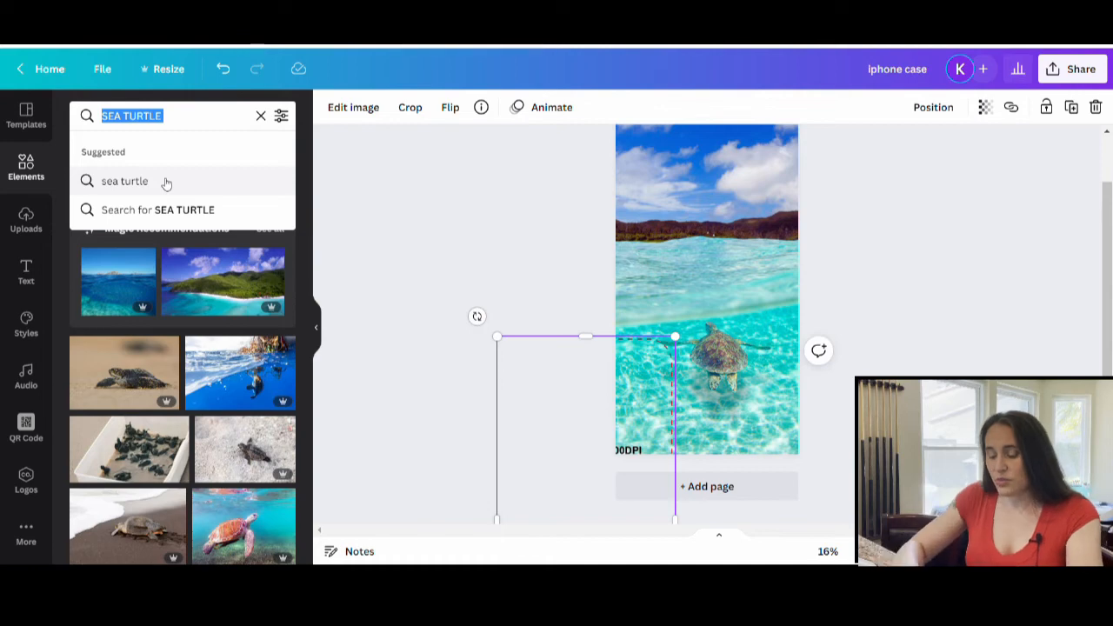
{"action": "type", "text": "pattern"}
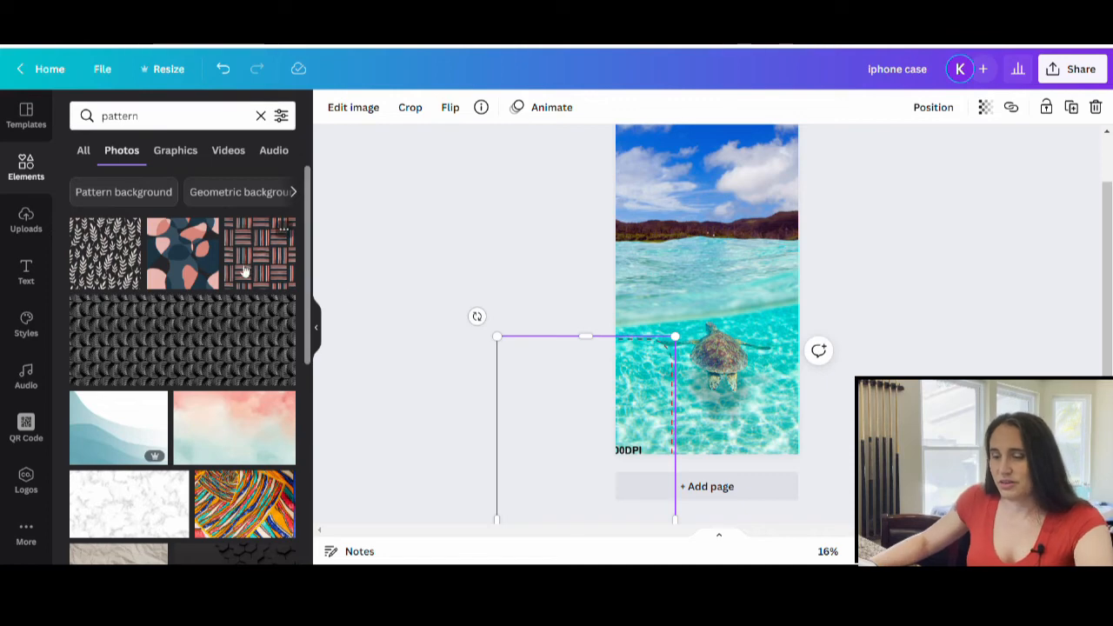
{"action": "scroll", "scroll_direction": "down", "scroll_amount": 3}
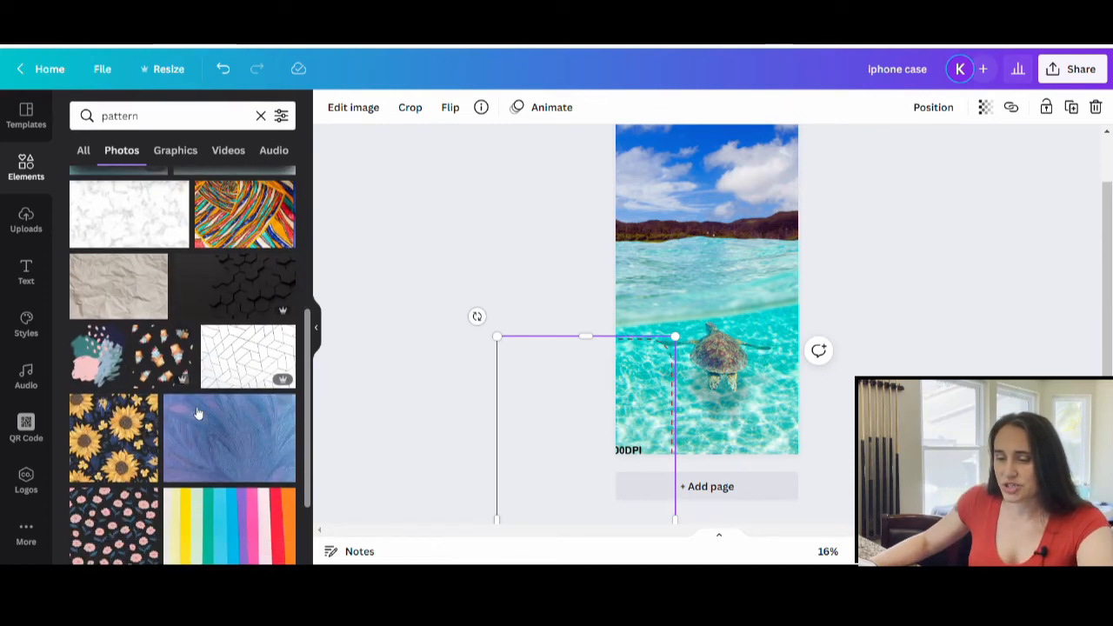
{"action": "scroll", "scroll_direction": "down", "scroll_amount": 3}
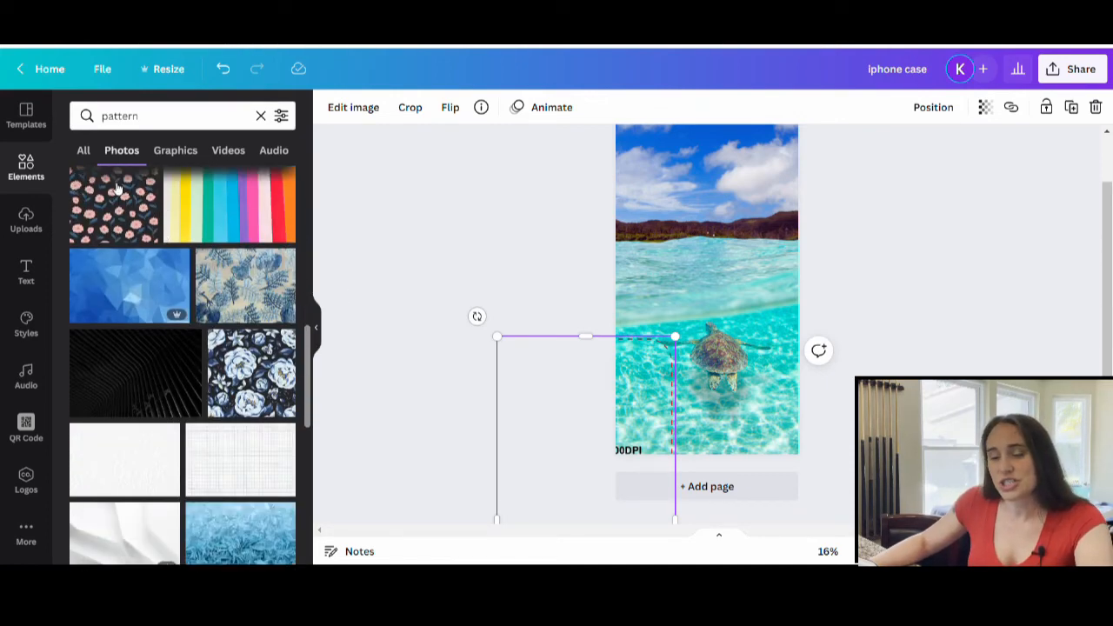
{"action": "scroll", "scroll_direction": "down", "scroll_amount": 3}
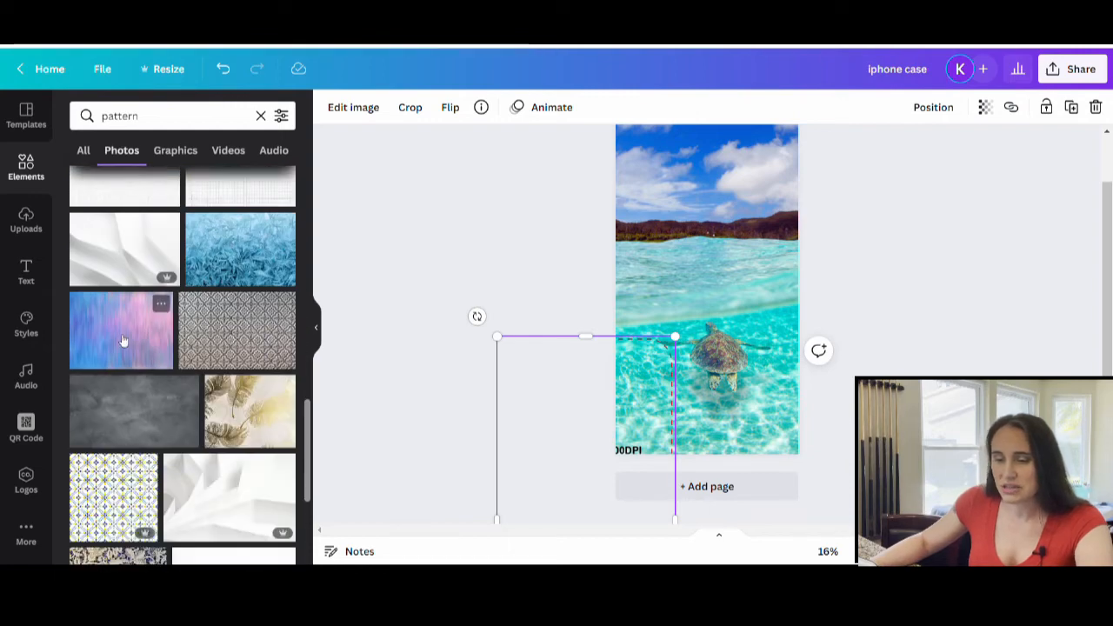
{"action": "scroll", "scroll_direction": "down", "scroll_amount": 3}
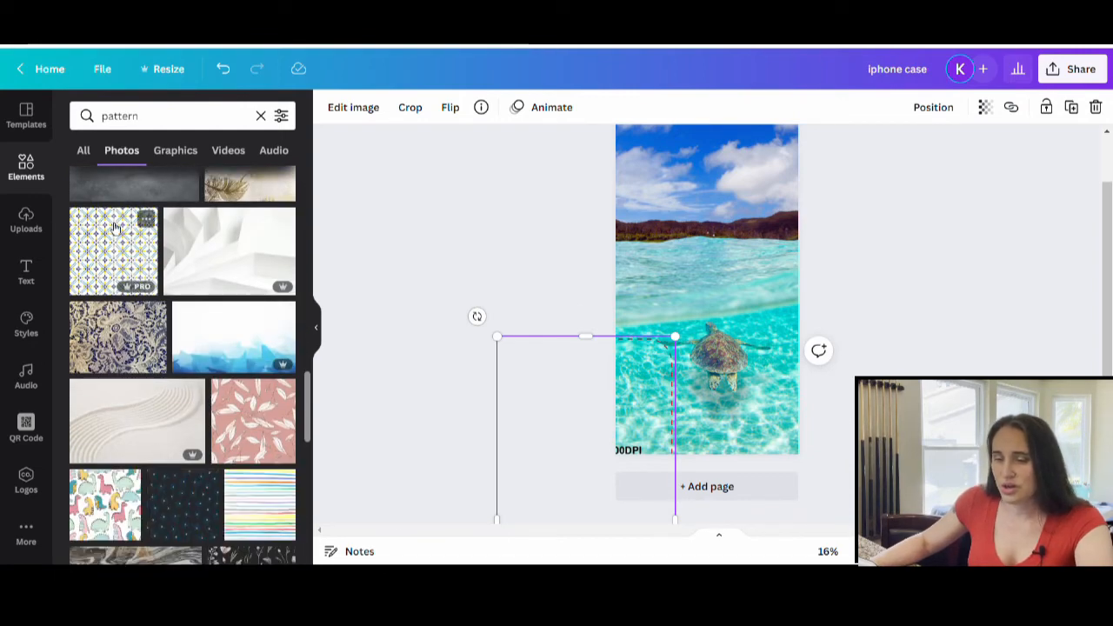
{"action": "scroll", "scroll_direction": "down", "scroll_amount": 3}
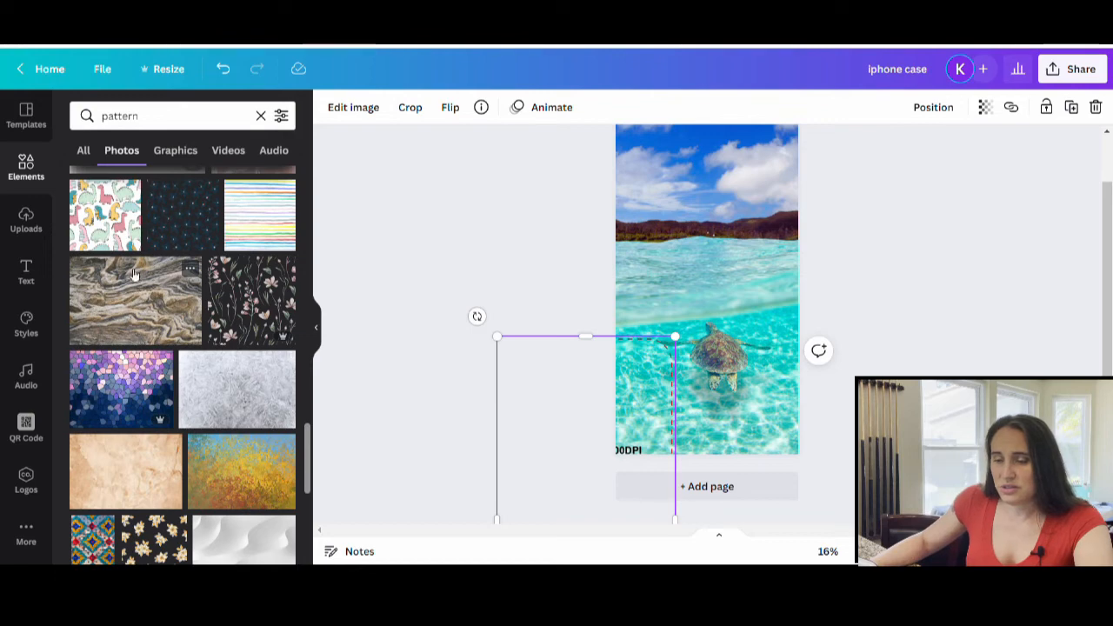
{"action": "scroll", "scroll_direction": "down", "scroll_amount": 3}
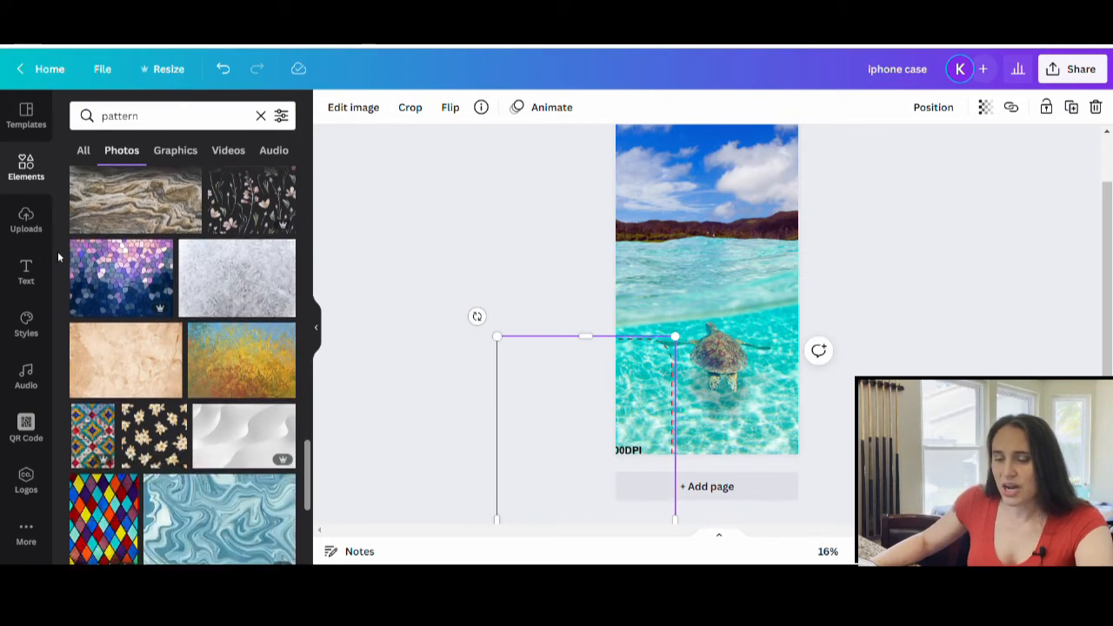
{"action": "scroll", "scroll_direction": "down", "scroll_amount": 3}
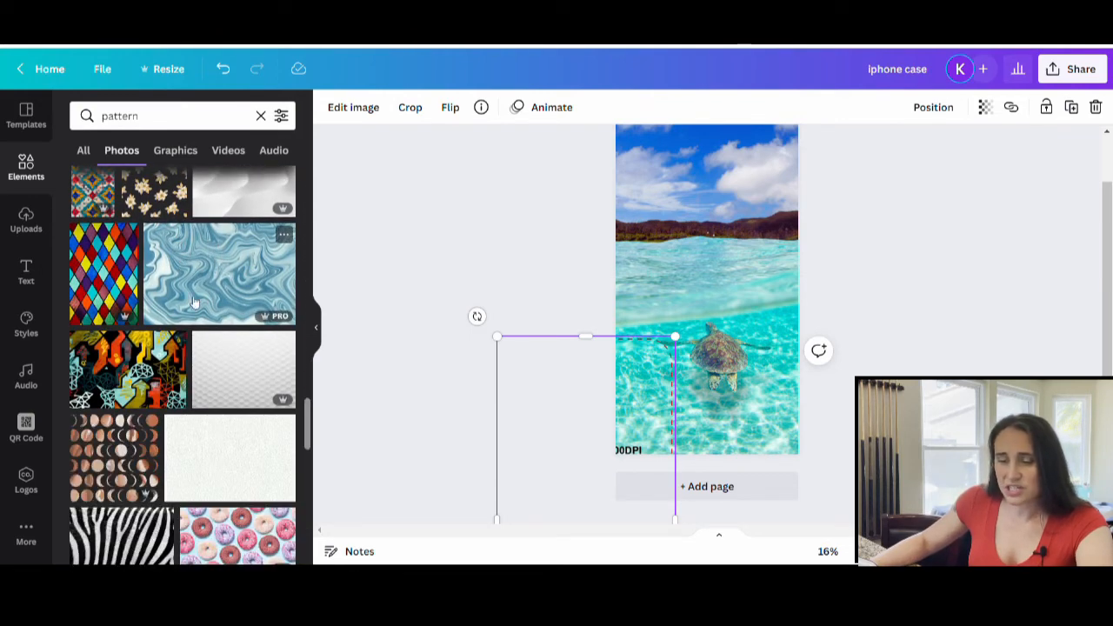
{"action": "scroll", "scroll_direction": "down", "scroll_amount": 3}
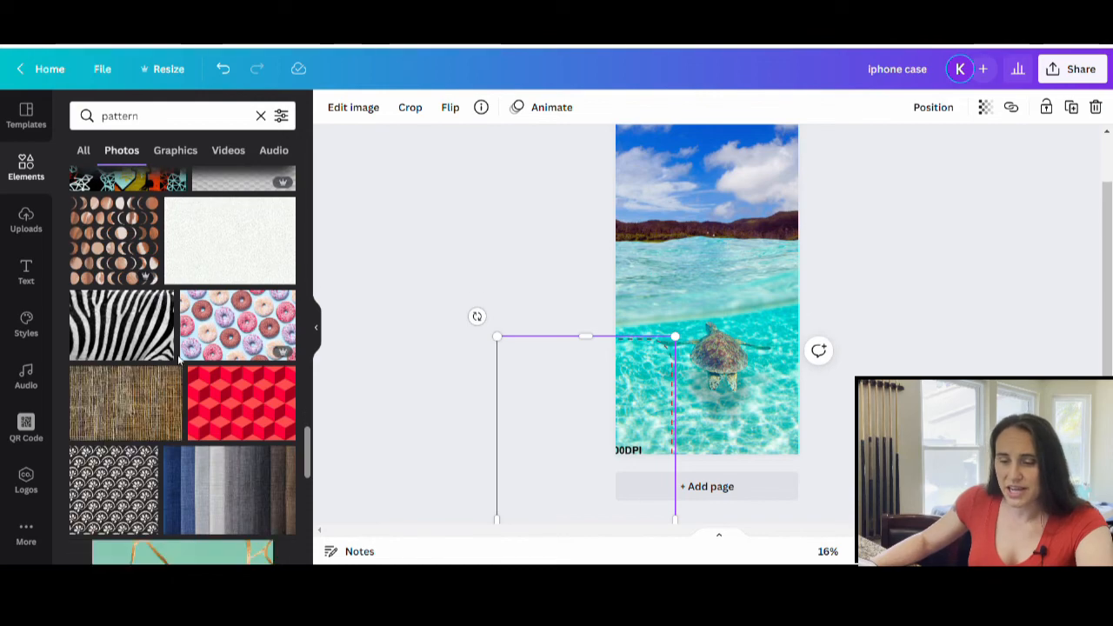
{"action": "scroll", "scroll_direction": "down", "scroll_amount": 3}
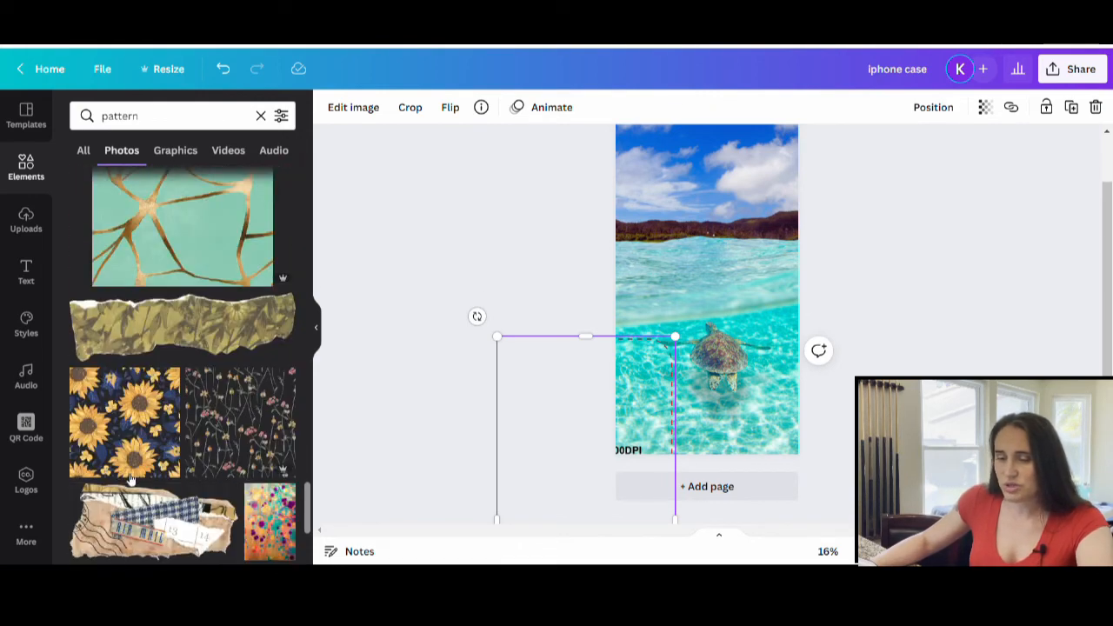
{"action": "scroll", "scroll_direction": "down", "scroll_amount": 3}
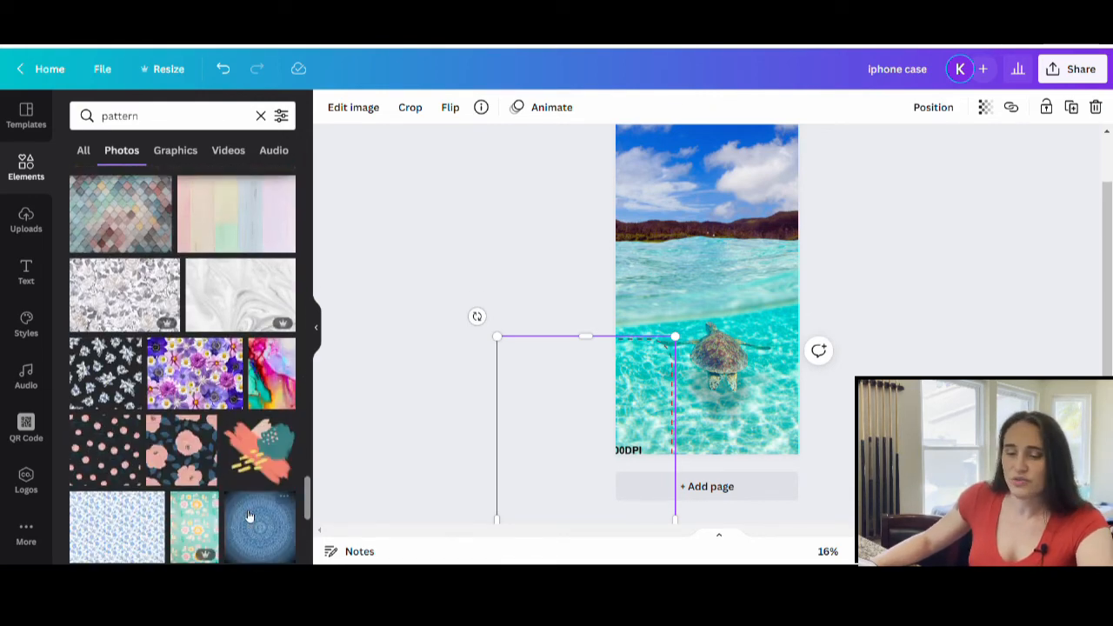
{"action": "scroll", "scroll_direction": "down", "scroll_amount": 3}
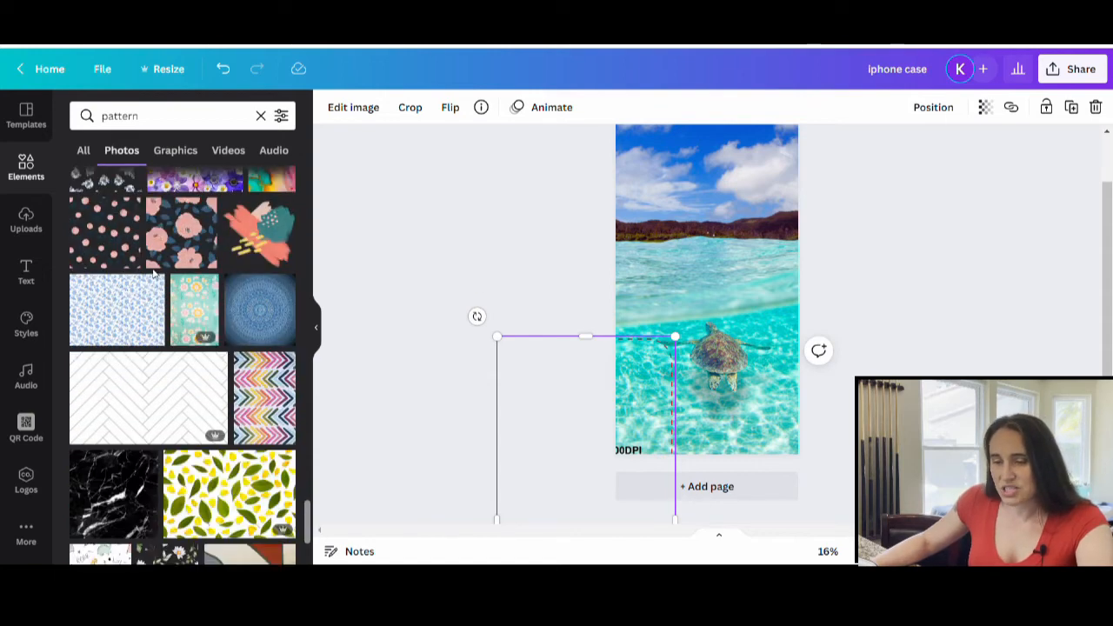
{"action": "scroll", "scroll_direction": "down", "scroll_amount": 3}
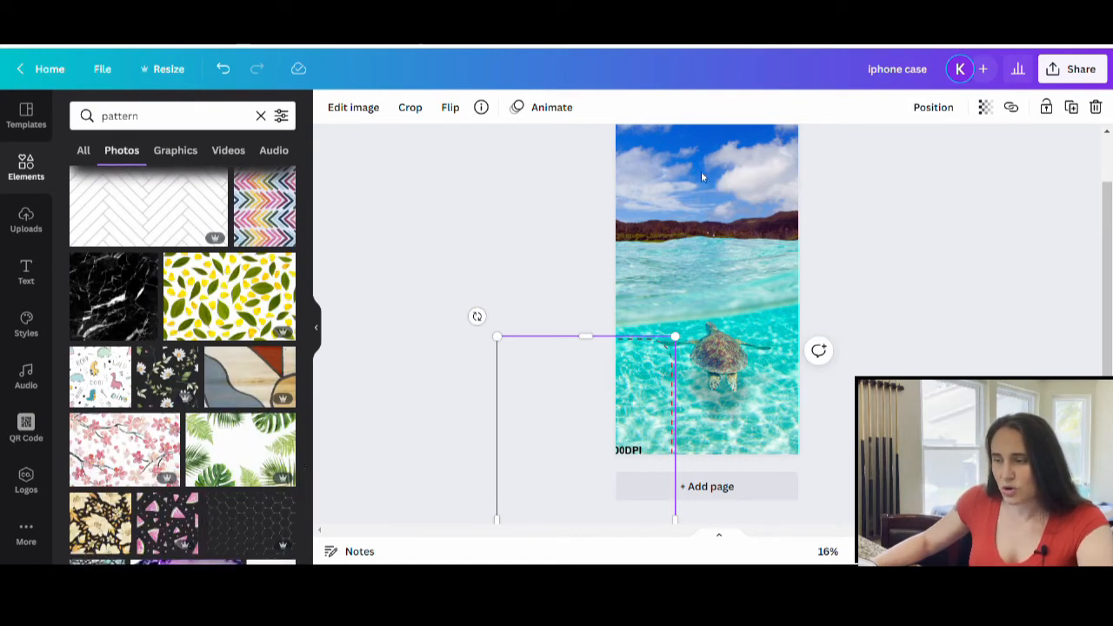
{"action": "scroll", "scroll_direction": "down", "scroll_amount": 3}
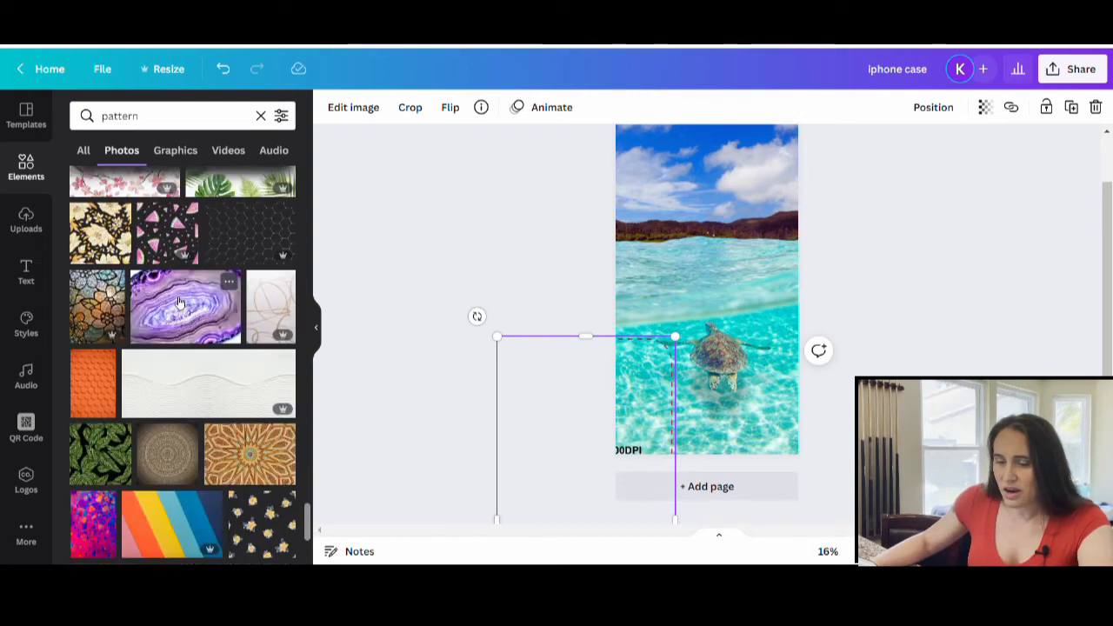
{"action": "scroll", "scroll_direction": "down", "scroll_amount": 3}
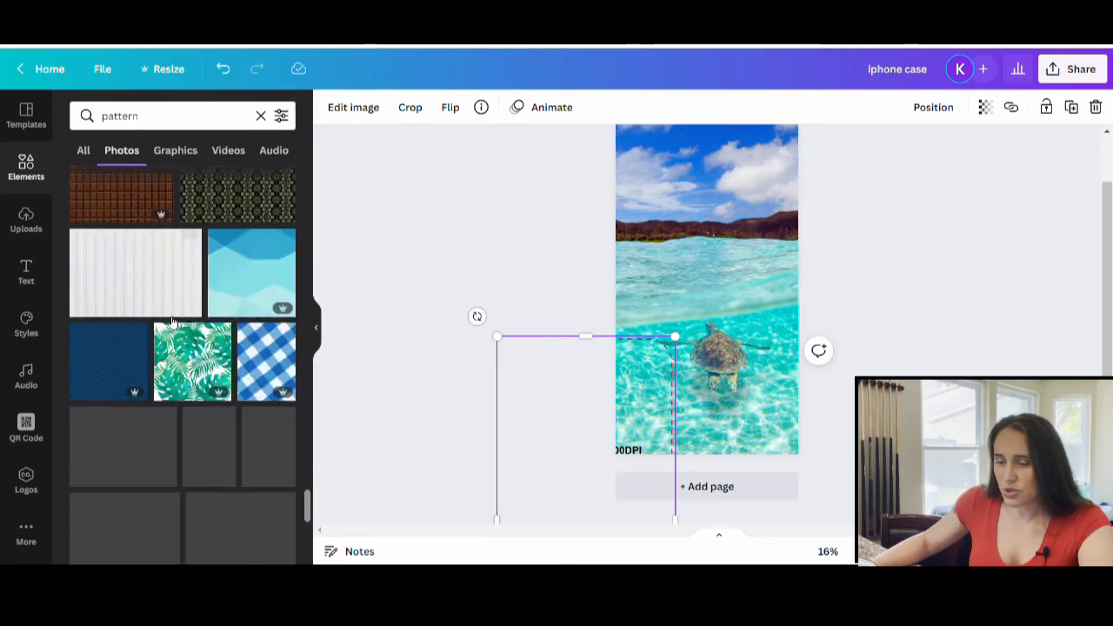
{"action": "scroll", "scroll_direction": "down", "scroll_amount": 3}
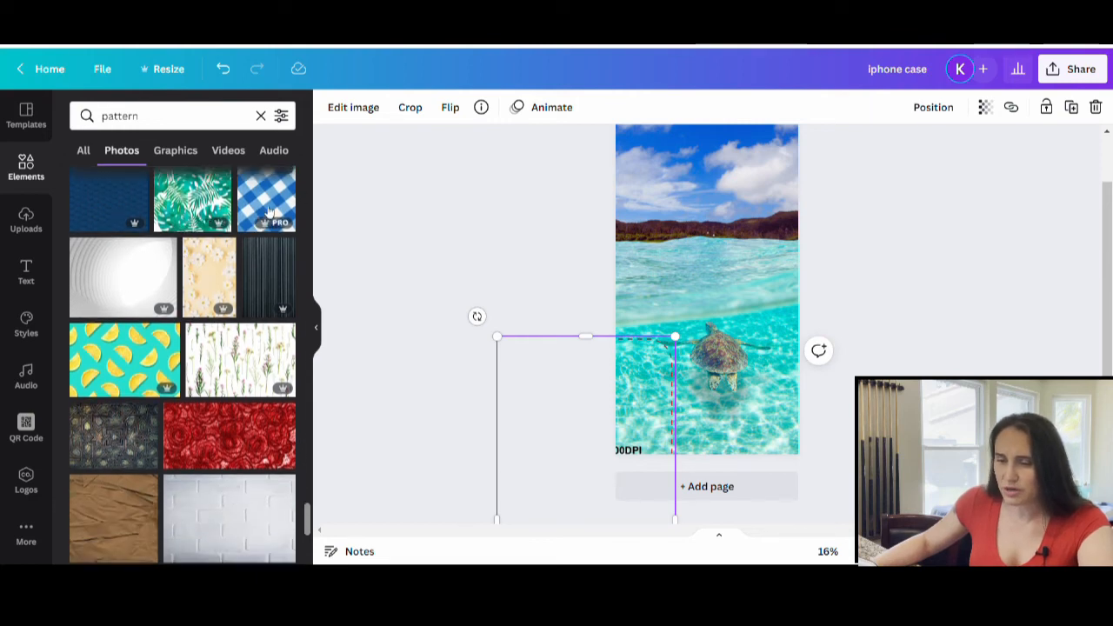
{"action": "scroll", "scroll_direction": "down", "scroll_amount": 3}
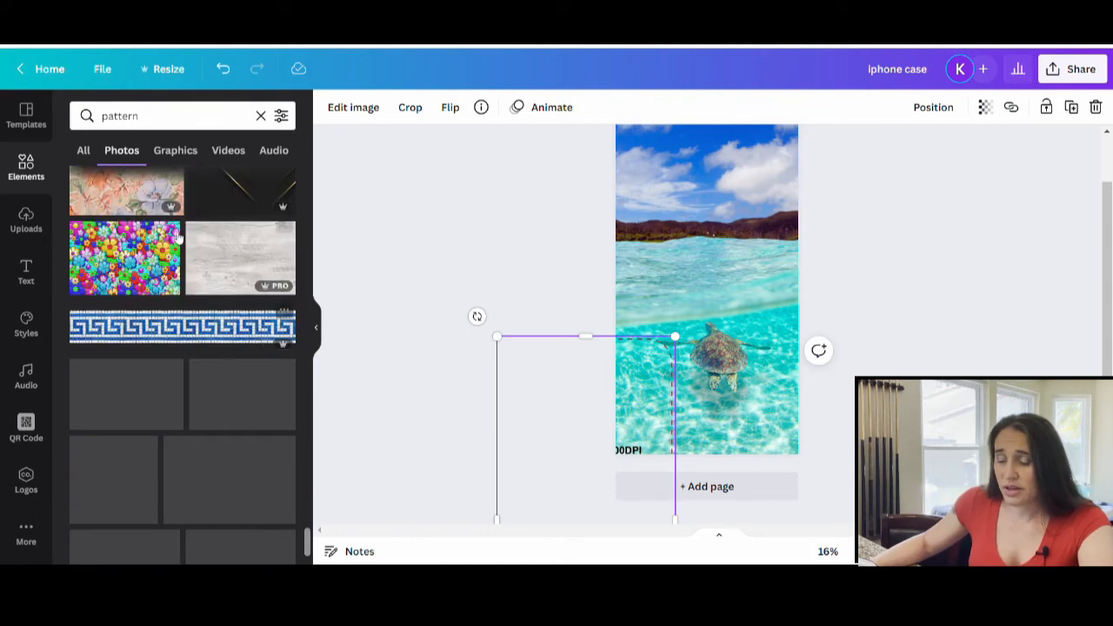
{"action": "scroll", "scroll_direction": "down", "scroll_amount": 3}
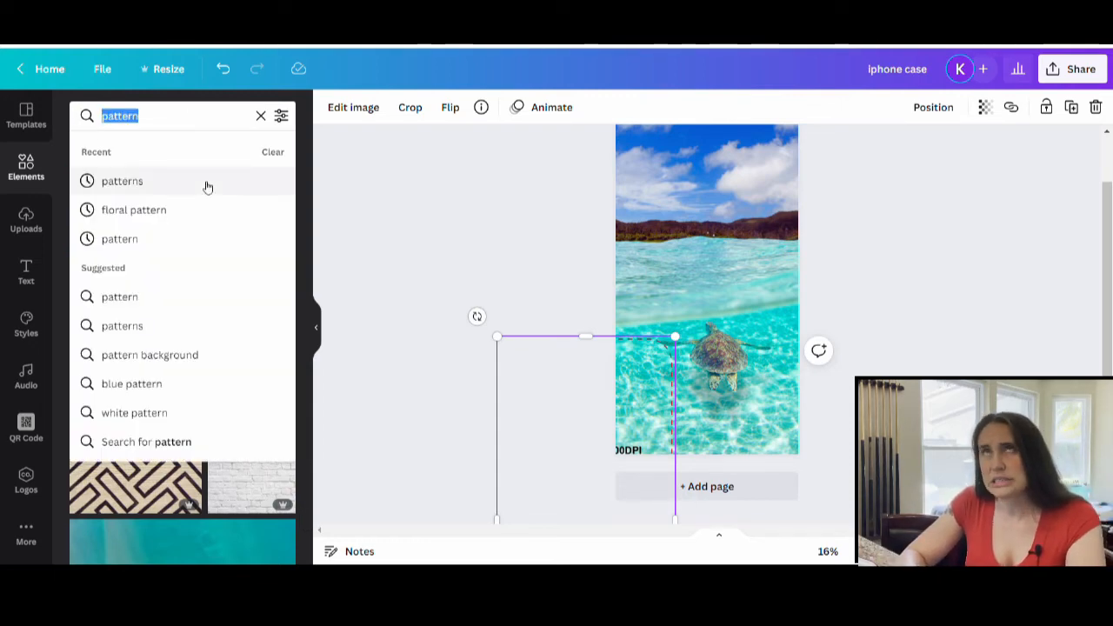
Search Elements for 'alcohol ink' and scroll through the photo results.
{"action": "type", "text": "alcohol ink"}
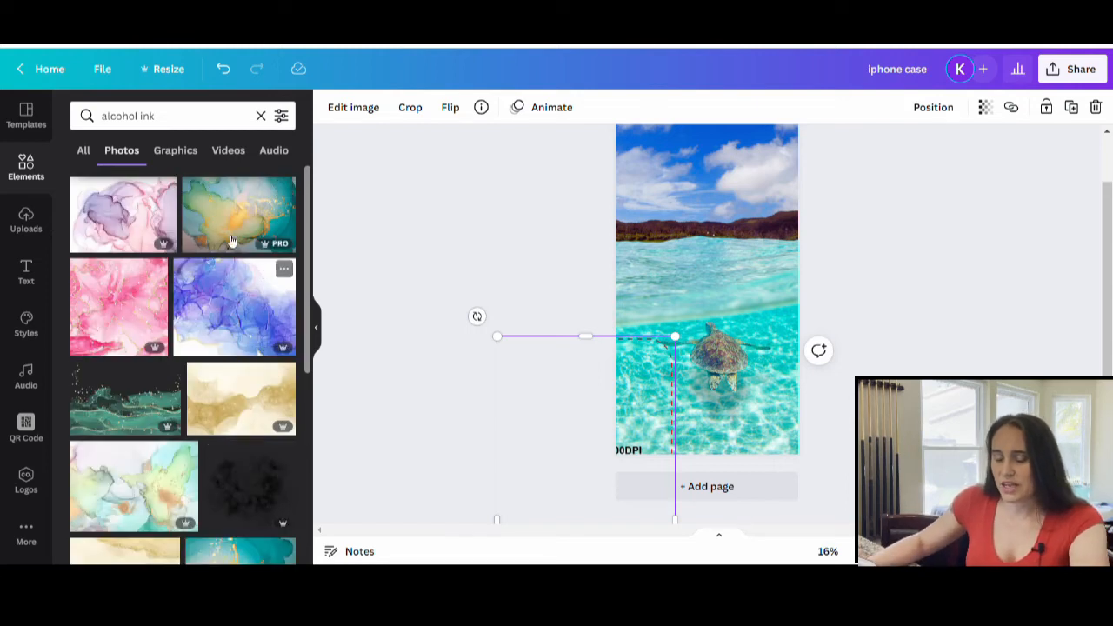
{"action": "scroll", "scroll_direction": "down", "scroll_amount": 3}
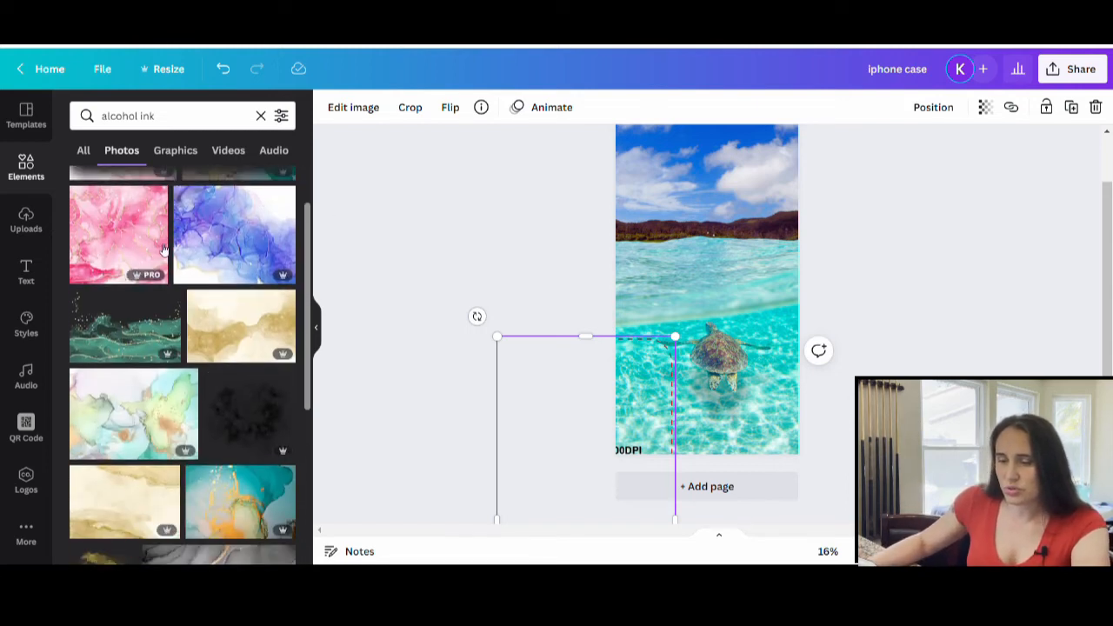
{"action": "scroll", "scroll_direction": "down", "scroll_amount": 3}
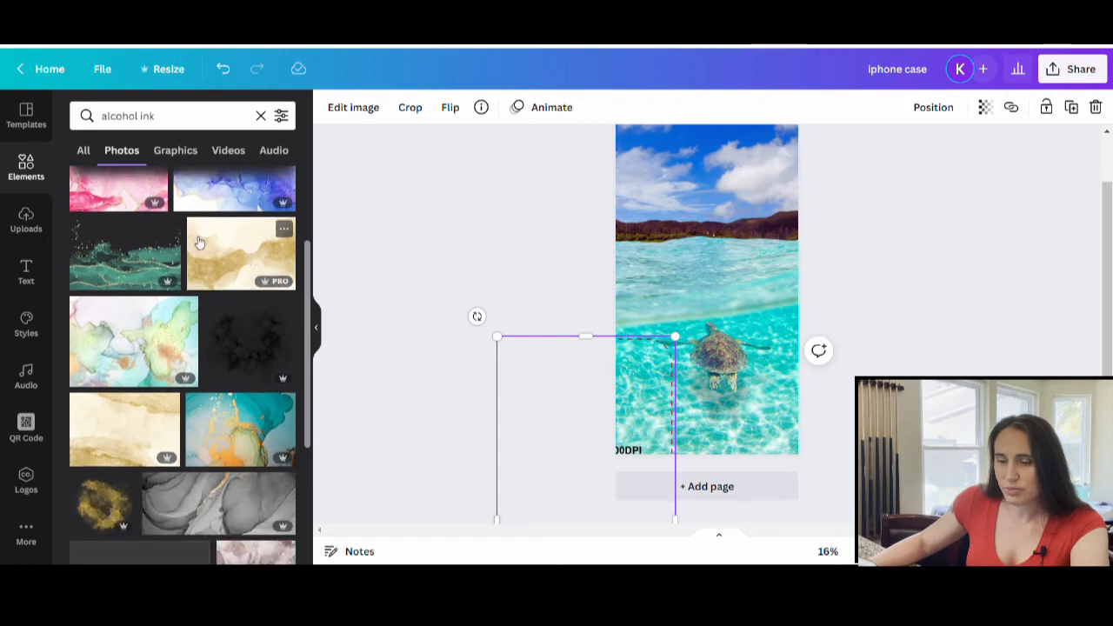
{"action": "scroll", "scroll_direction": "down", "scroll_amount": 3}
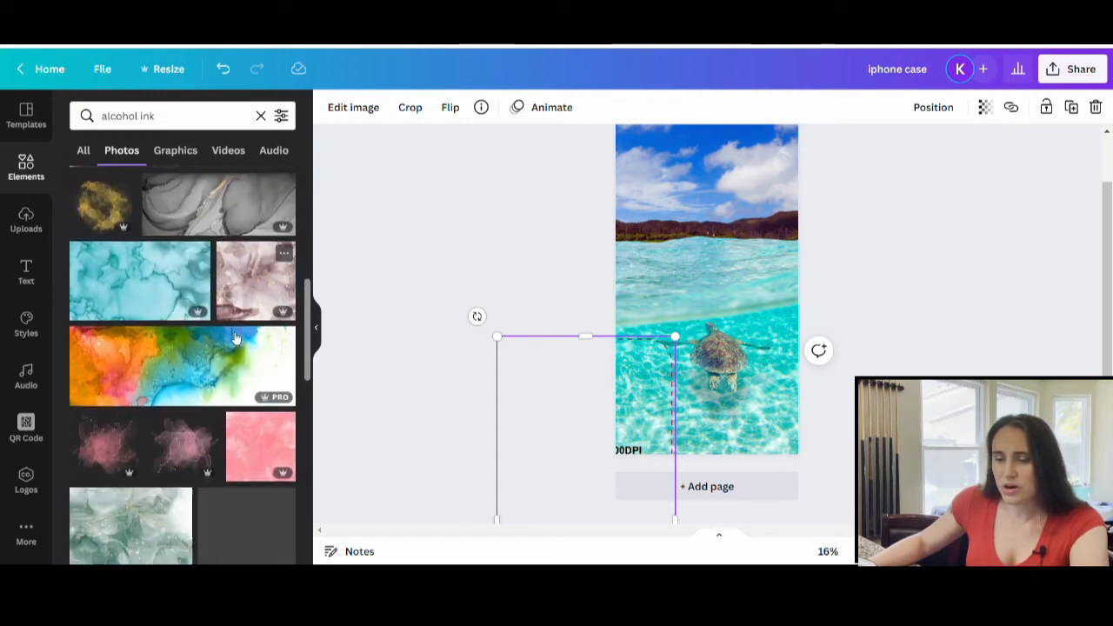
{"action": "scroll", "scroll_direction": "down", "scroll_amount": 3}
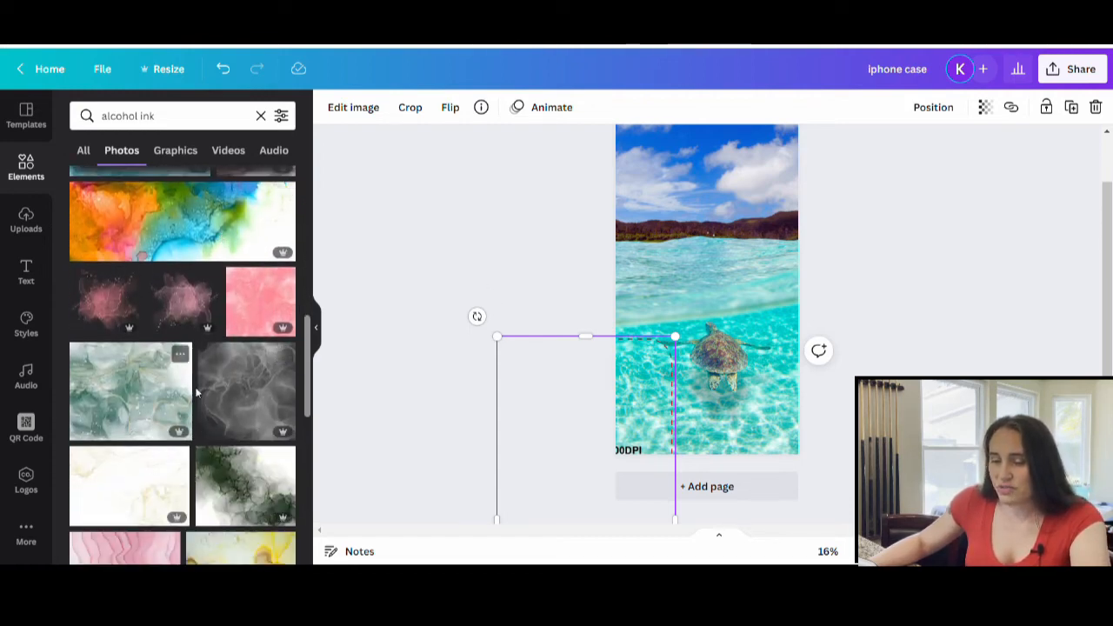
{"action": "mouse_move", "coordinate": [117, 415]}
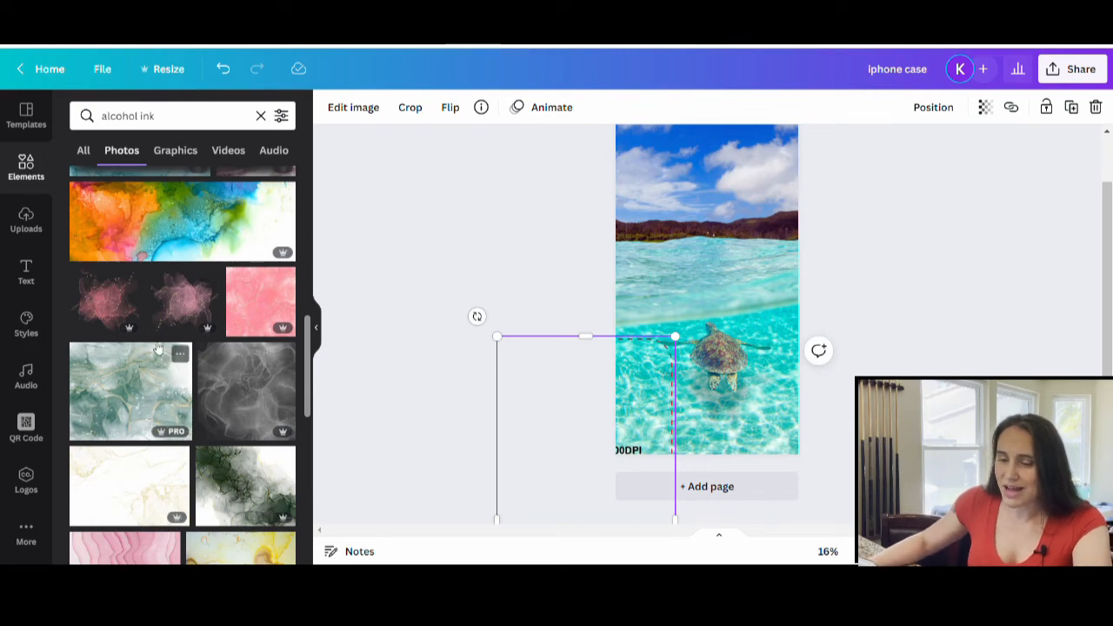
{"action": "scroll", "scroll_direction": "down", "scroll_amount": 3}
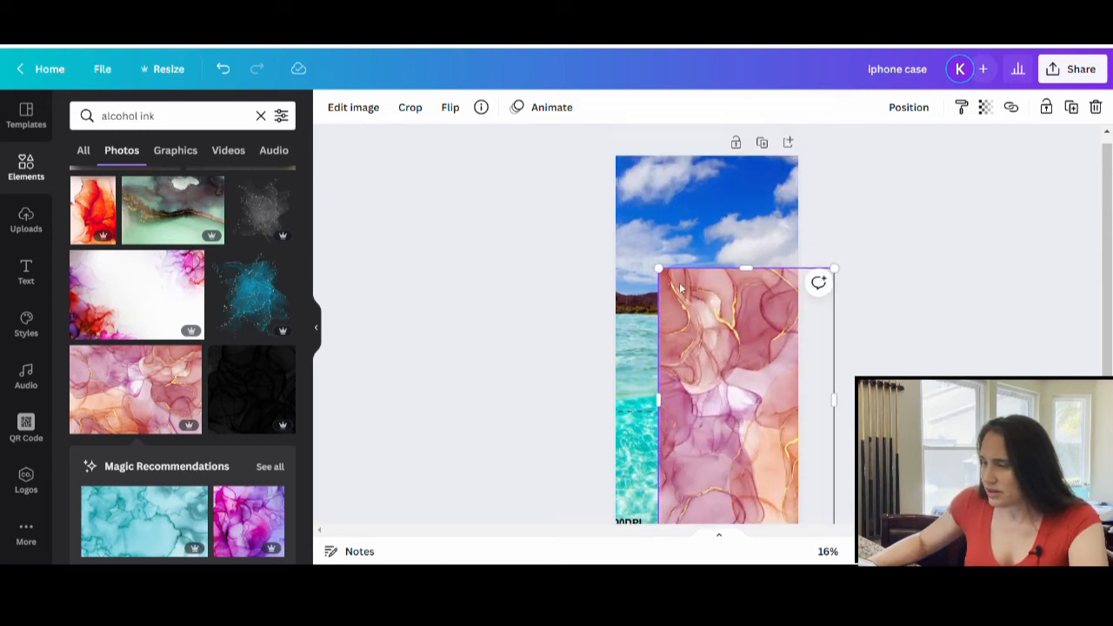
Enlarge the pink-orange alcohol ink image and set it as the page background.
{"action": "left_click_drag", "start_coordinate": [658, 268], "coordinate": [566, 129]}
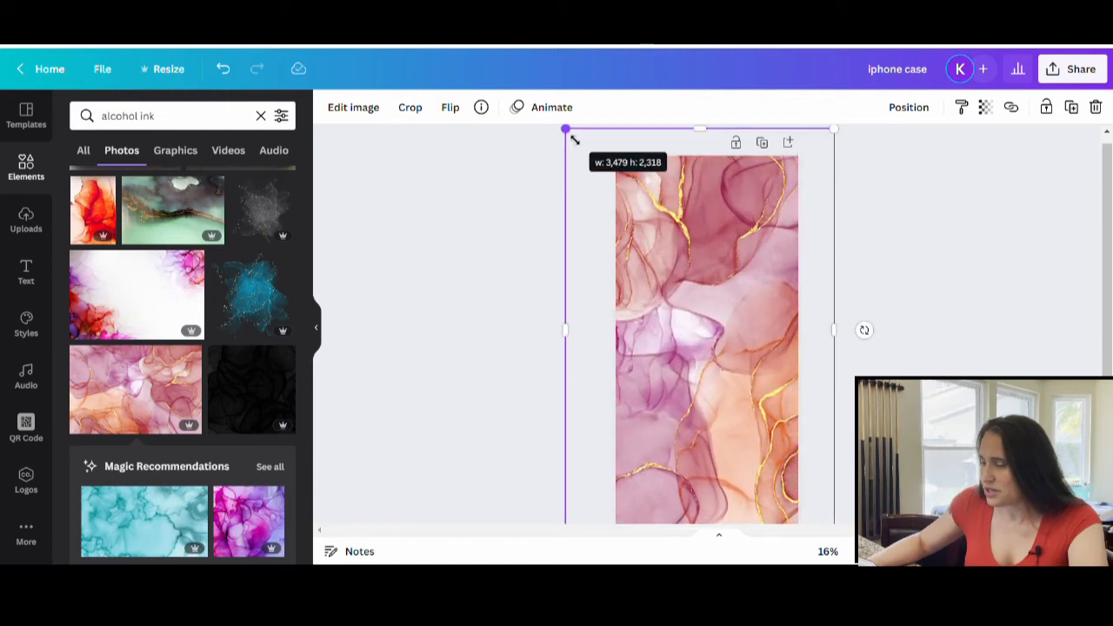
{"action": "right_click", "coordinate": [704, 339]}
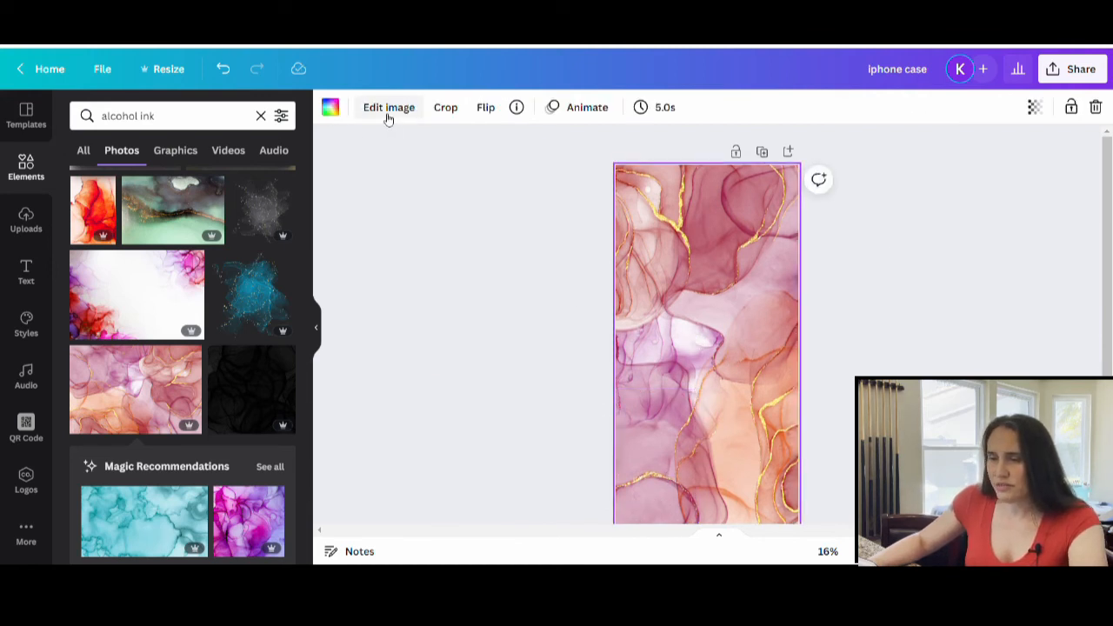
Set the alcohol ink image's saturation to 7 and contrast to 8.
{"action": "left_click", "coordinate": [389, 107]}
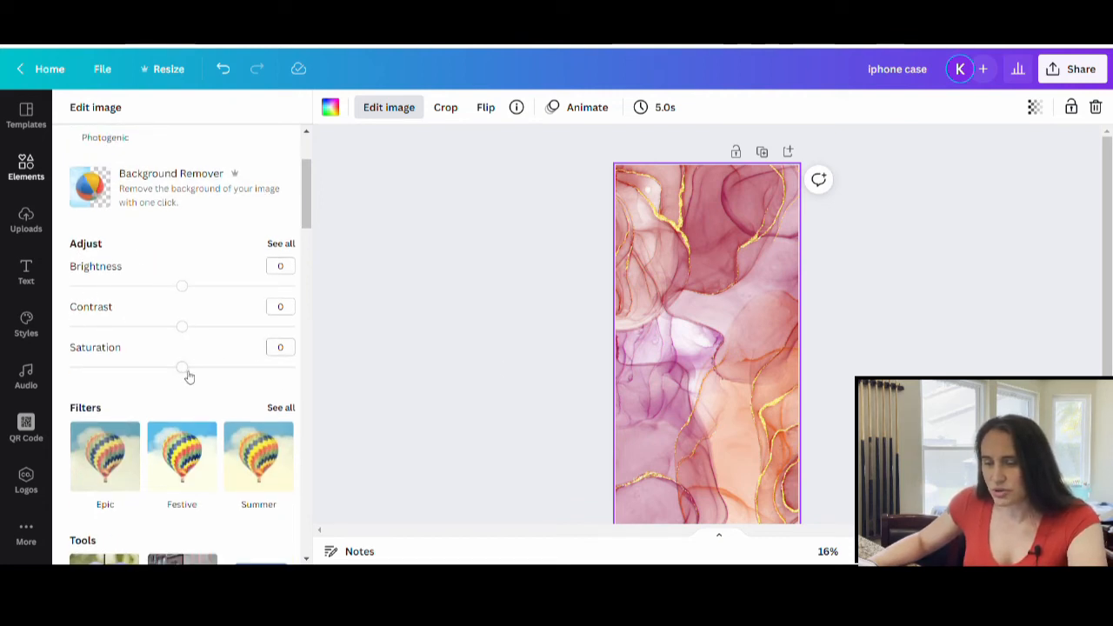
{"action": "left_click_drag", "start_coordinate": [181, 367], "coordinate": [226, 367]}
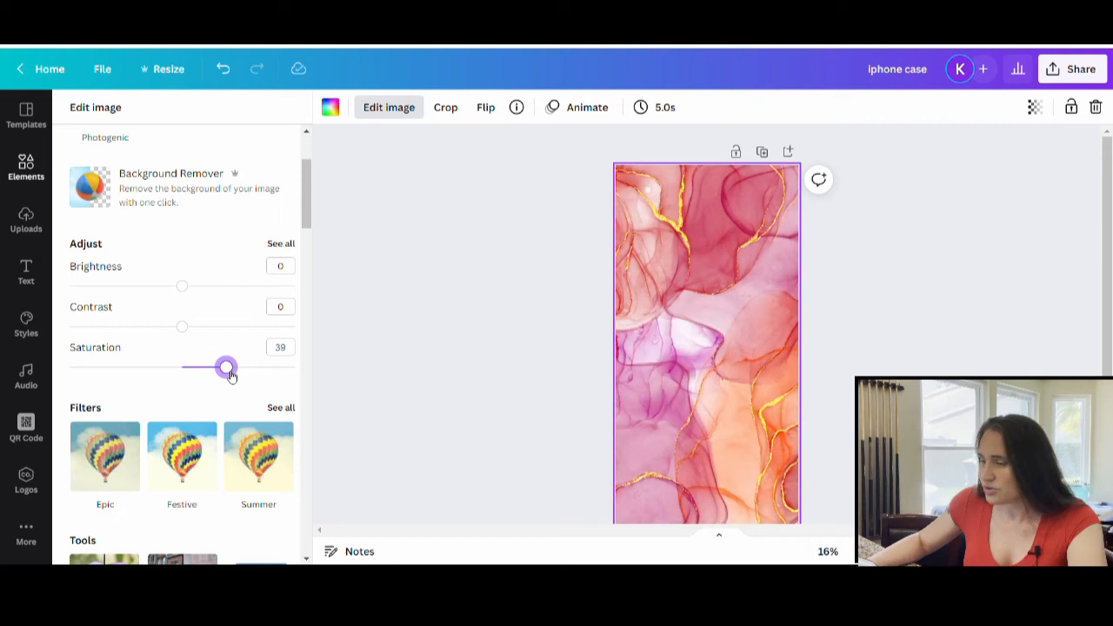
{"action": "left_click_drag", "start_coordinate": [225, 367], "coordinate": [71, 367]}
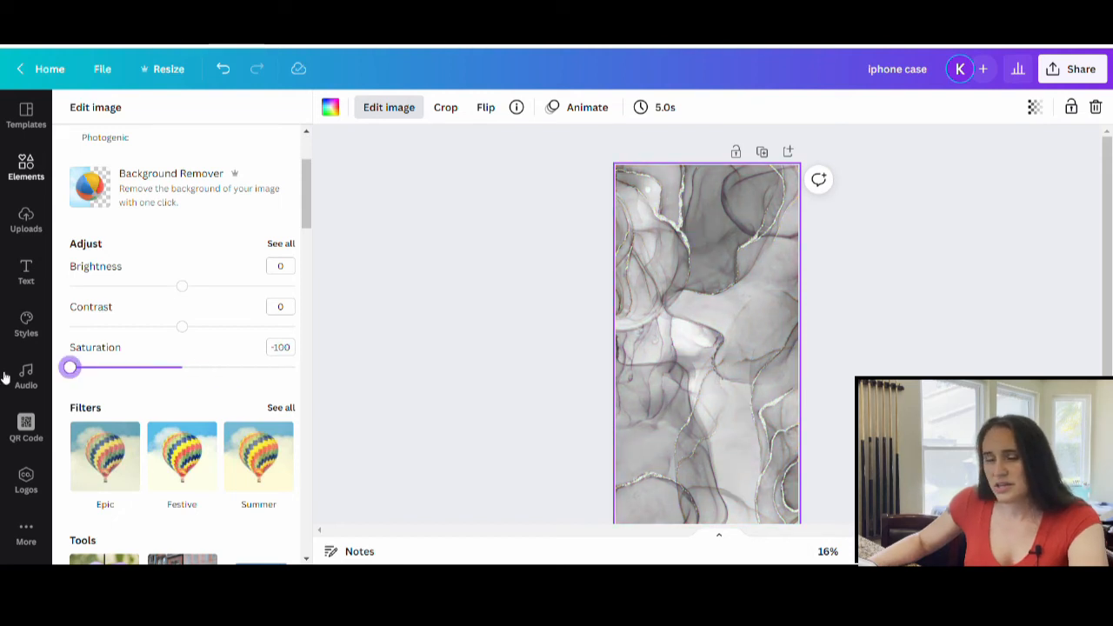
{"action": "left_click_drag", "start_coordinate": [70, 367], "coordinate": [141, 367]}
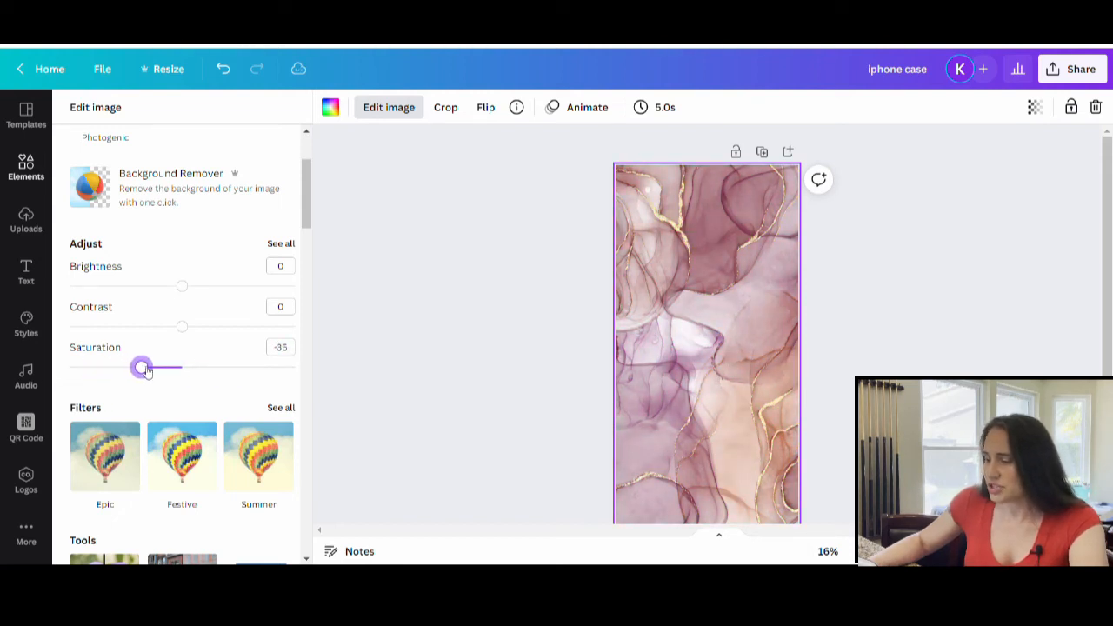
{"action": "left_click_drag", "start_coordinate": [142, 367], "coordinate": [198, 367]}
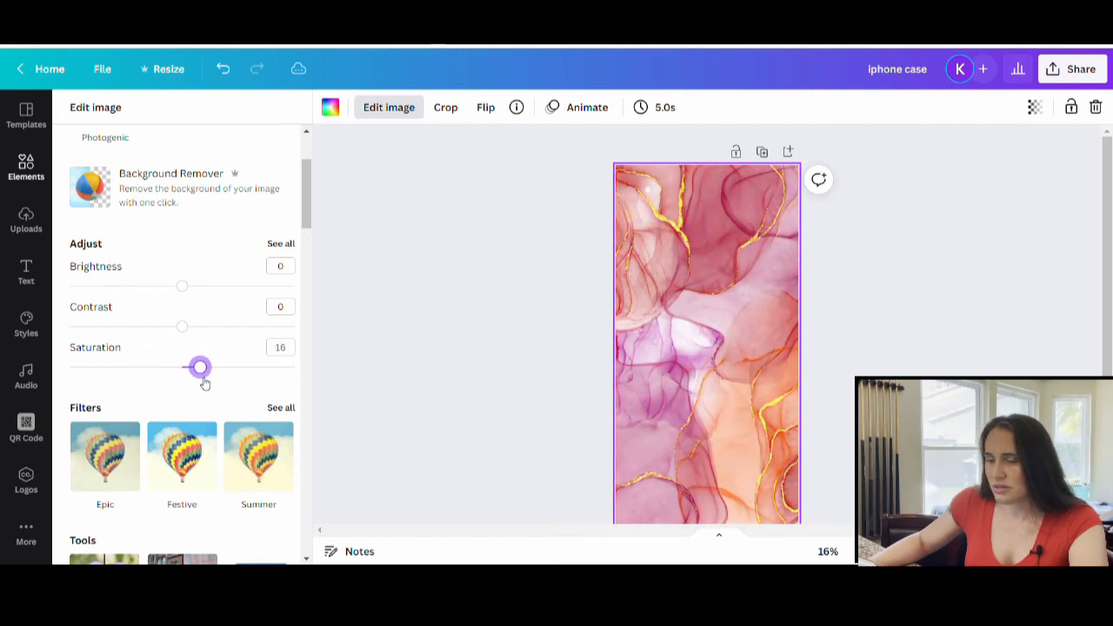
{"action": "left_click_drag", "start_coordinate": [200, 366], "coordinate": [190, 366]}
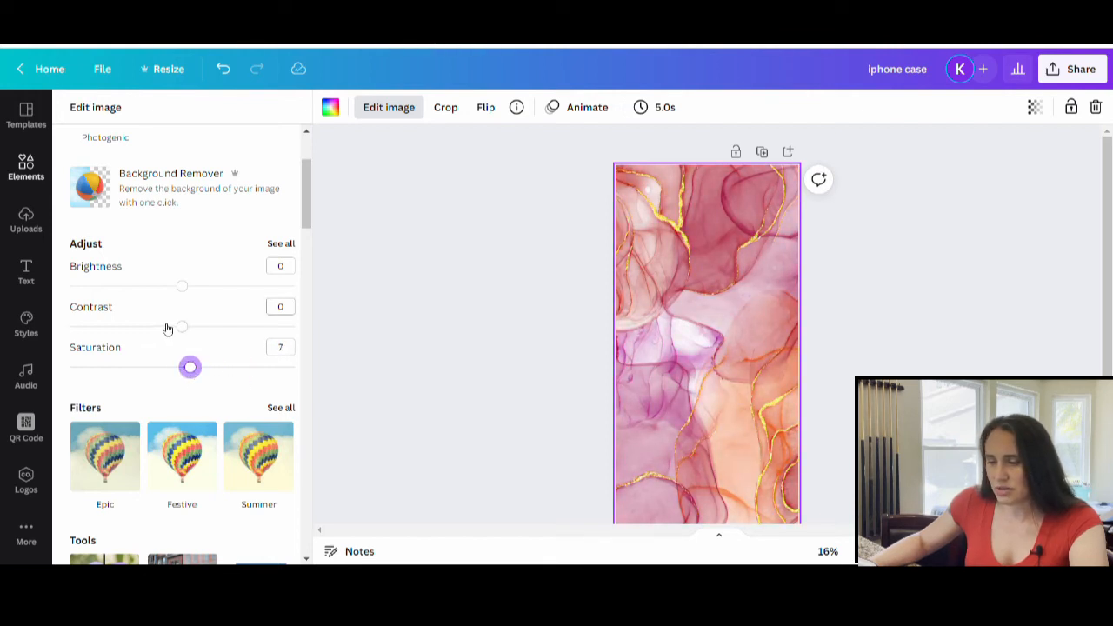
{"action": "left_click_drag", "start_coordinate": [181, 327], "coordinate": [190, 326]}
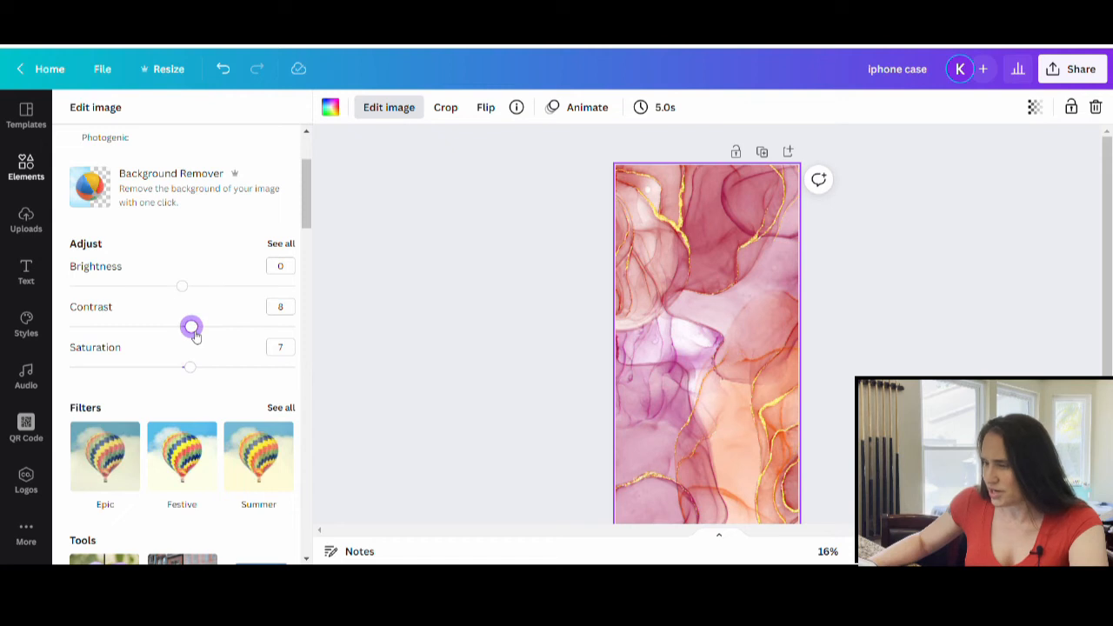
{"action": "left_click_drag", "start_coordinate": [192, 326], "coordinate": [194, 326]}
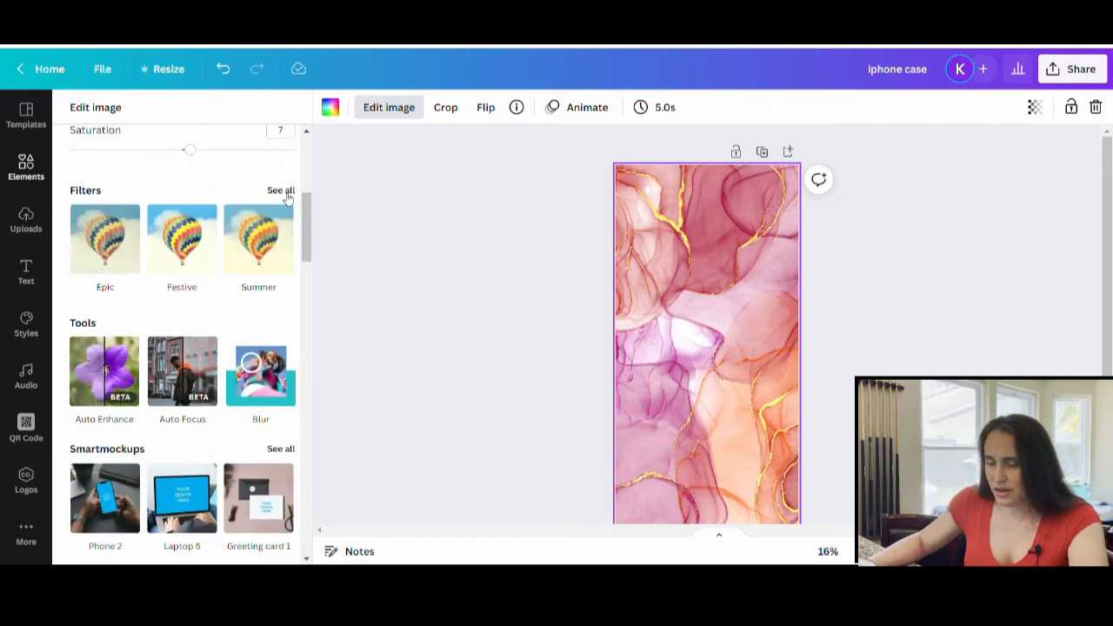
Preview filters such as Whimsical on the ink pattern, then revert to no filter.
{"action": "left_click", "coordinate": [281, 190]}
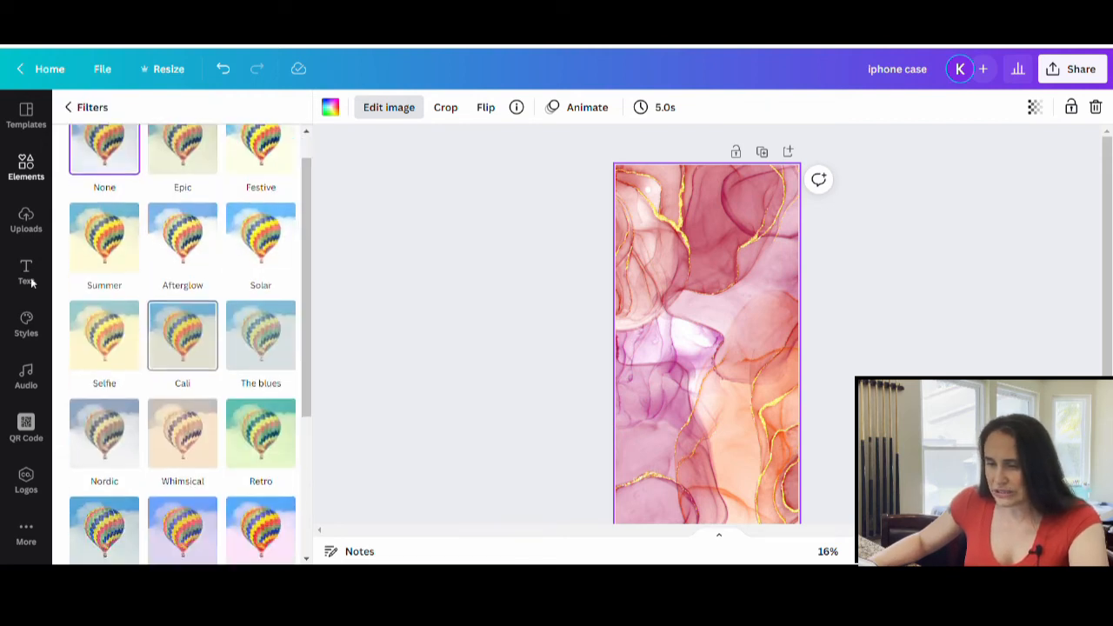
{"action": "scroll", "scroll_direction": "down", "scroll_amount": 3}
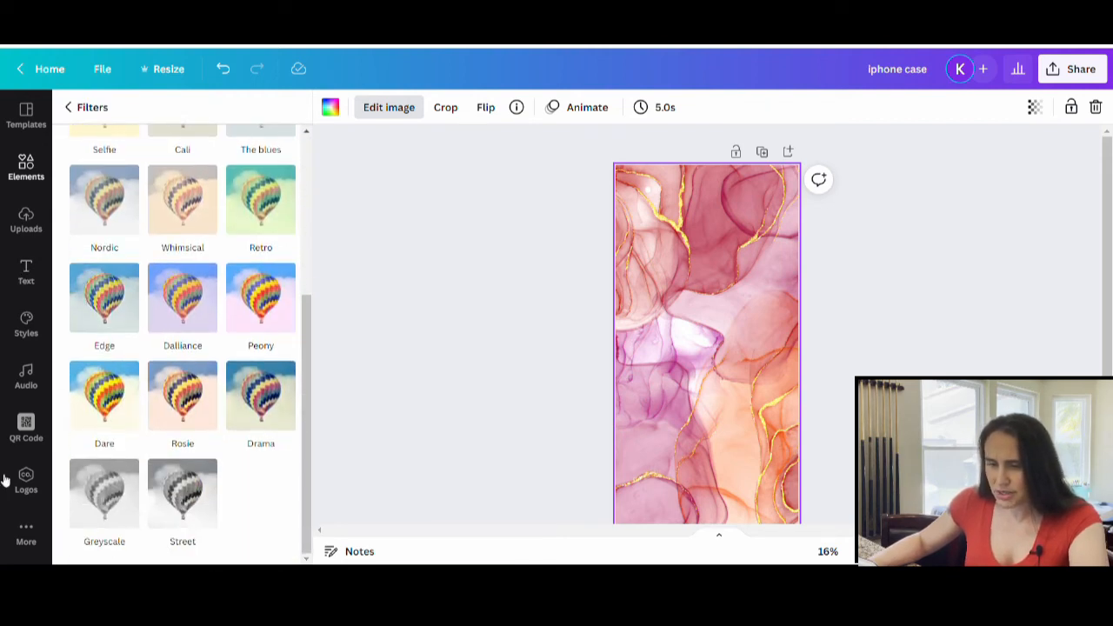
{"action": "left_click", "coordinate": [261, 298]}
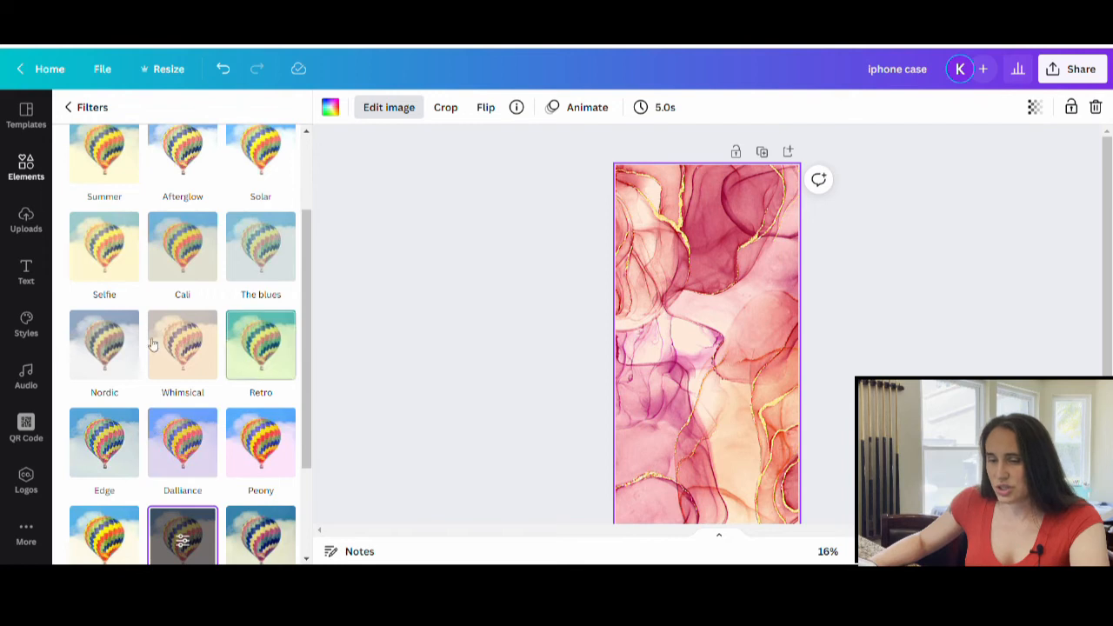
{"action": "left_click", "coordinate": [182, 345]}
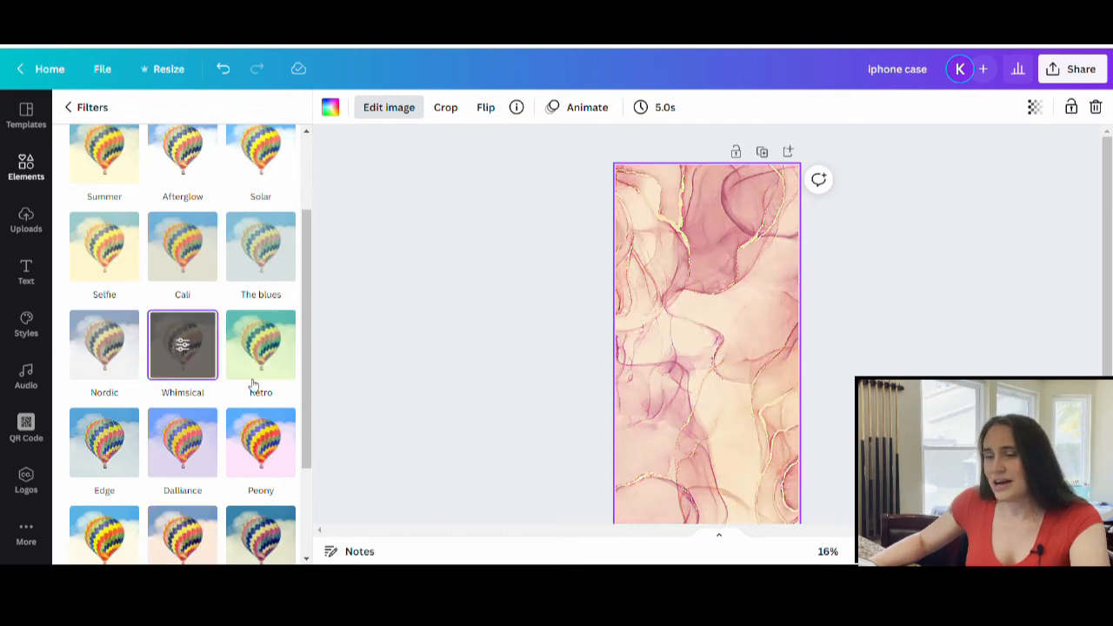
{"action": "left_click", "coordinate": [260, 221]}
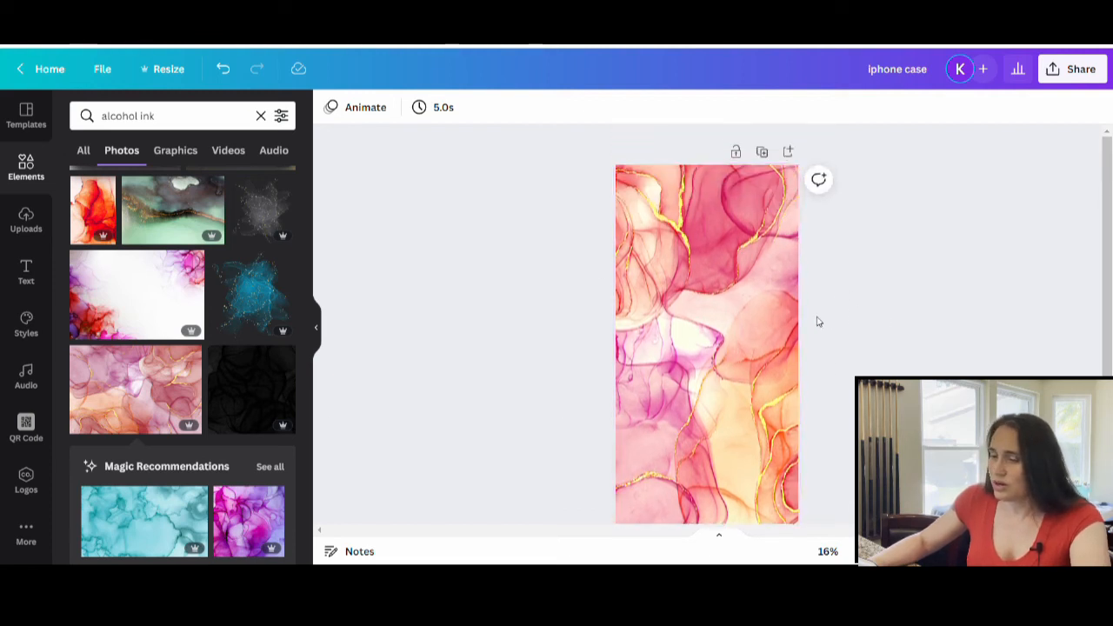
{"action": "left_click", "coordinate": [704, 339]}
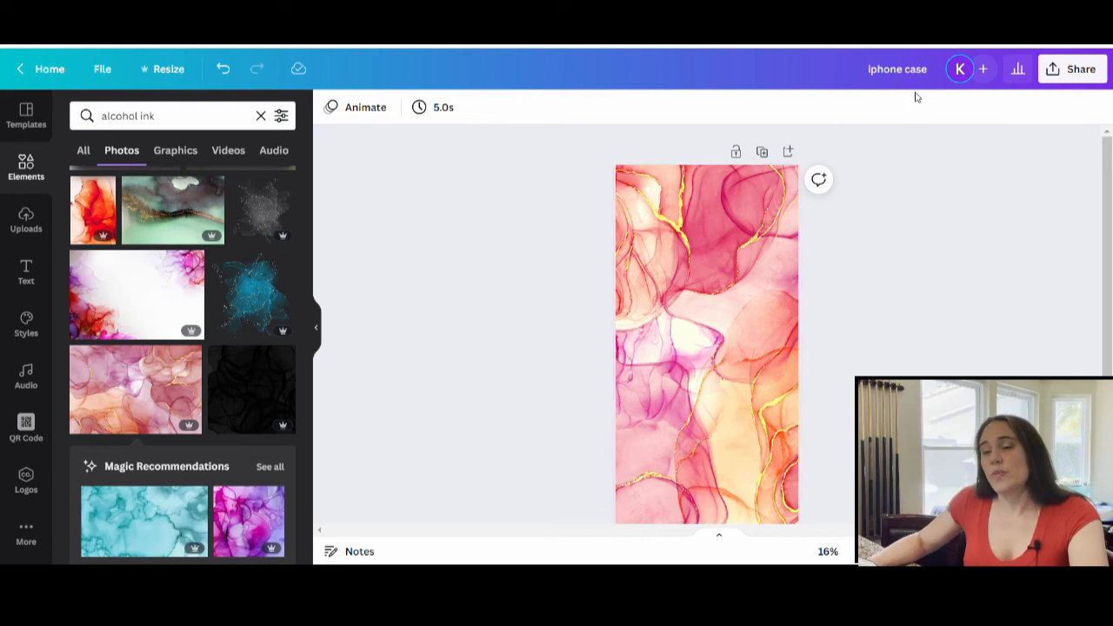
{"action": "mouse_move", "coordinate": [440, 232]}
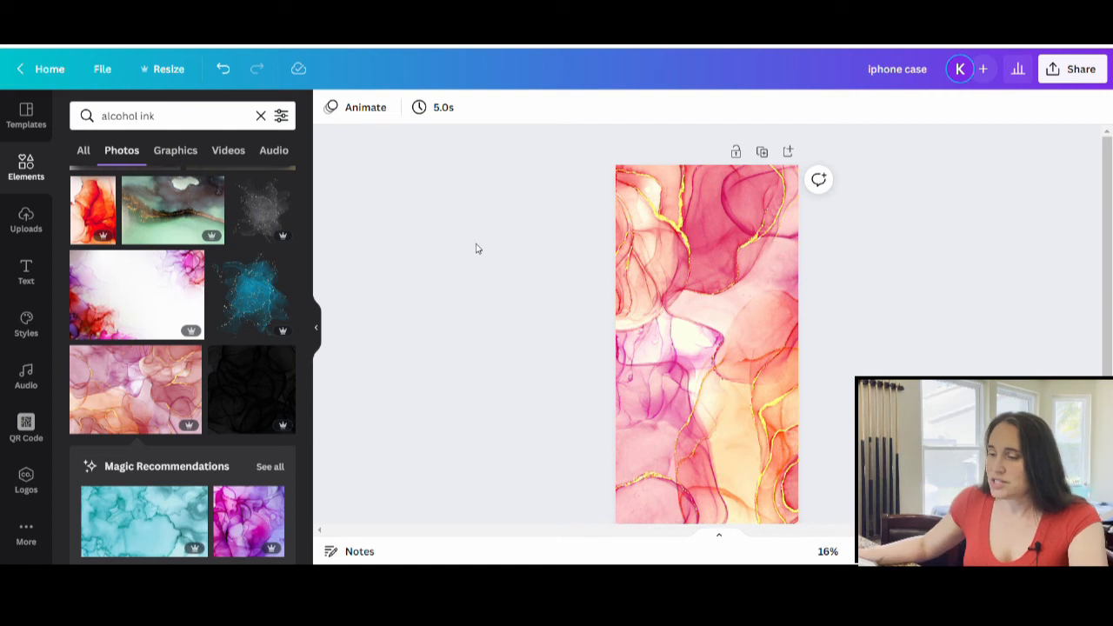
{"action": "mouse_move", "coordinate": [523, 222]}
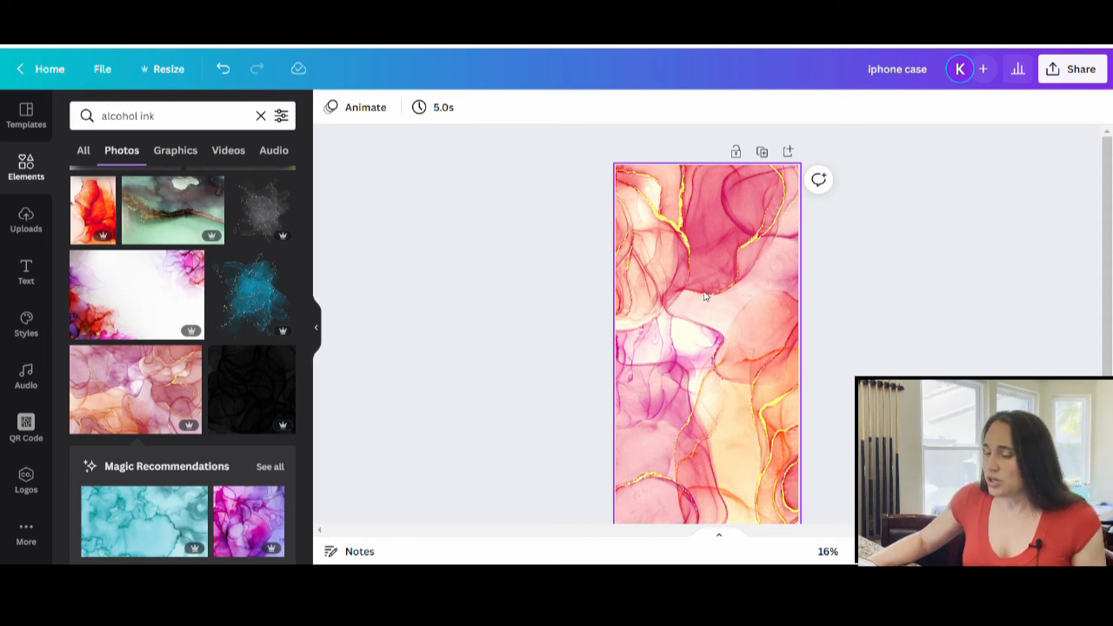
{"action": "mouse_move", "coordinate": [665, 233]}
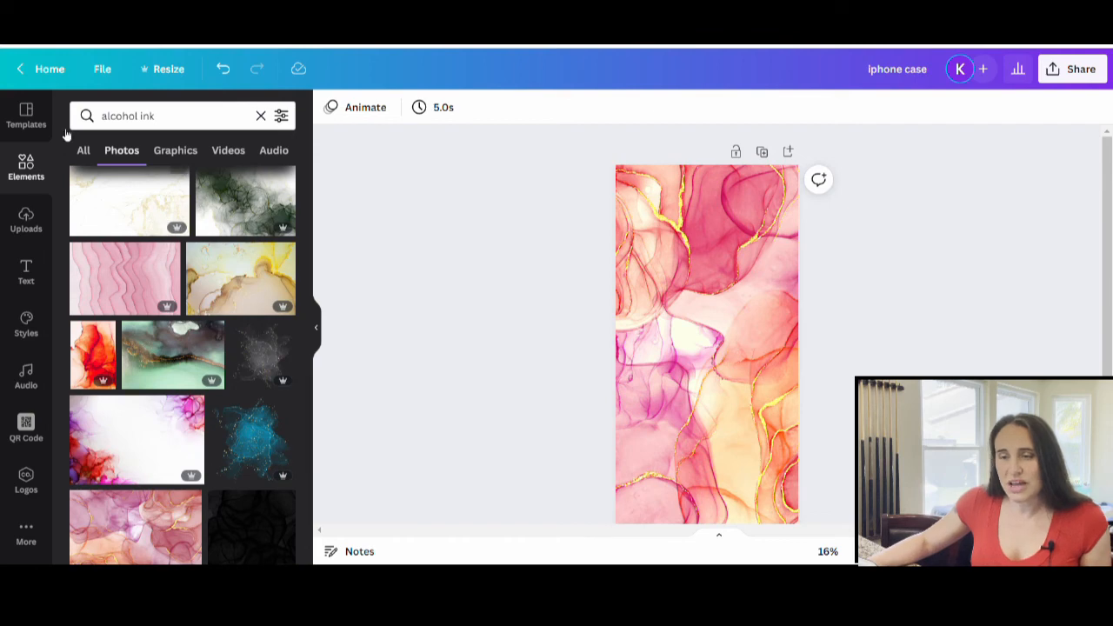
{"action": "scroll", "scroll_direction": "down", "scroll_amount": 3}
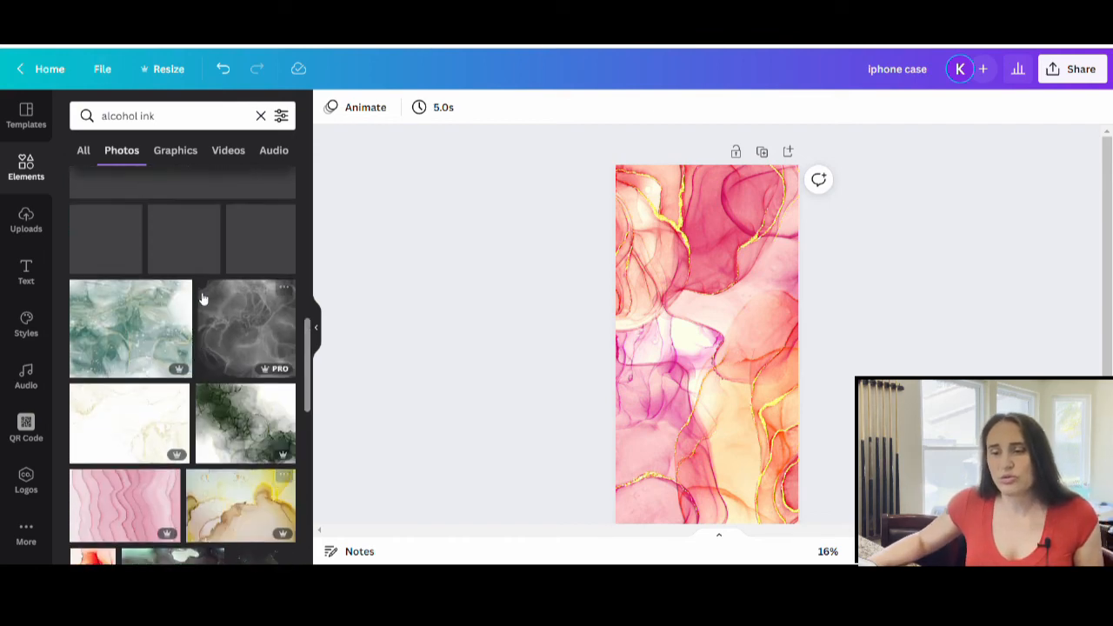
{"action": "scroll", "scroll_direction": "down", "scroll_amount": 3}
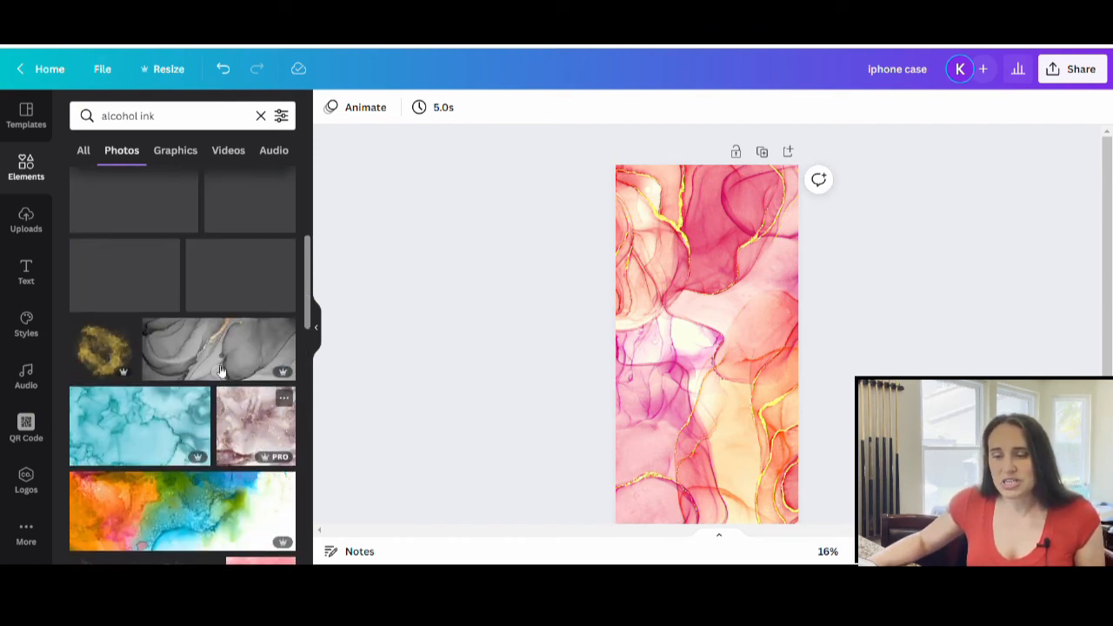
{"action": "scroll", "scroll_direction": "down", "scroll_amount": 3}
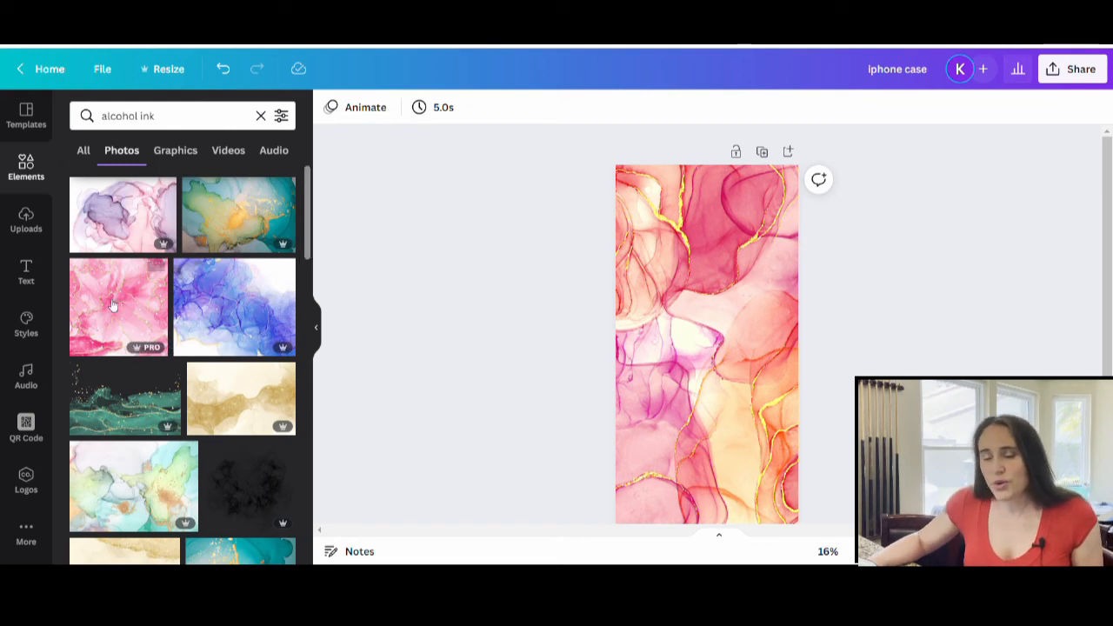
{"action": "left_click", "coordinate": [707, 343]}
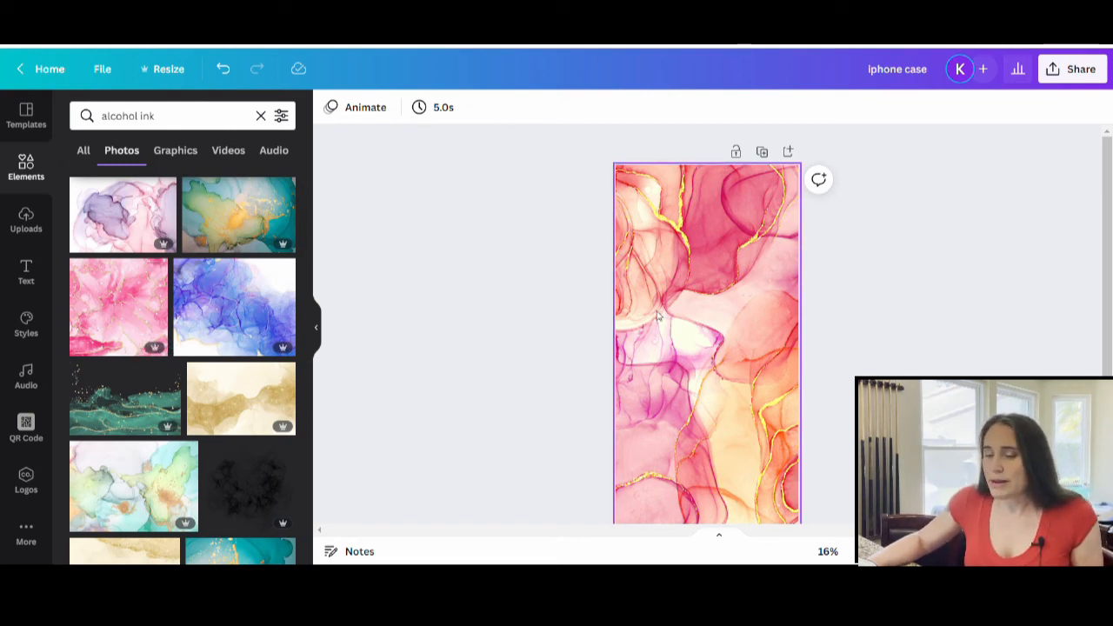
{"action": "left_click", "coordinate": [922, 200]}
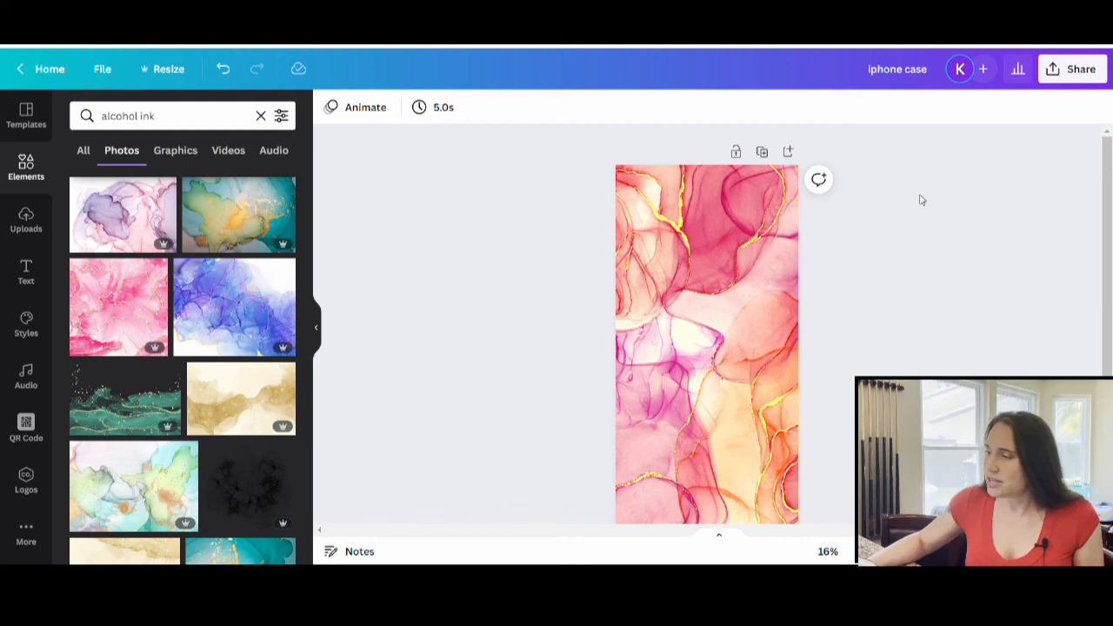
{"action": "mouse_move", "coordinate": [965, 315]}
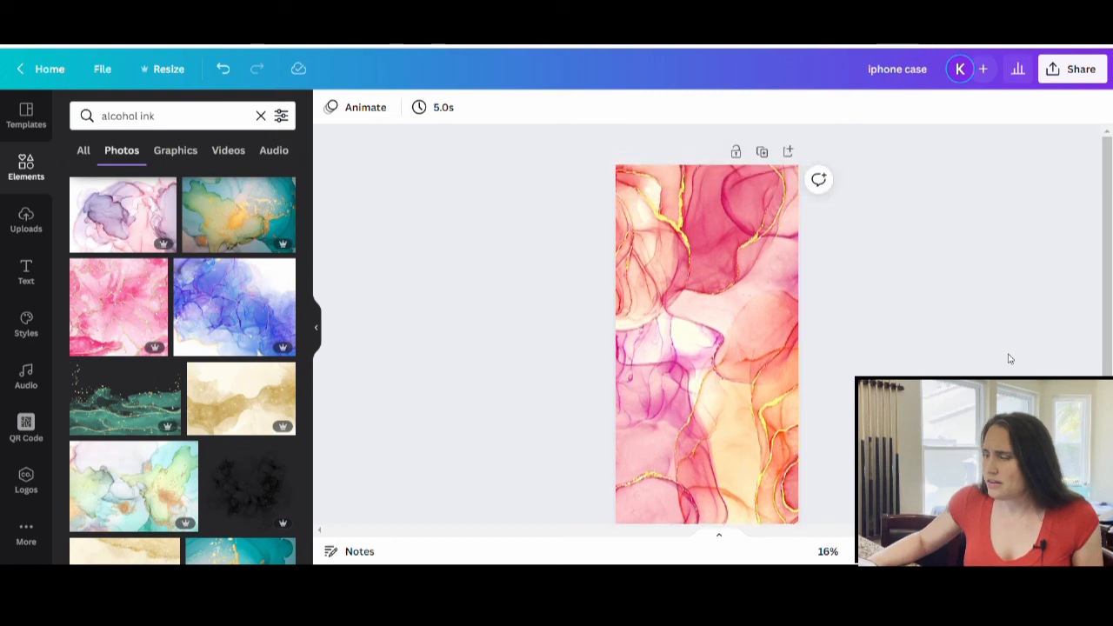
{"action": "mouse_move", "coordinate": [1023, 365]}
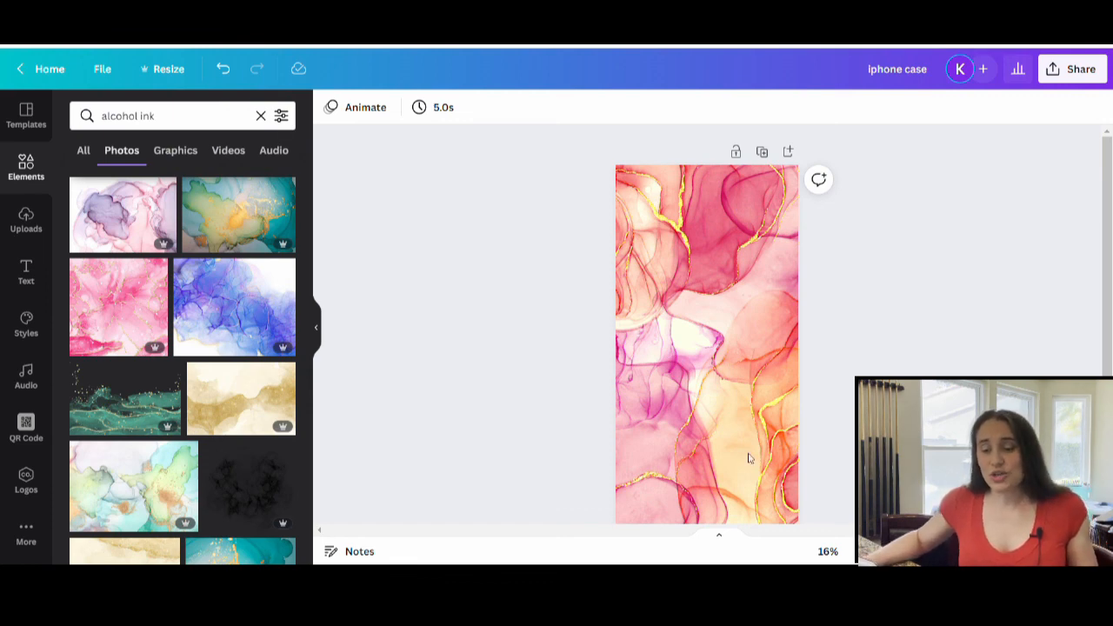
{"action": "left_click", "coordinate": [705, 392]}
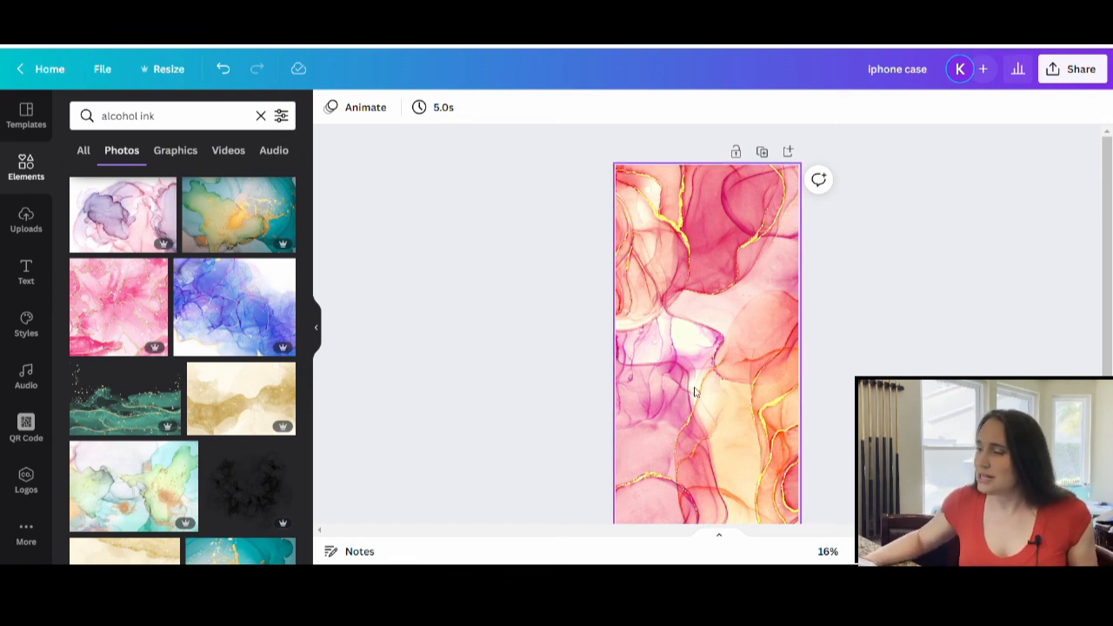
{"action": "left_click", "coordinate": [849, 311]}
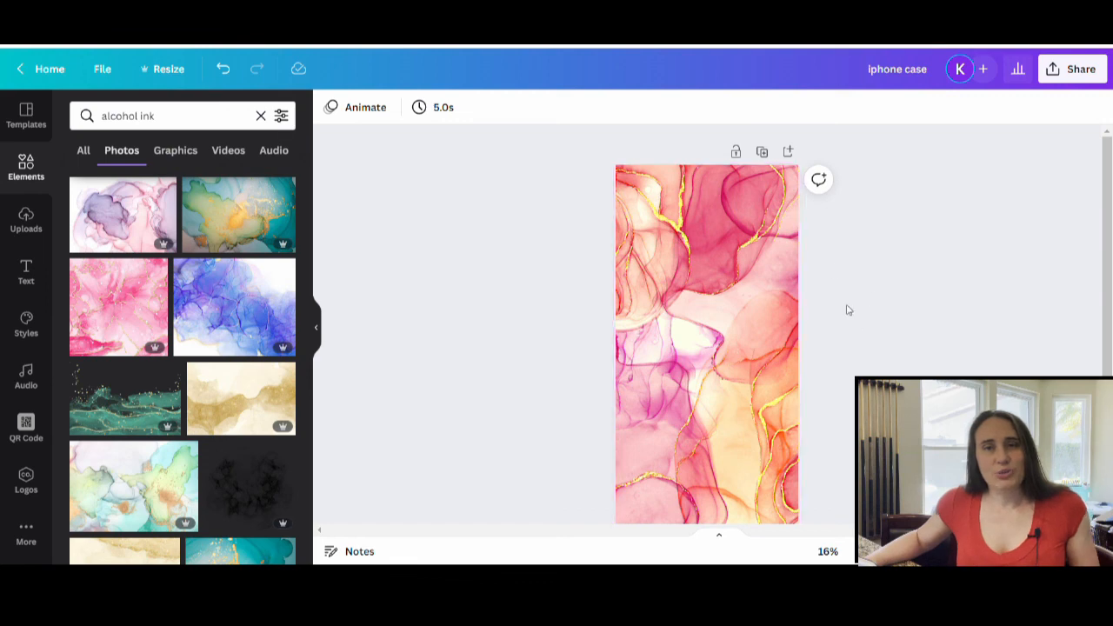
{"action": "mouse_move", "coordinate": [352, 162]}
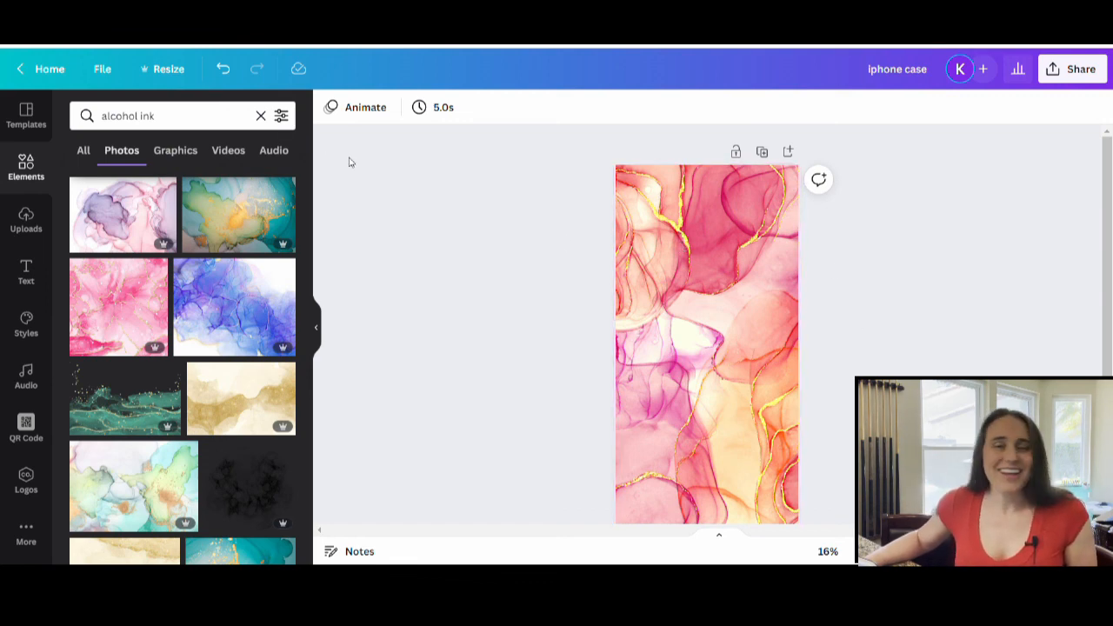